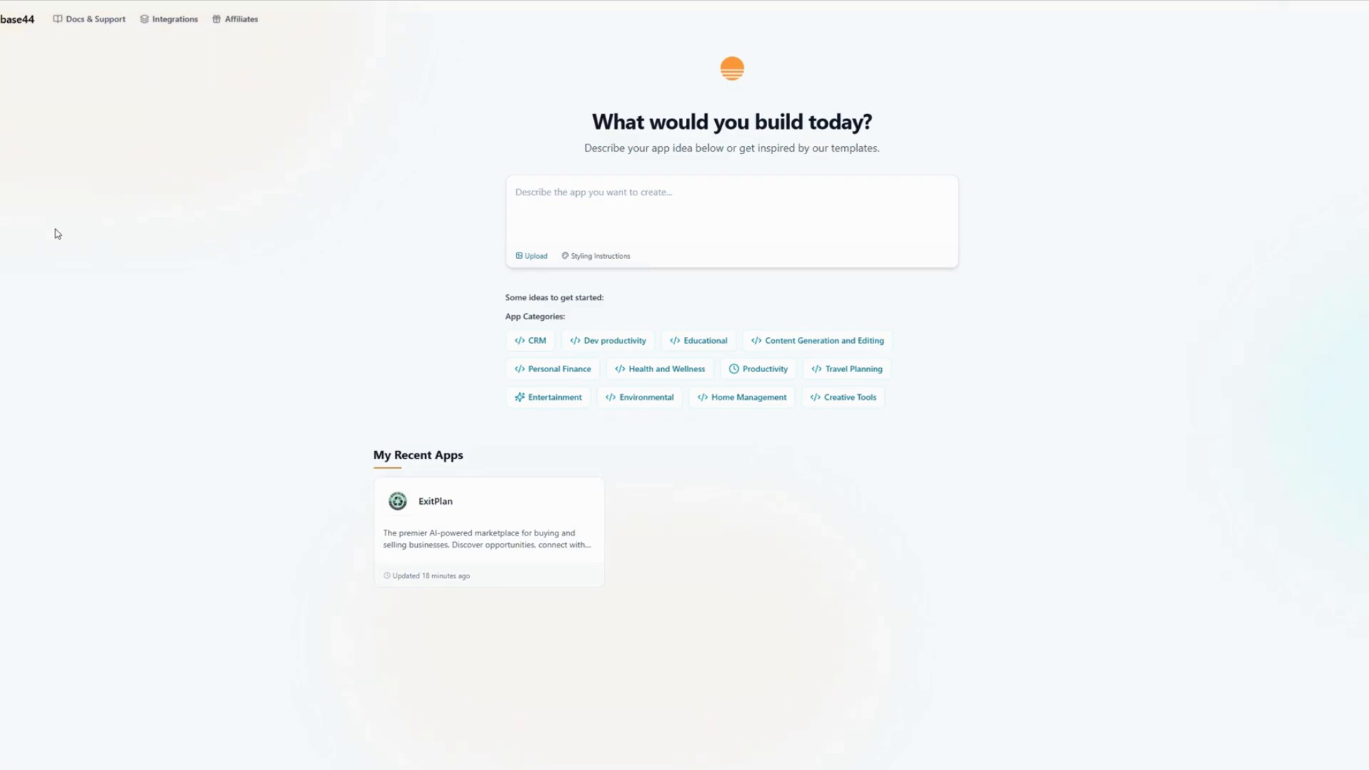
mouse_move(402, 177)
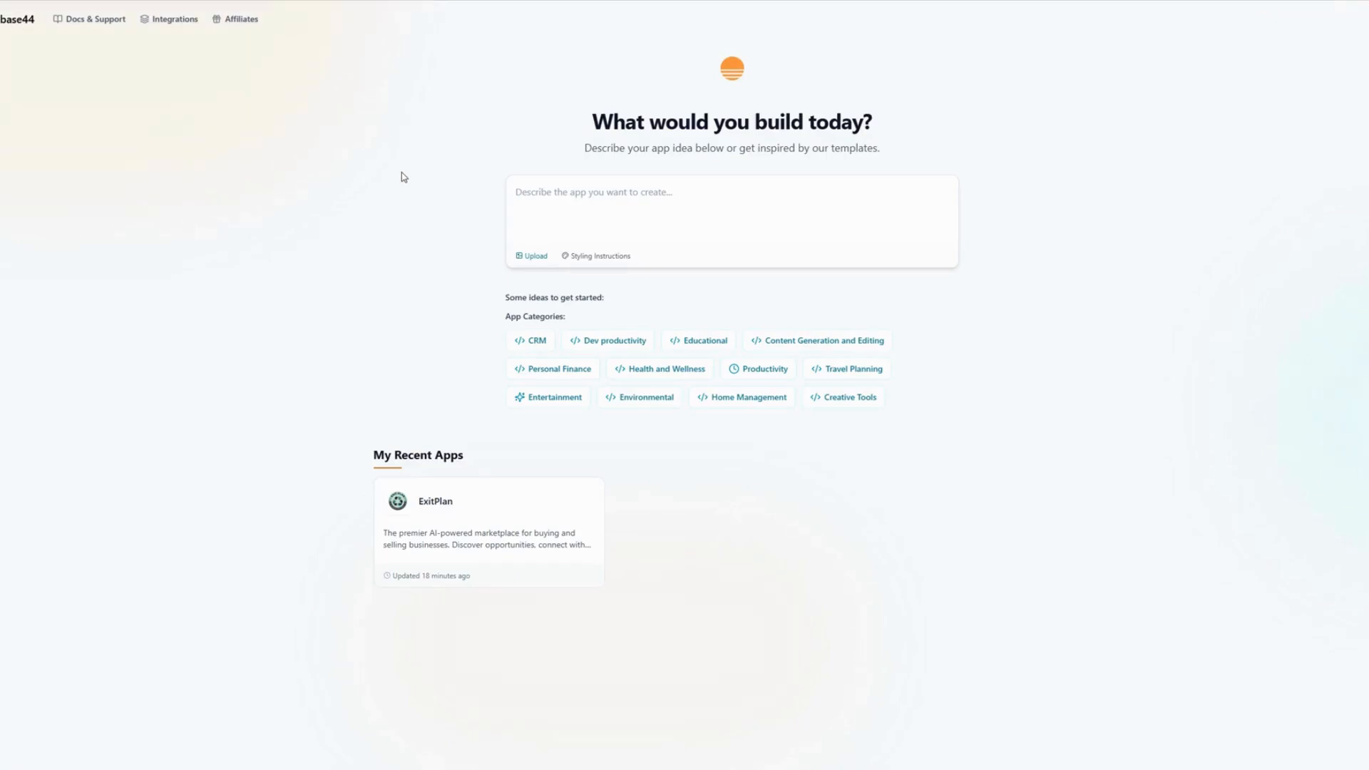
mouse_move(195, 222)
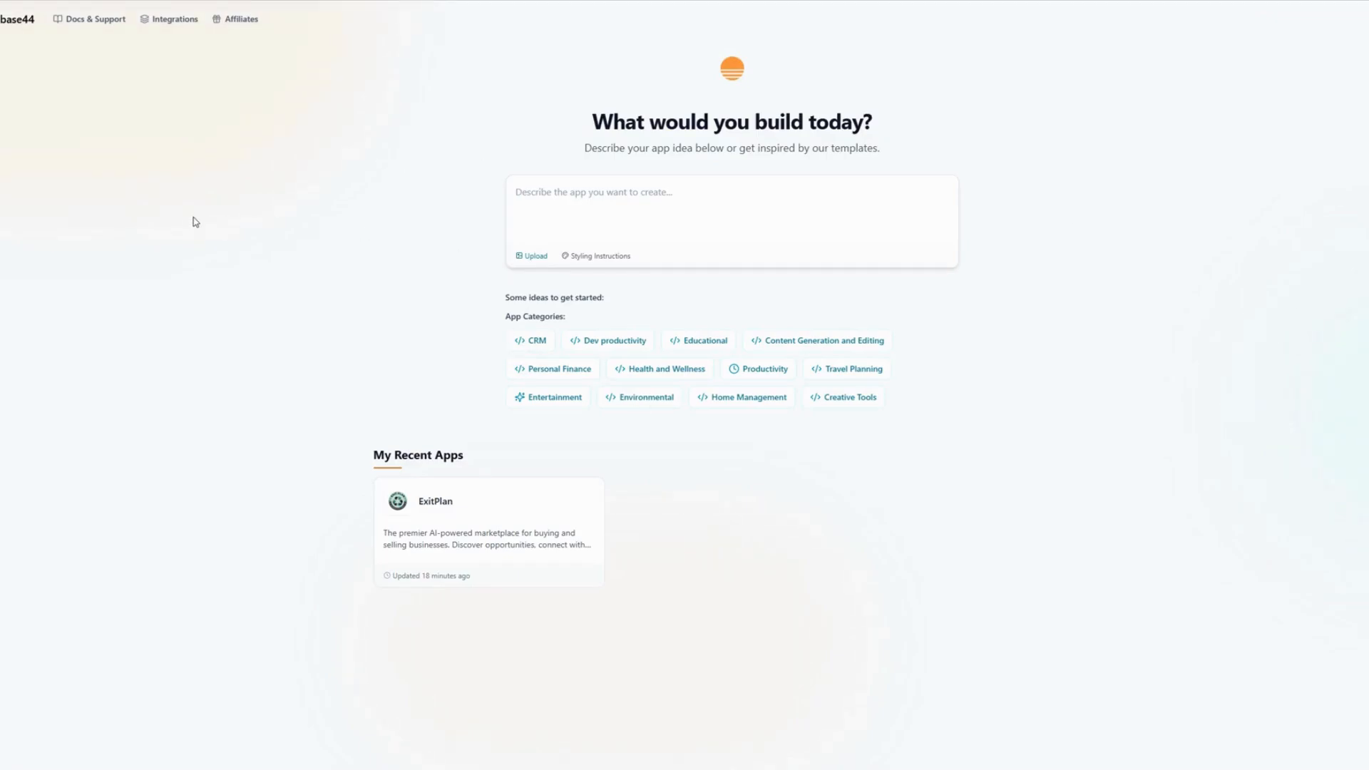
mouse_move(423, 163)
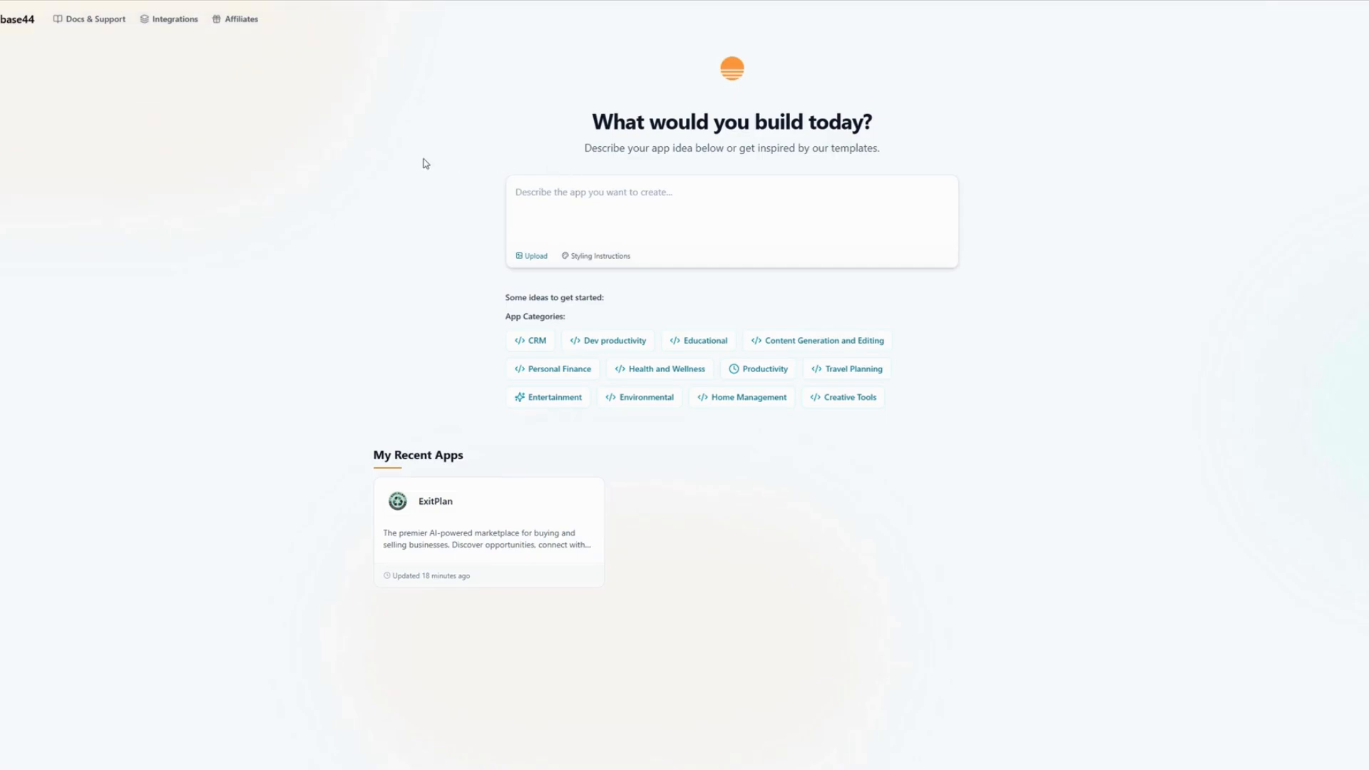
mouse_move(496, 541)
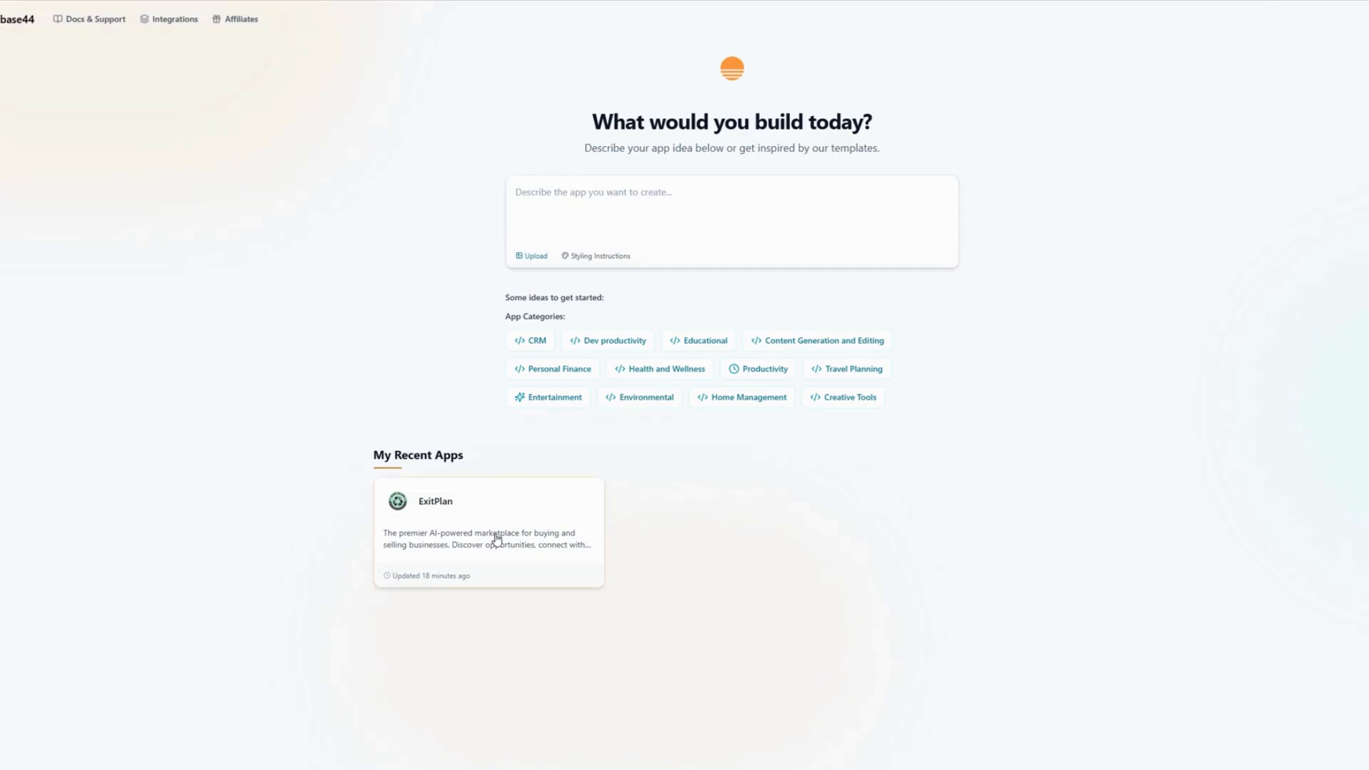
mouse_move(450, 206)
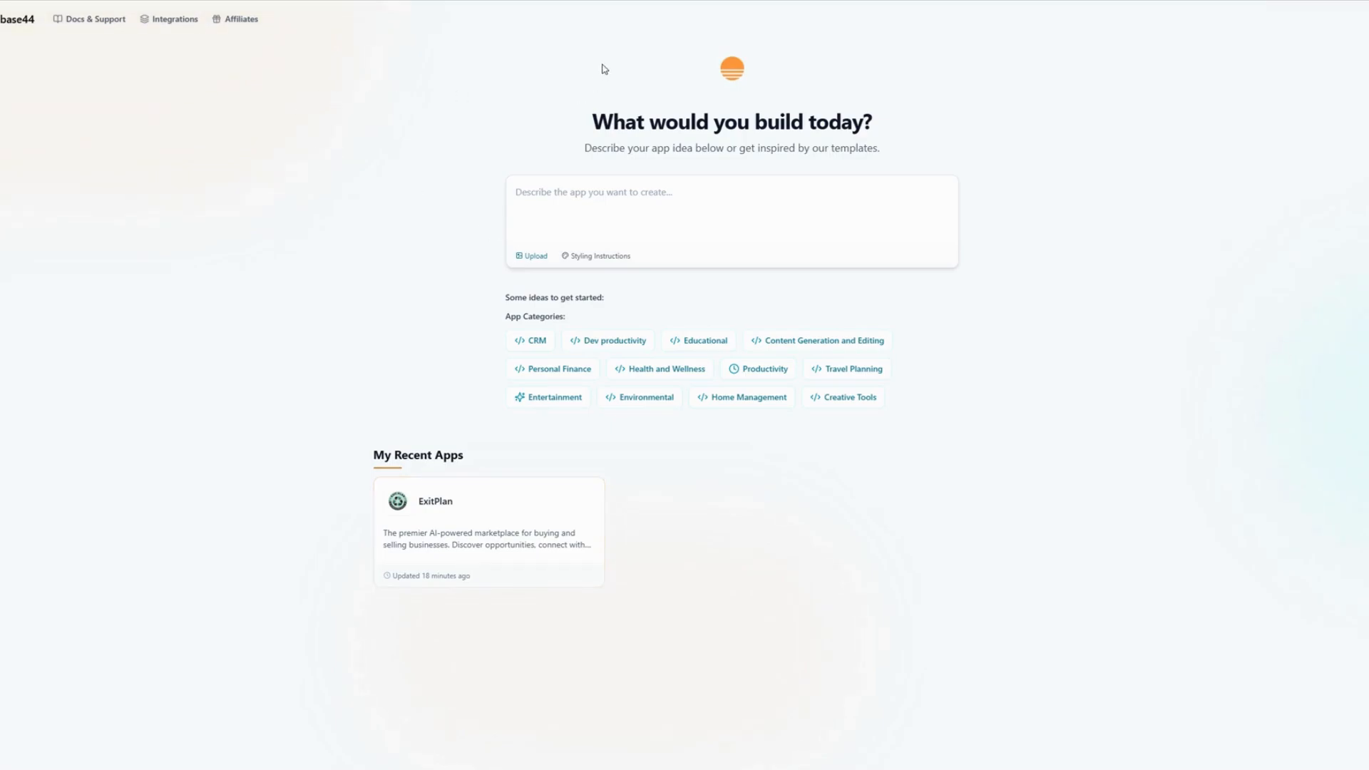
mouse_move(332, 330)
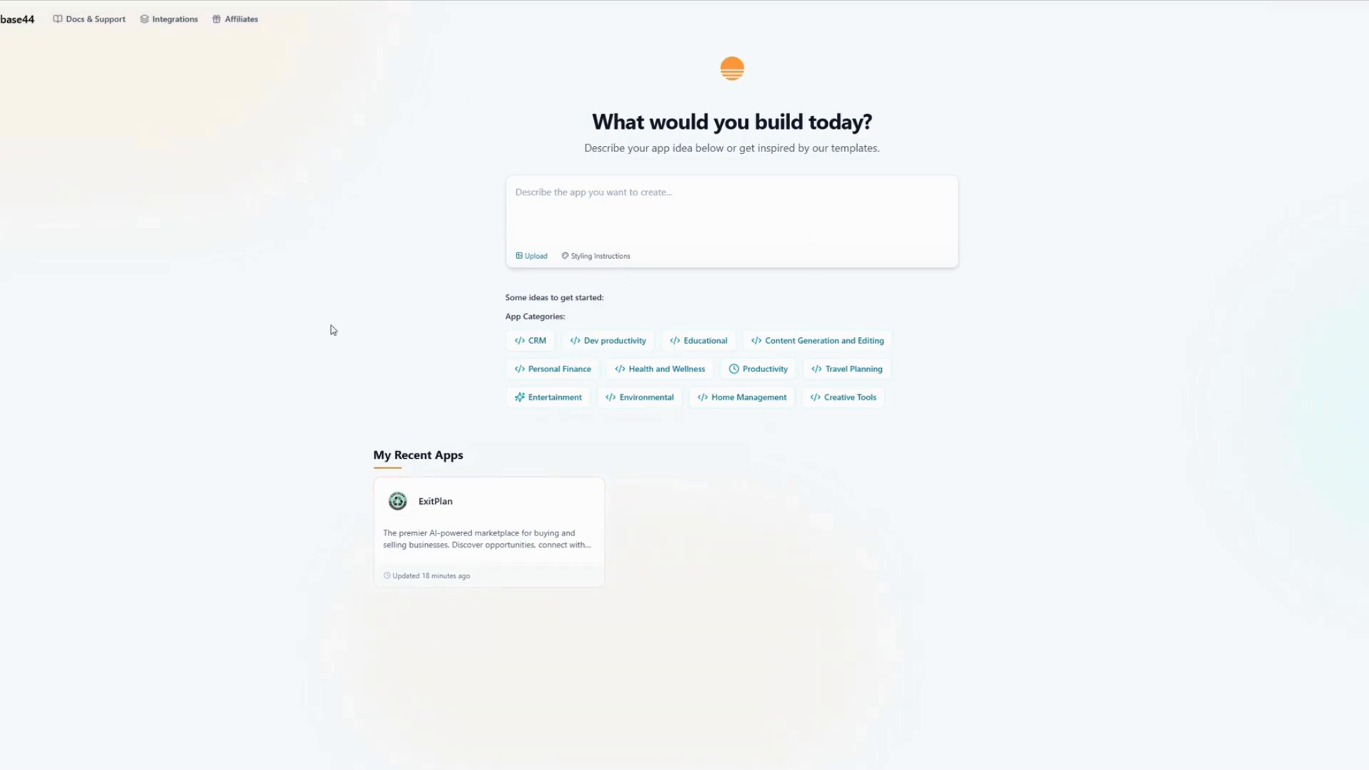
mouse_move(789, 144)
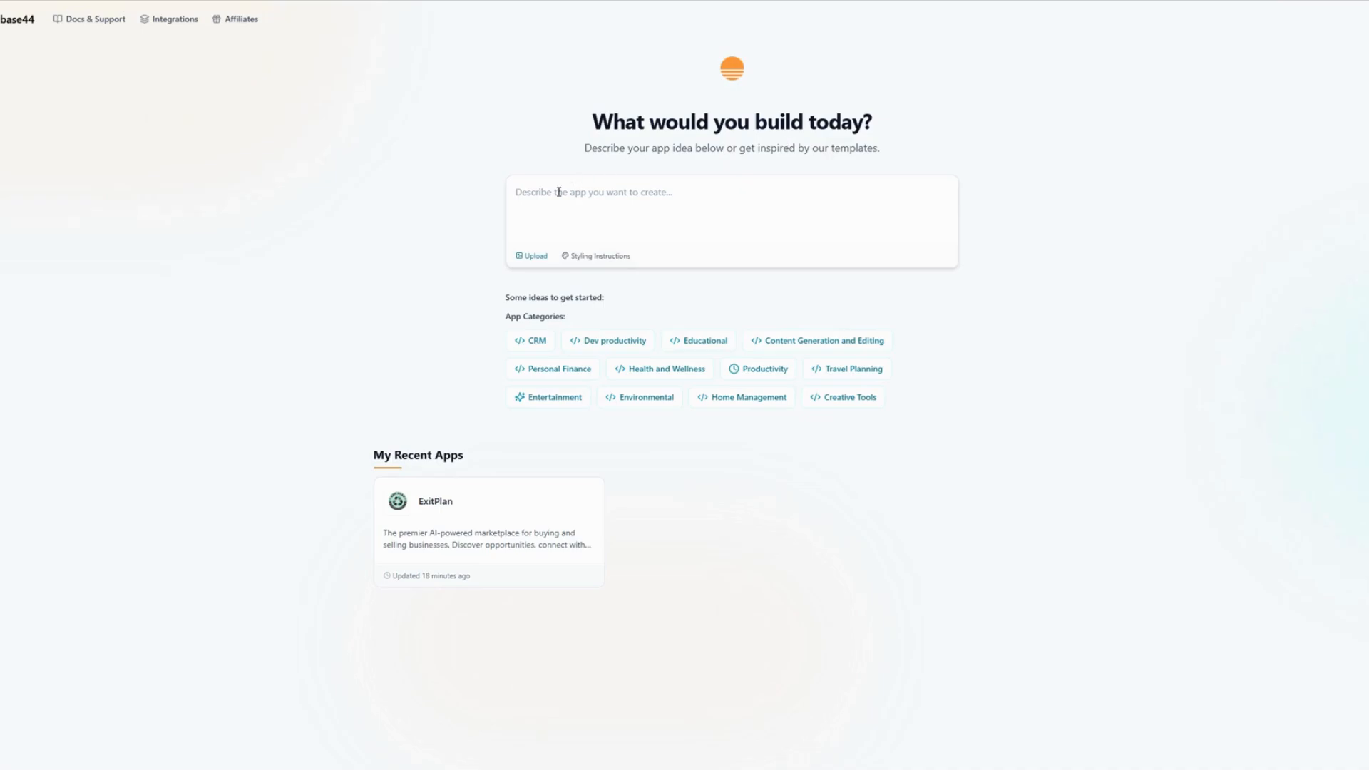
mouse_move(683, 139)
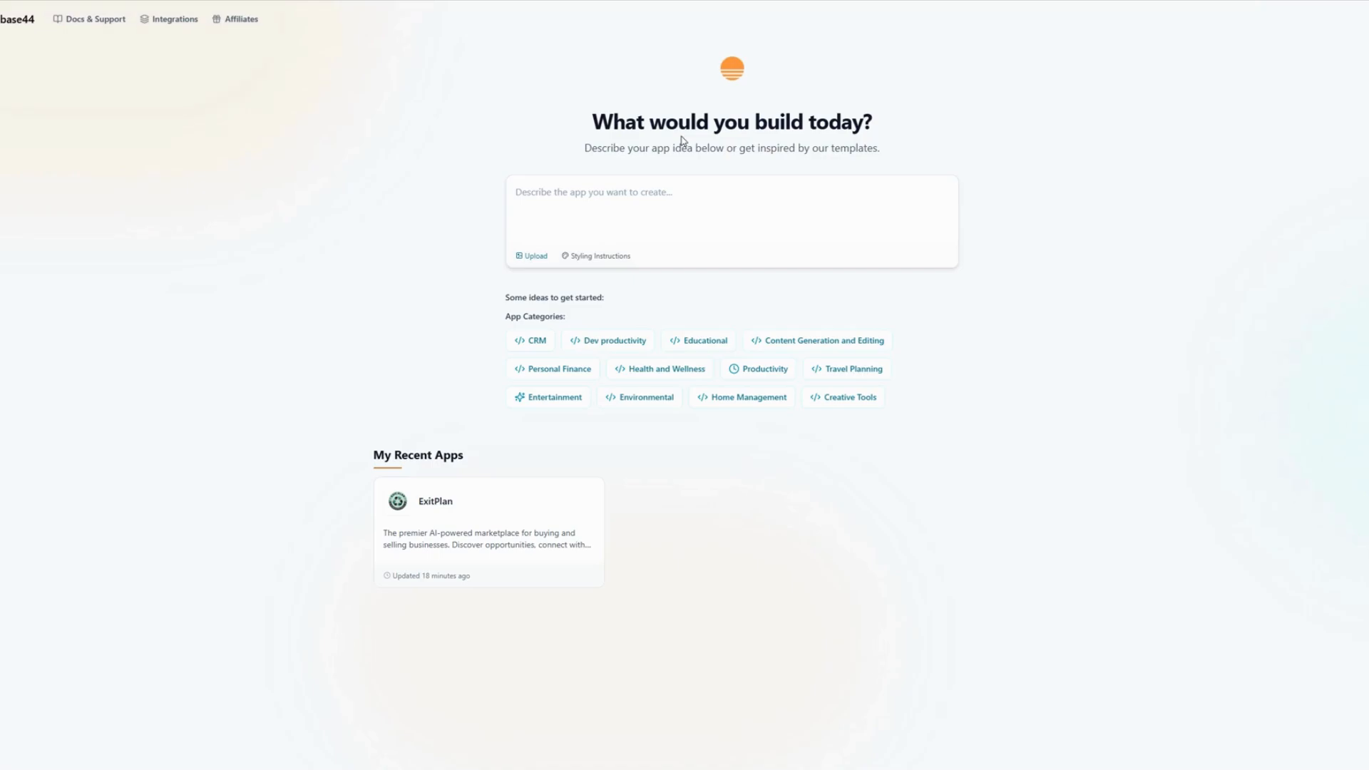
mouse_move(662, 448)
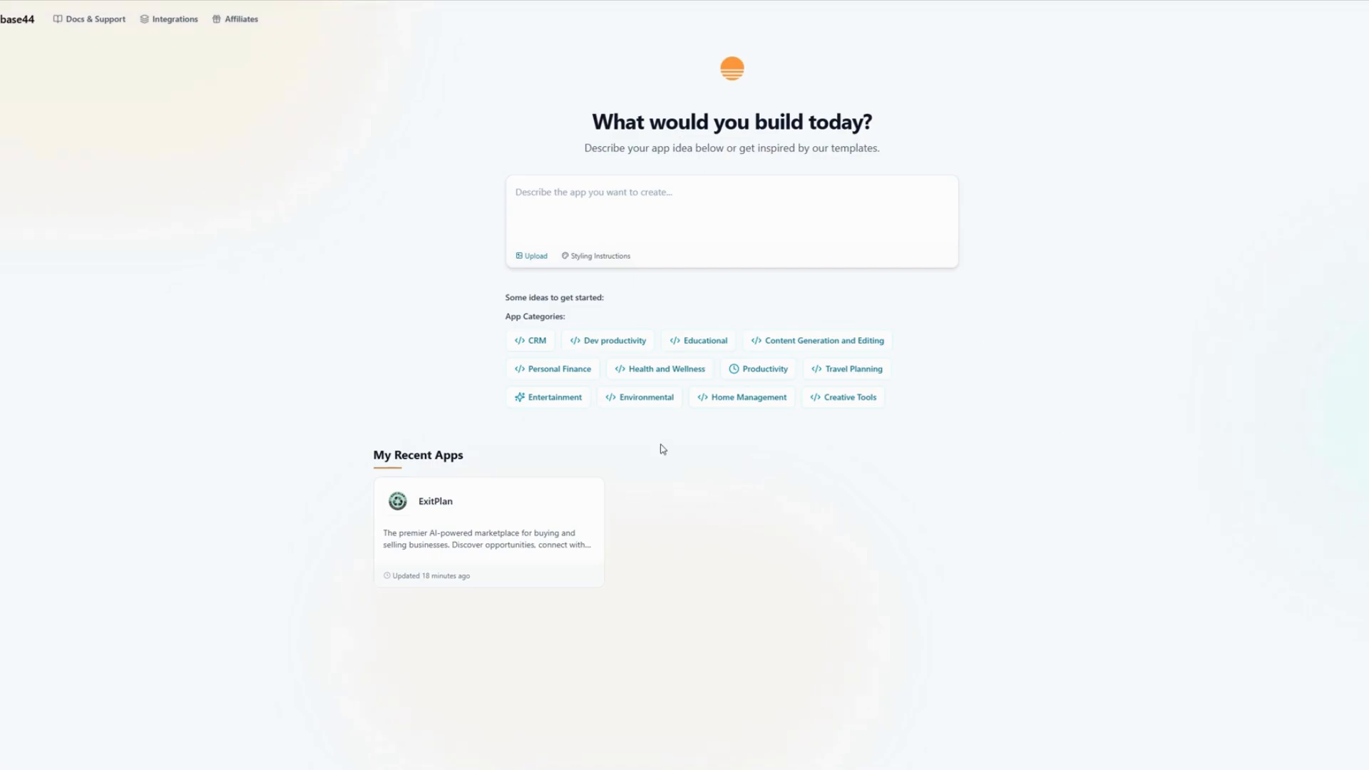
mouse_move(560, 478)
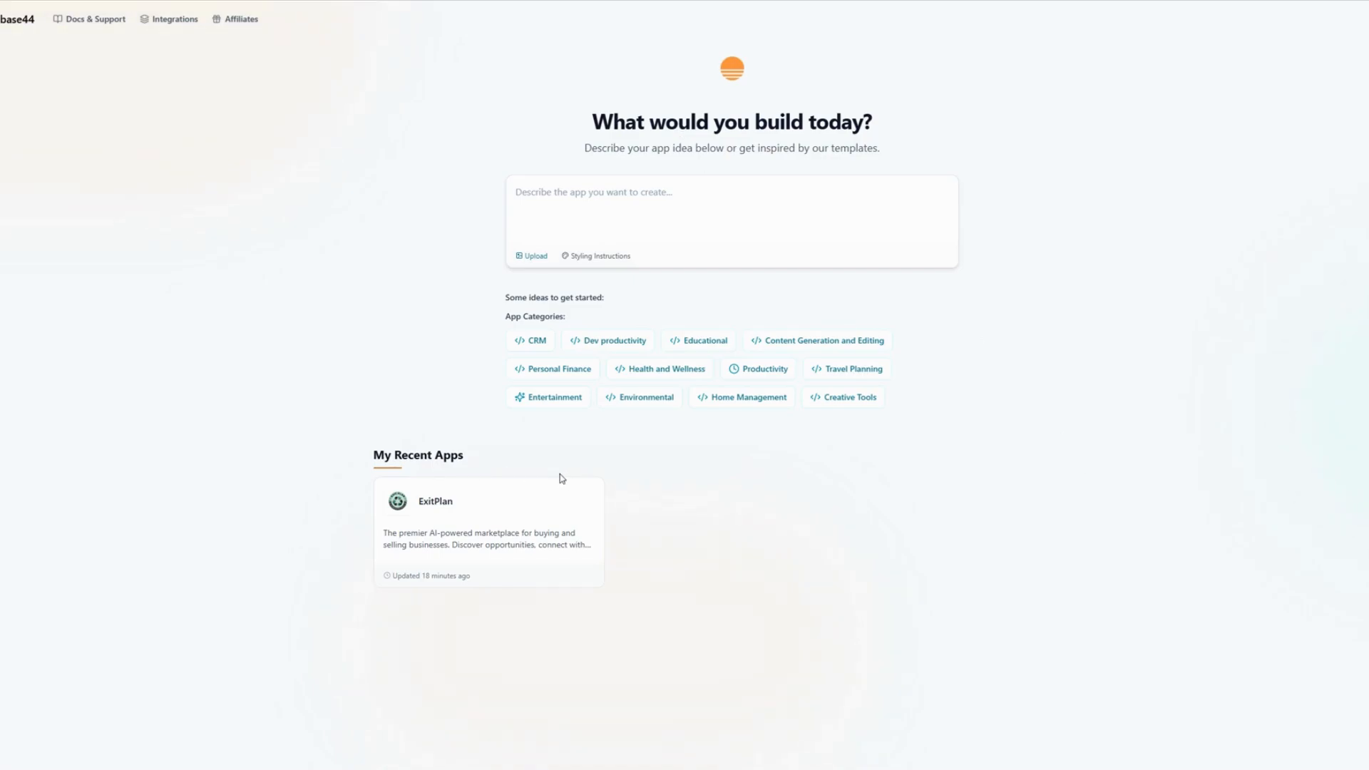
mouse_move(407, 513)
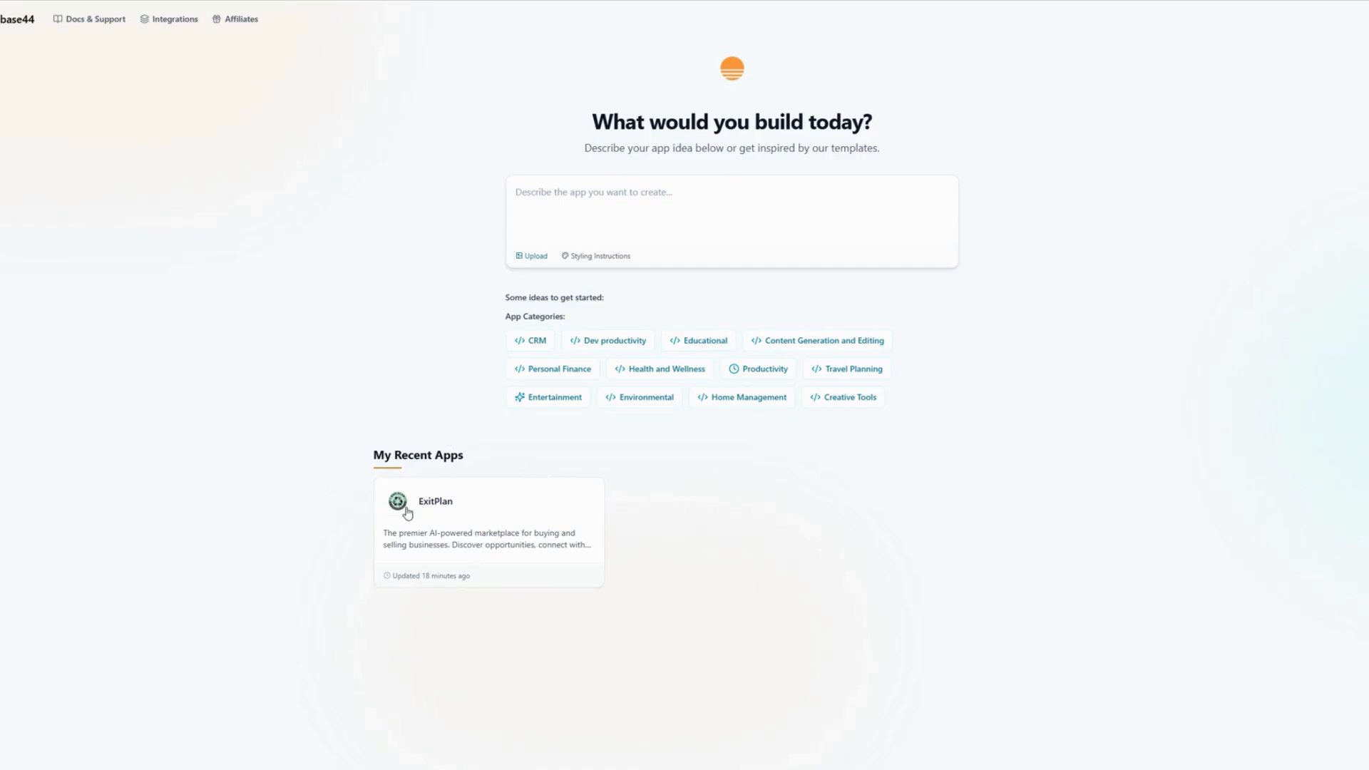
mouse_move(57, 397)
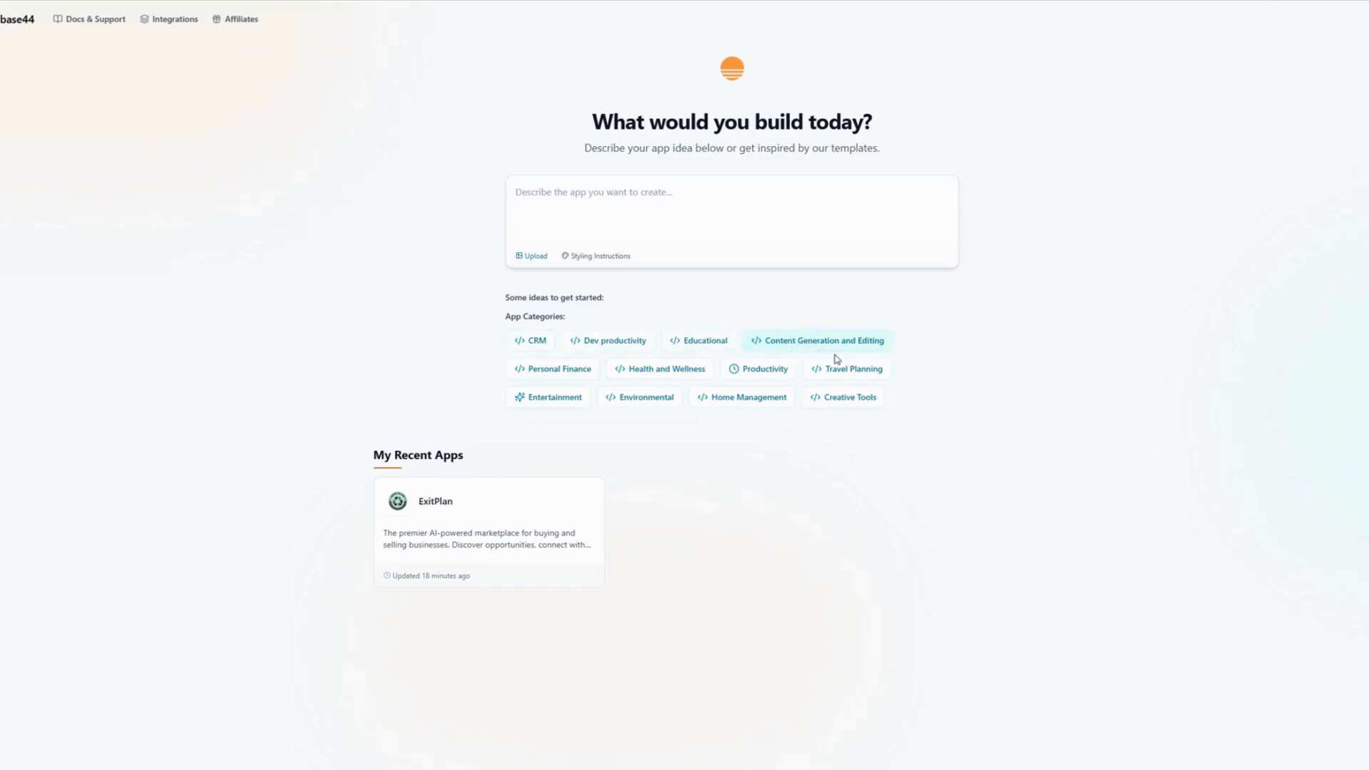
mouse_move(846, 368)
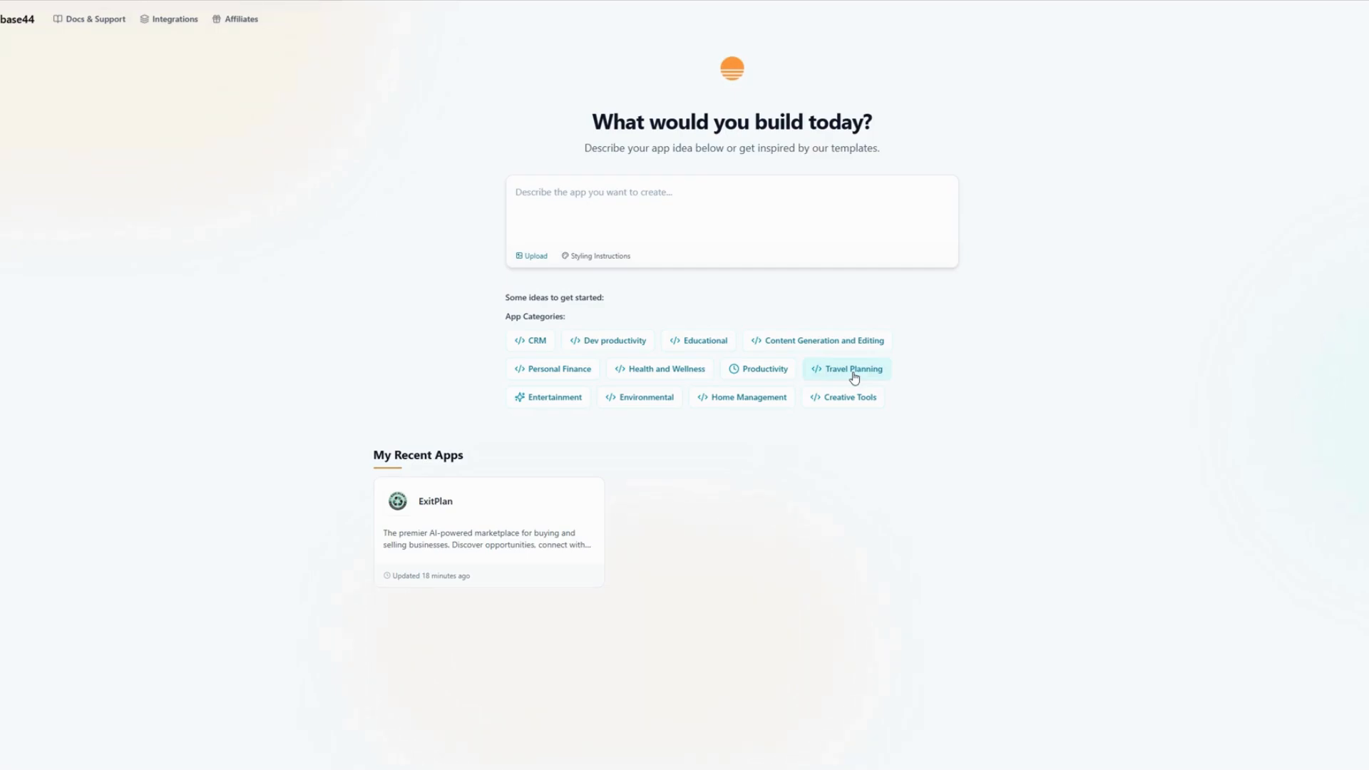
mouse_move(548, 398)
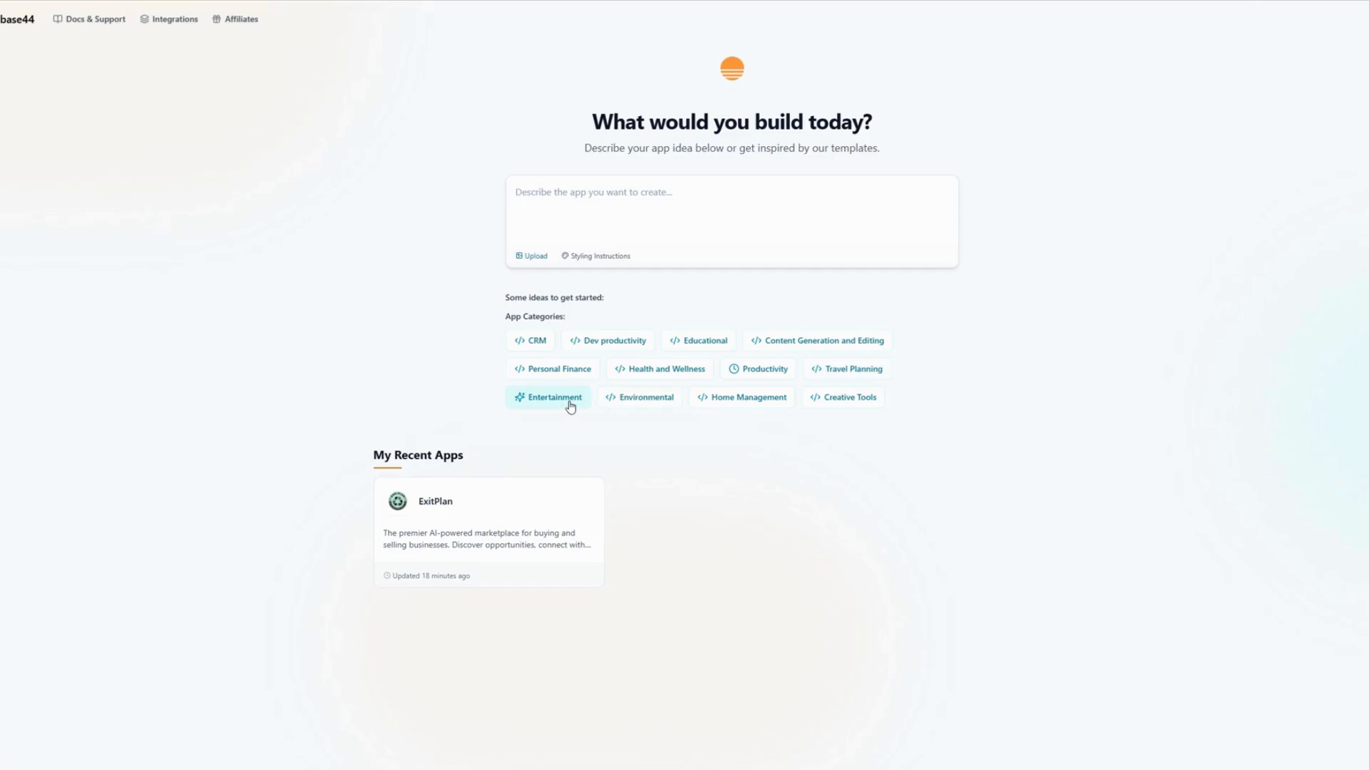
mouse_move(659, 368)
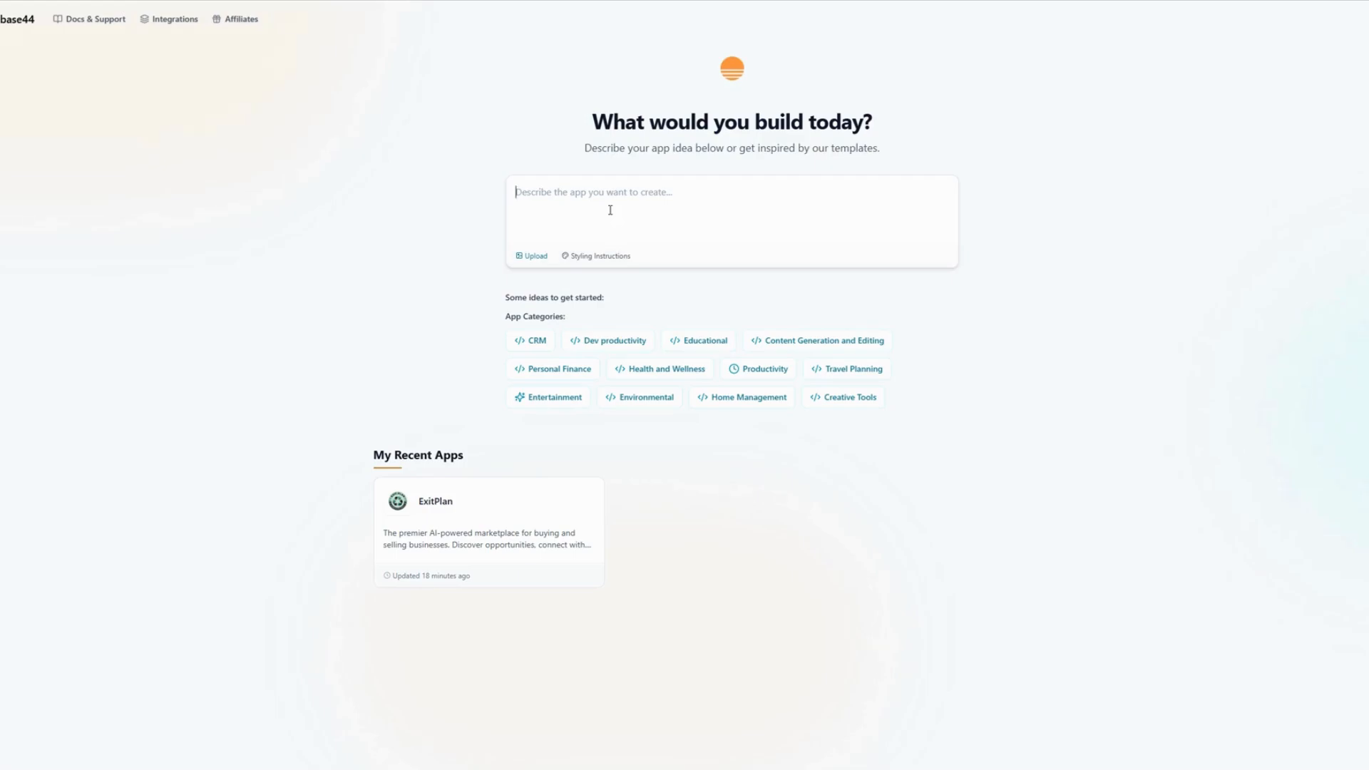
Describe a restaurant application with a menu and adding menu items into a cart for purchase
text(Create)
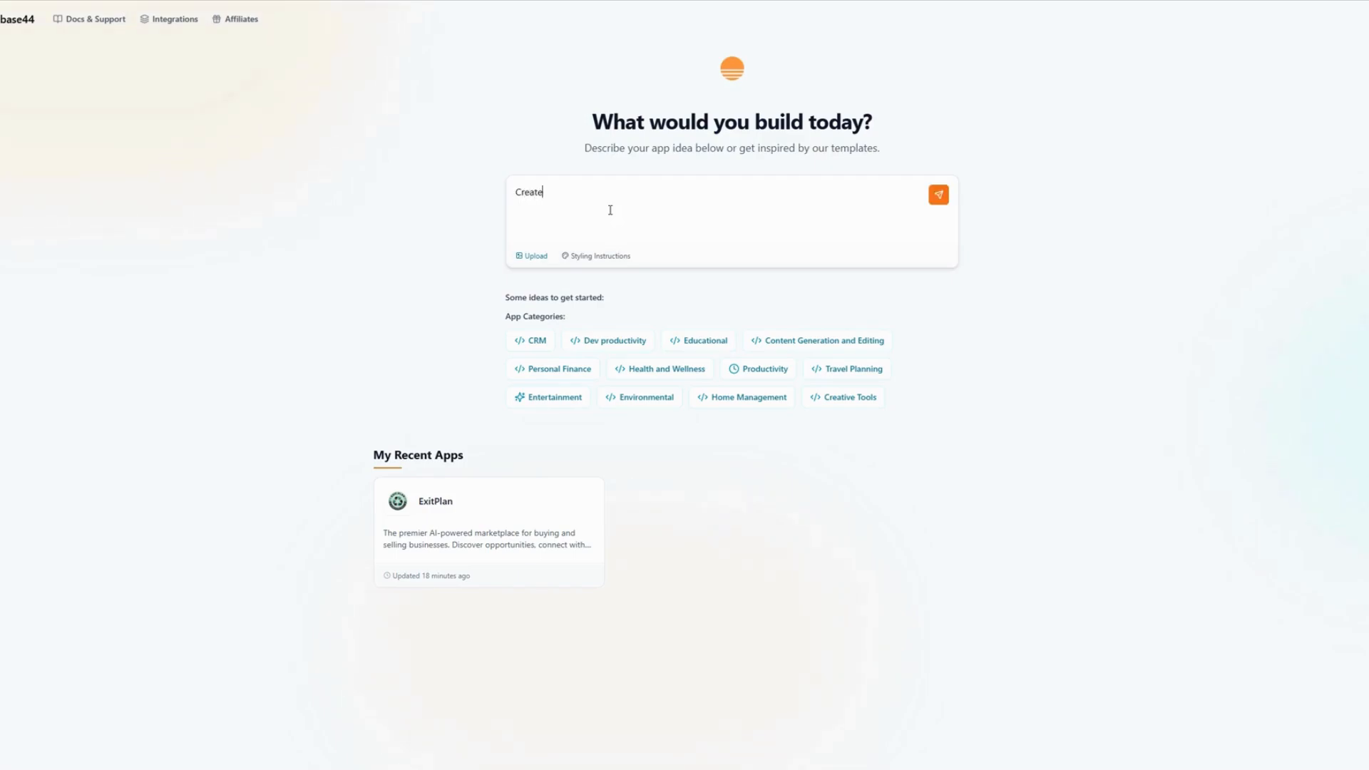
text(an a)
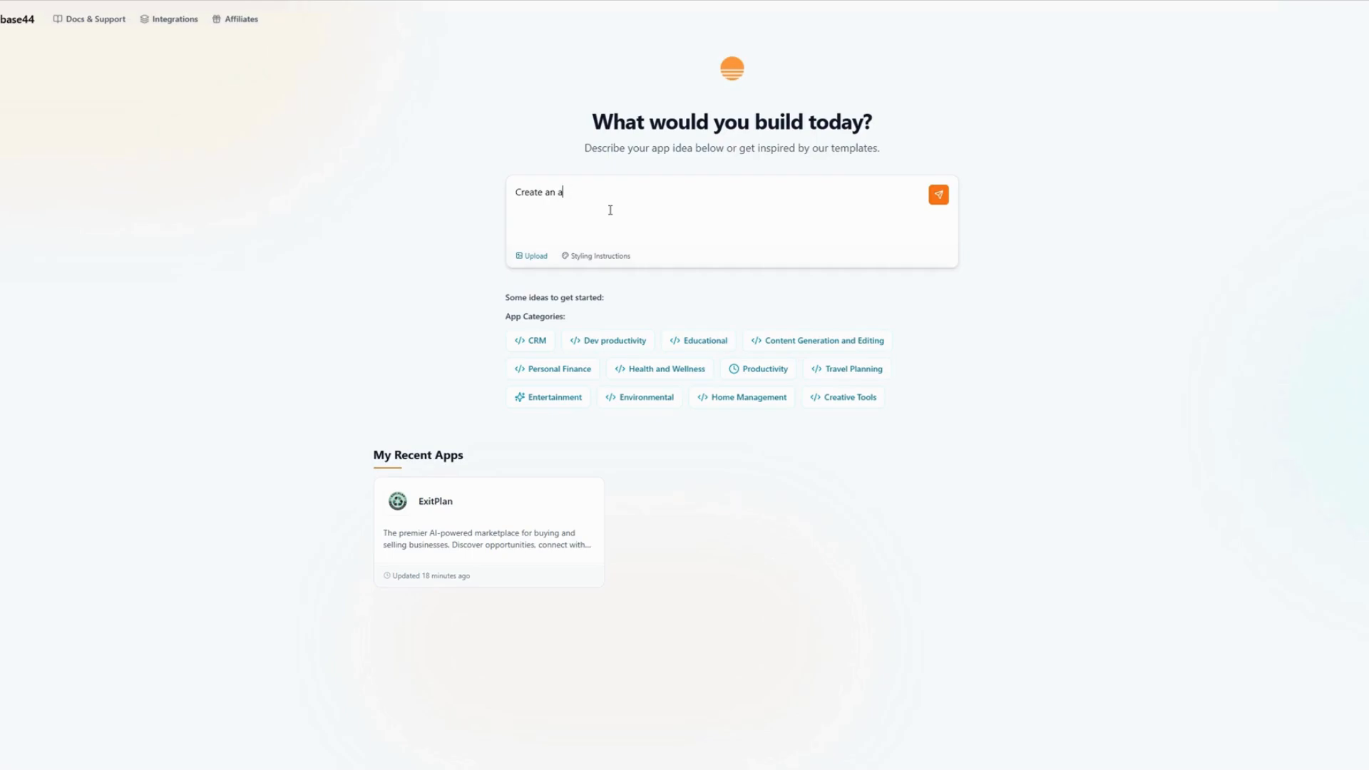
text(pplication)
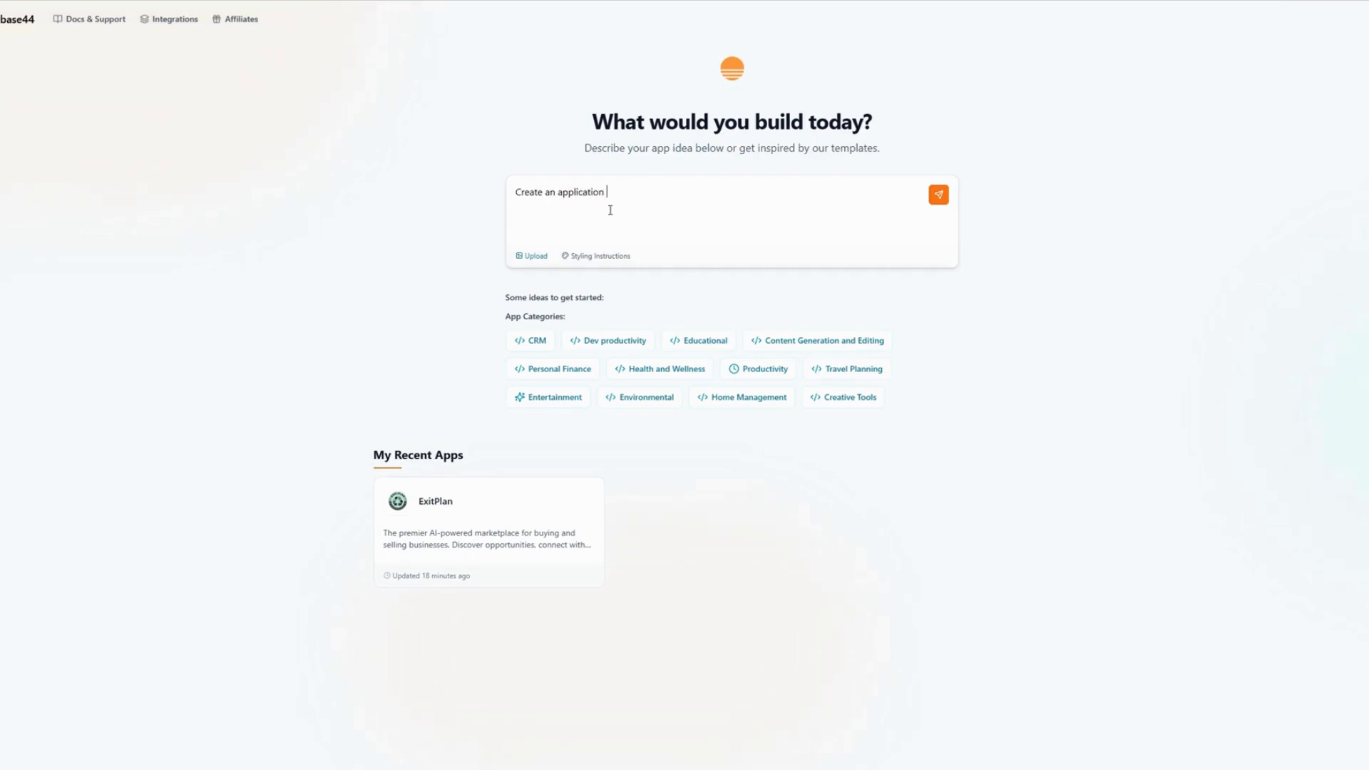
text(for a res)
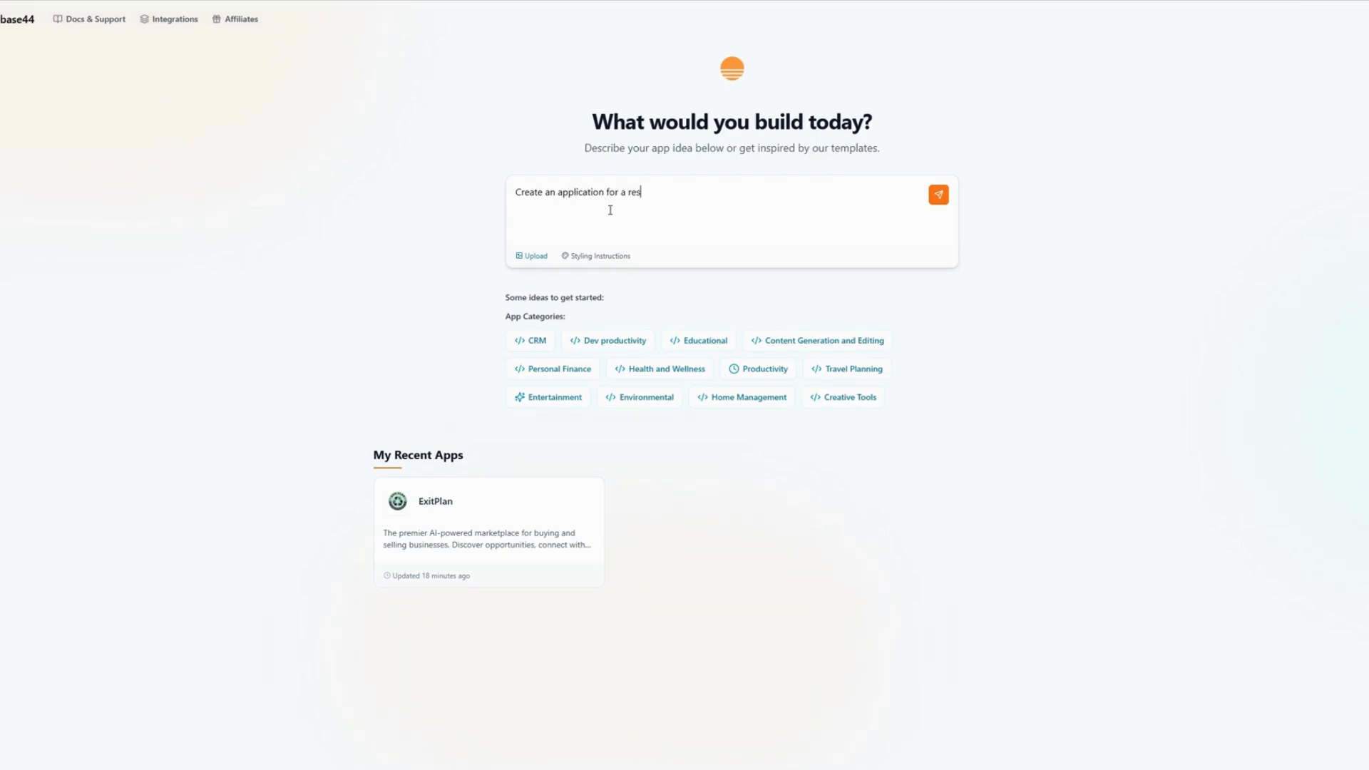
text(taurant)
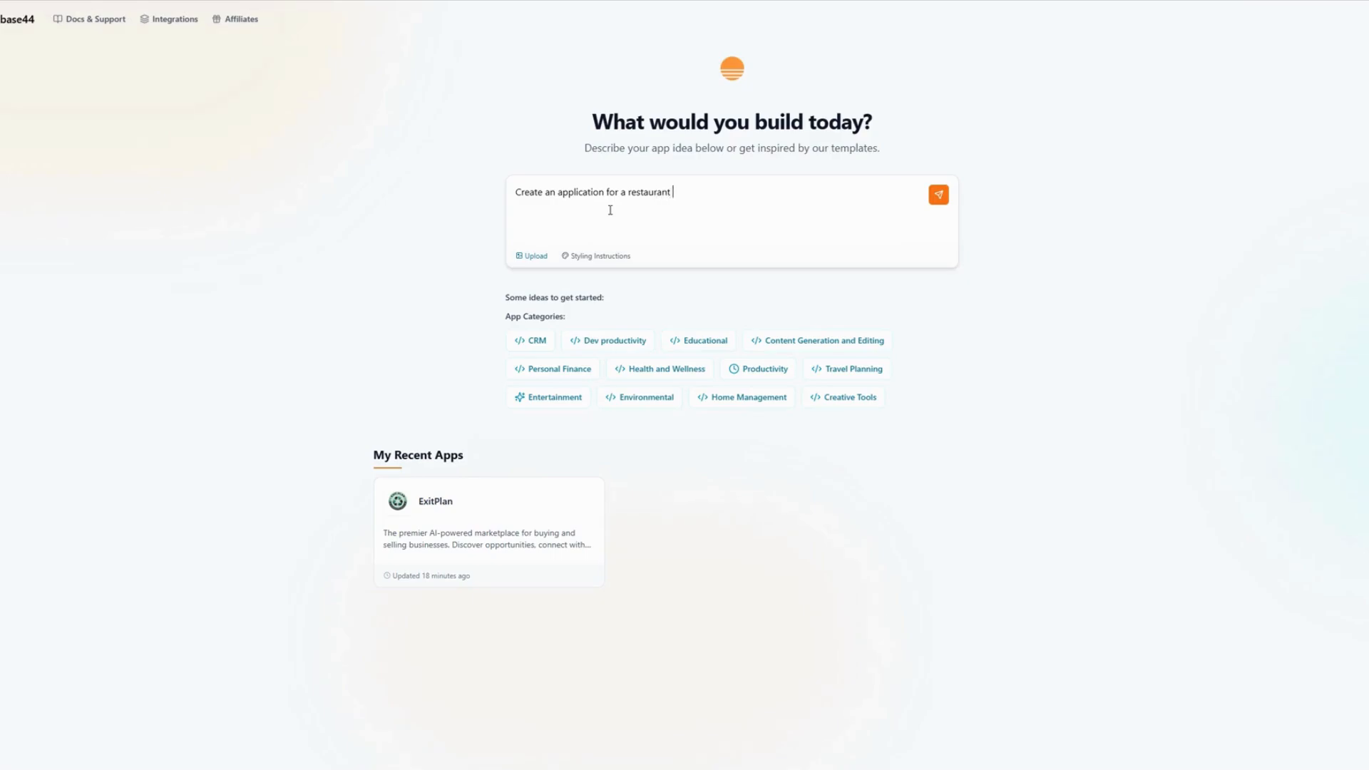
text(.)
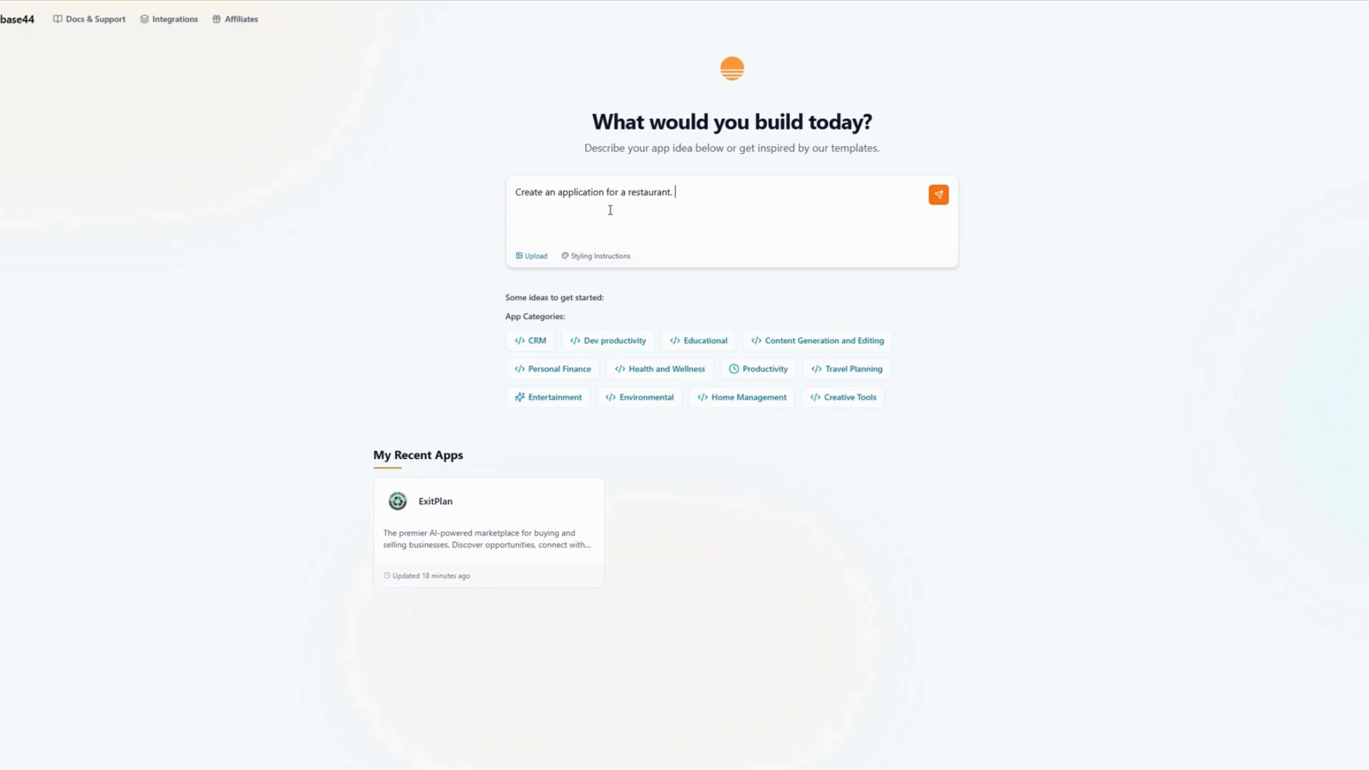
text(Make it h)
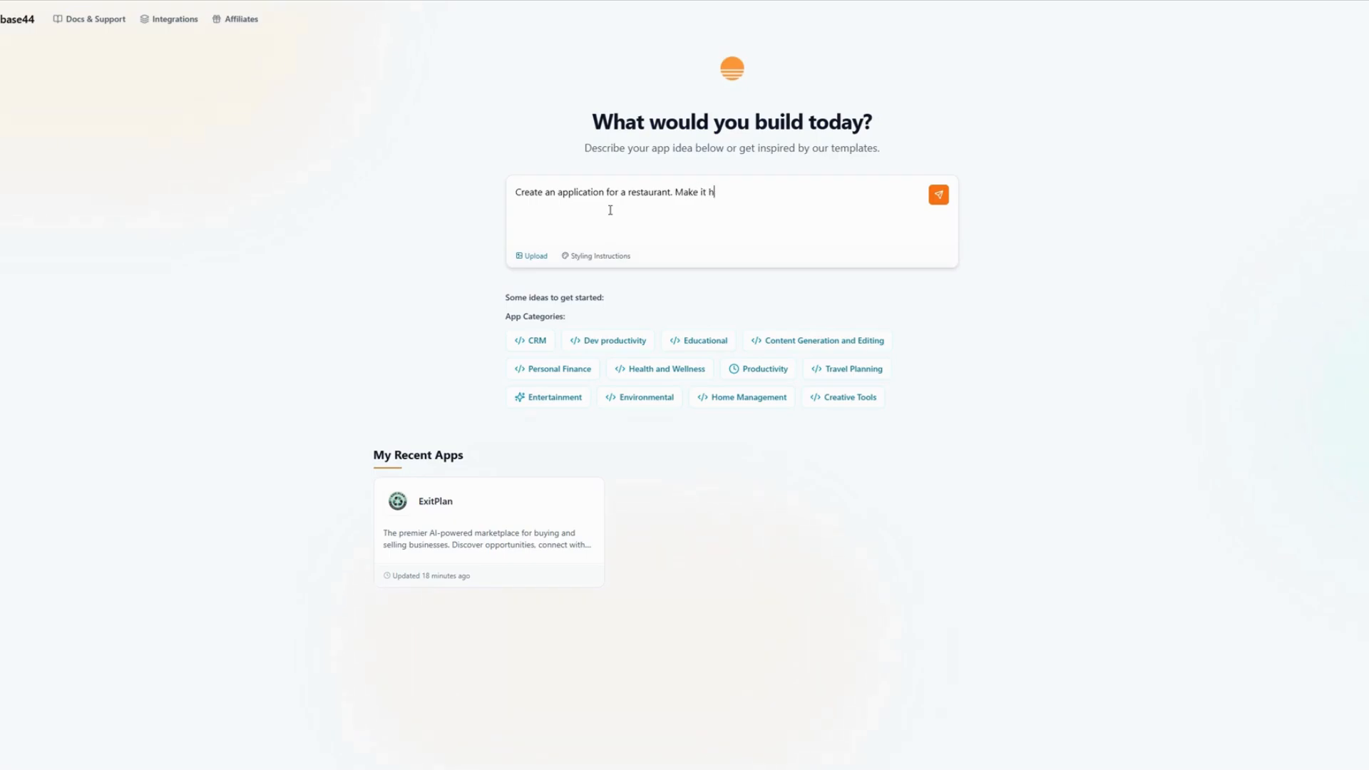
text(ave)
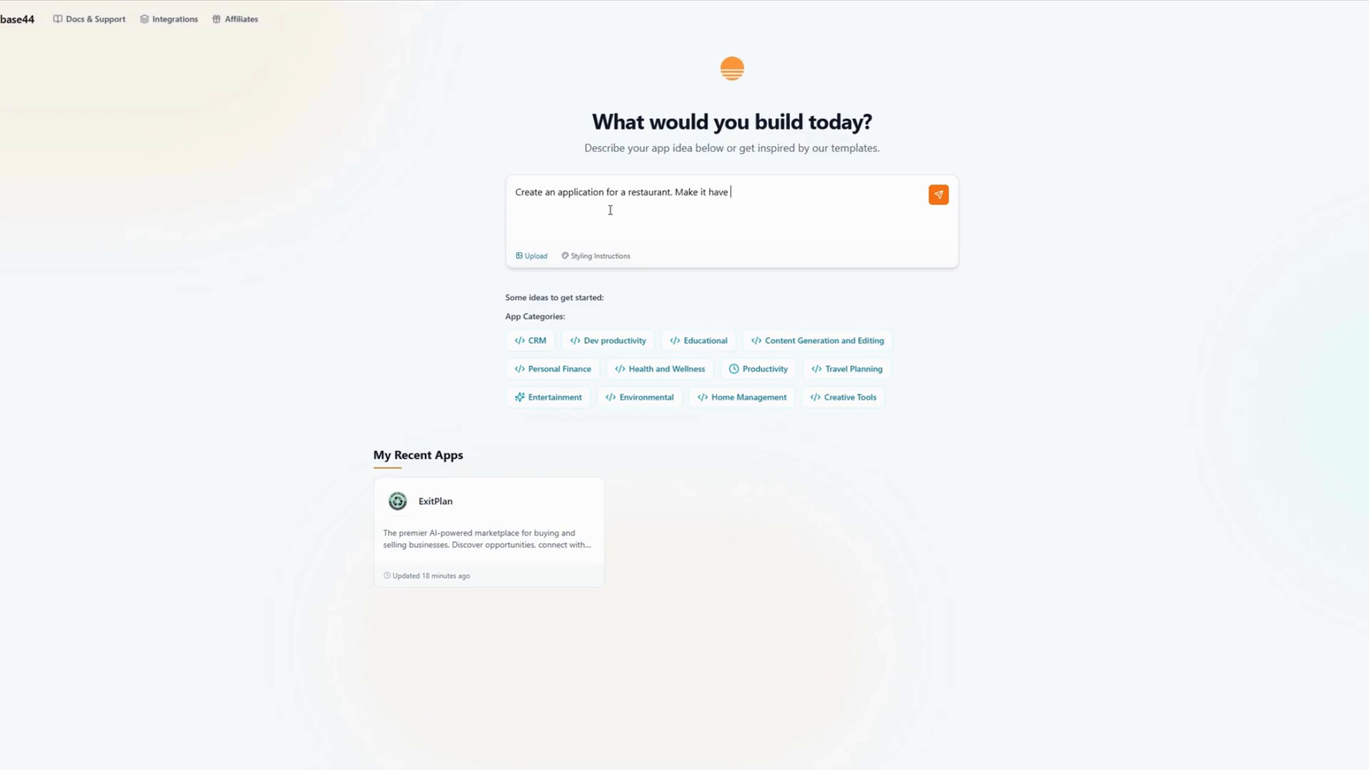
text(a menu)
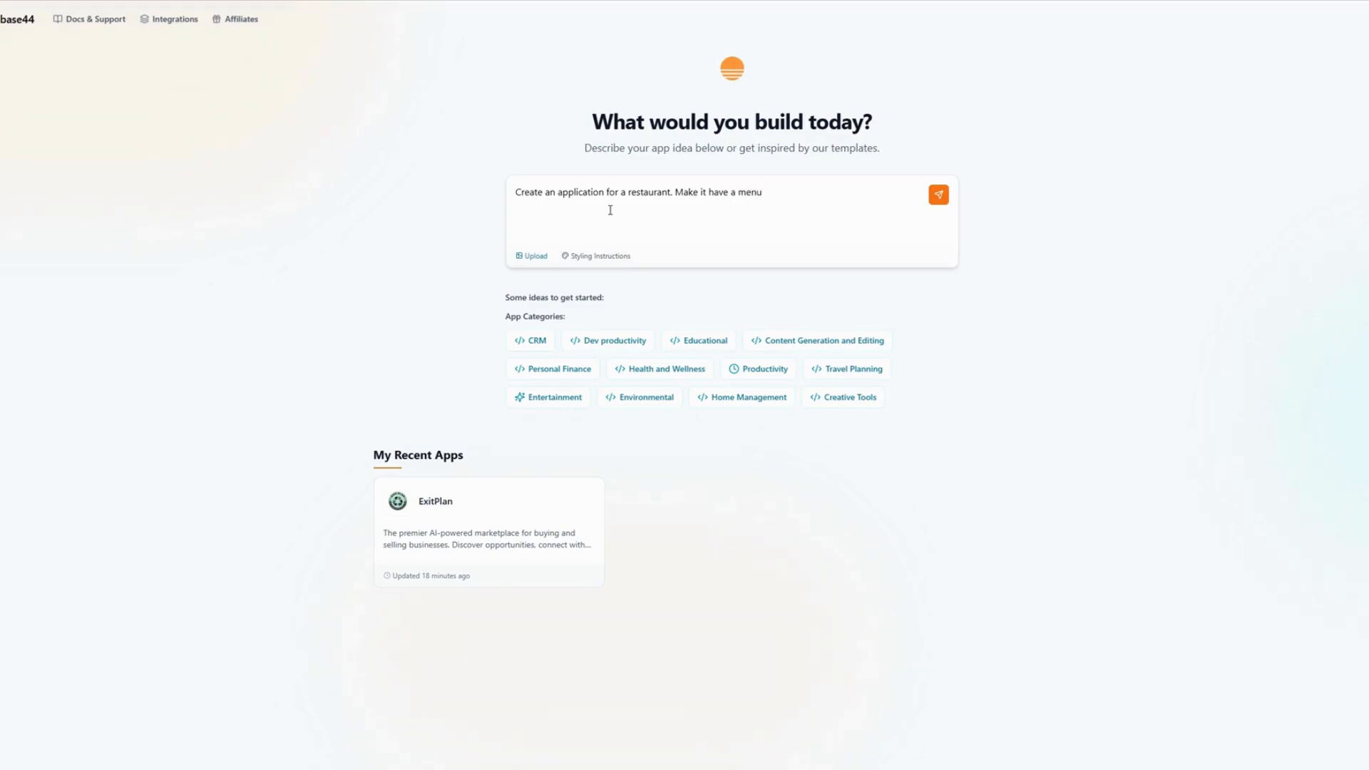
text(and the abi)
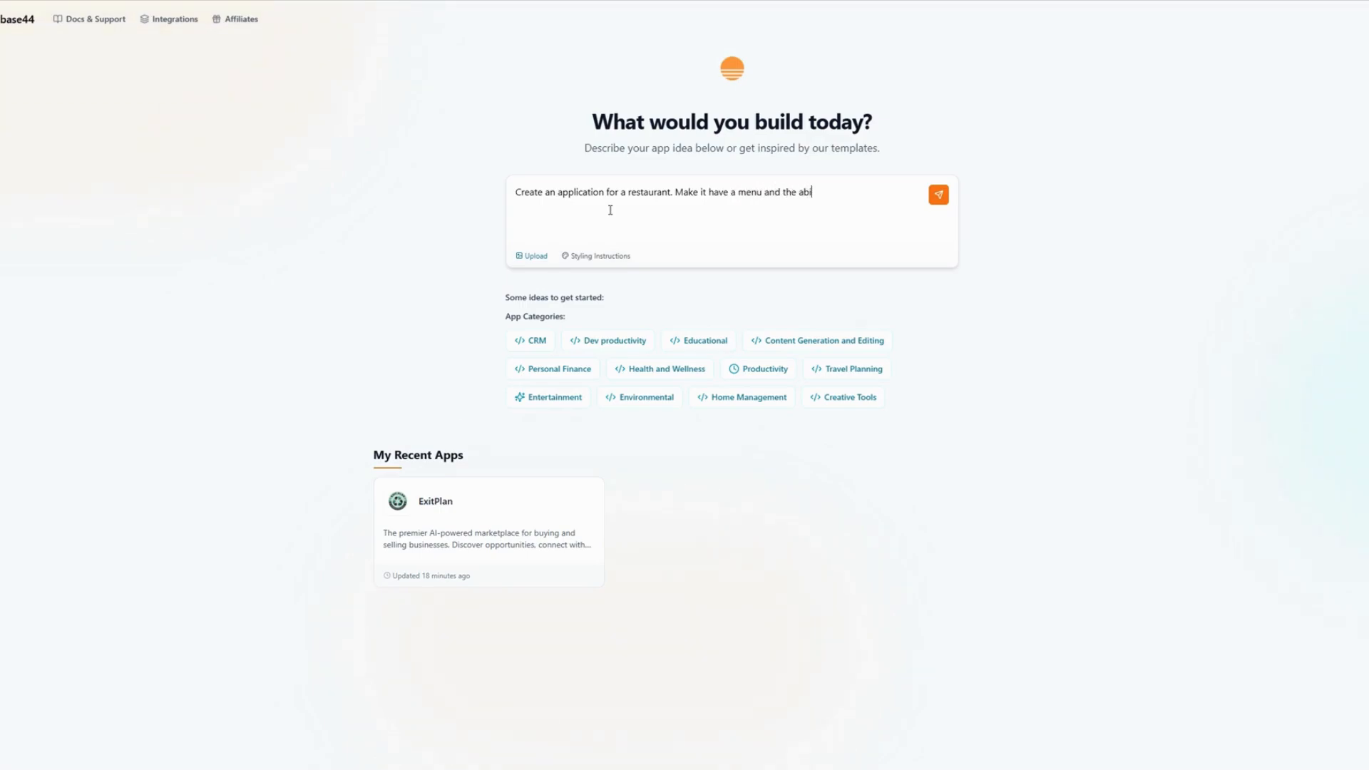
text(lity to add)
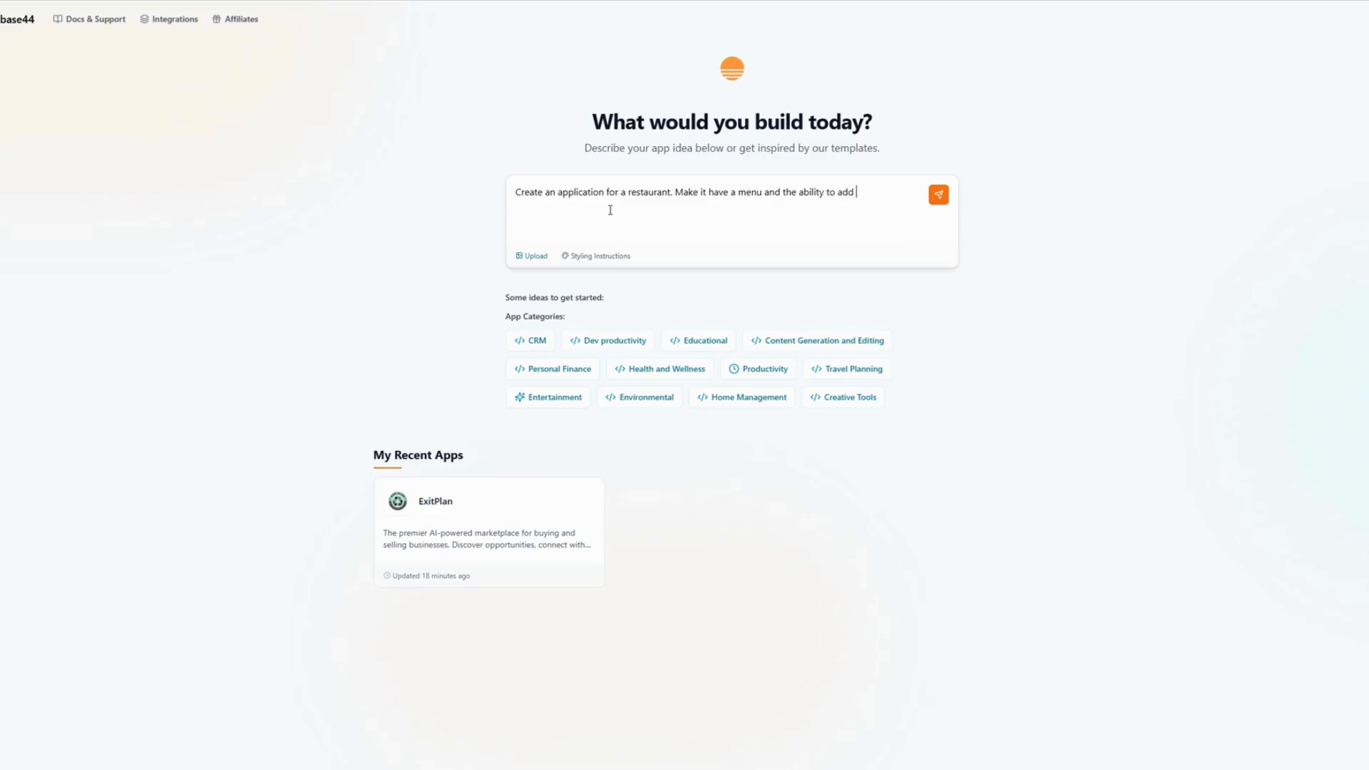
text(menu items)
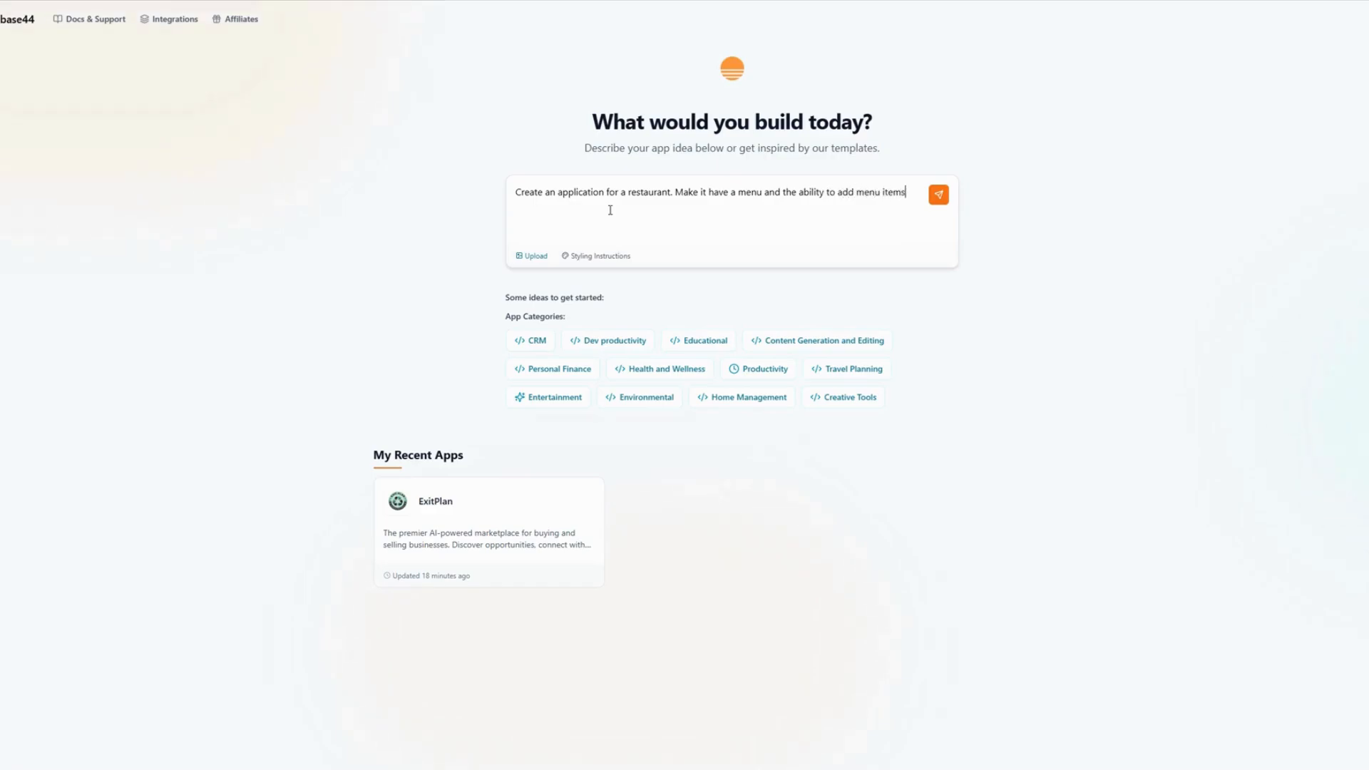
text(into a cart)
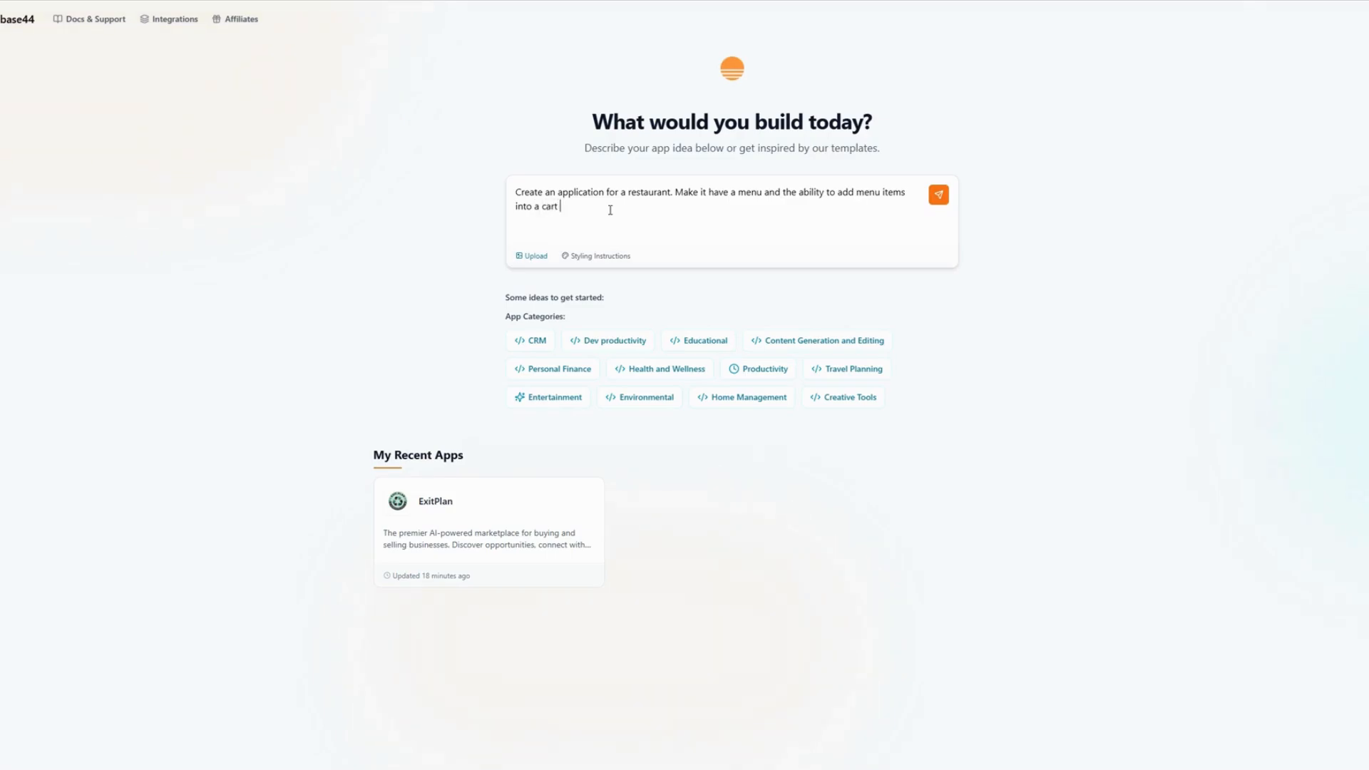
text(for purchase. Include delivery instra)
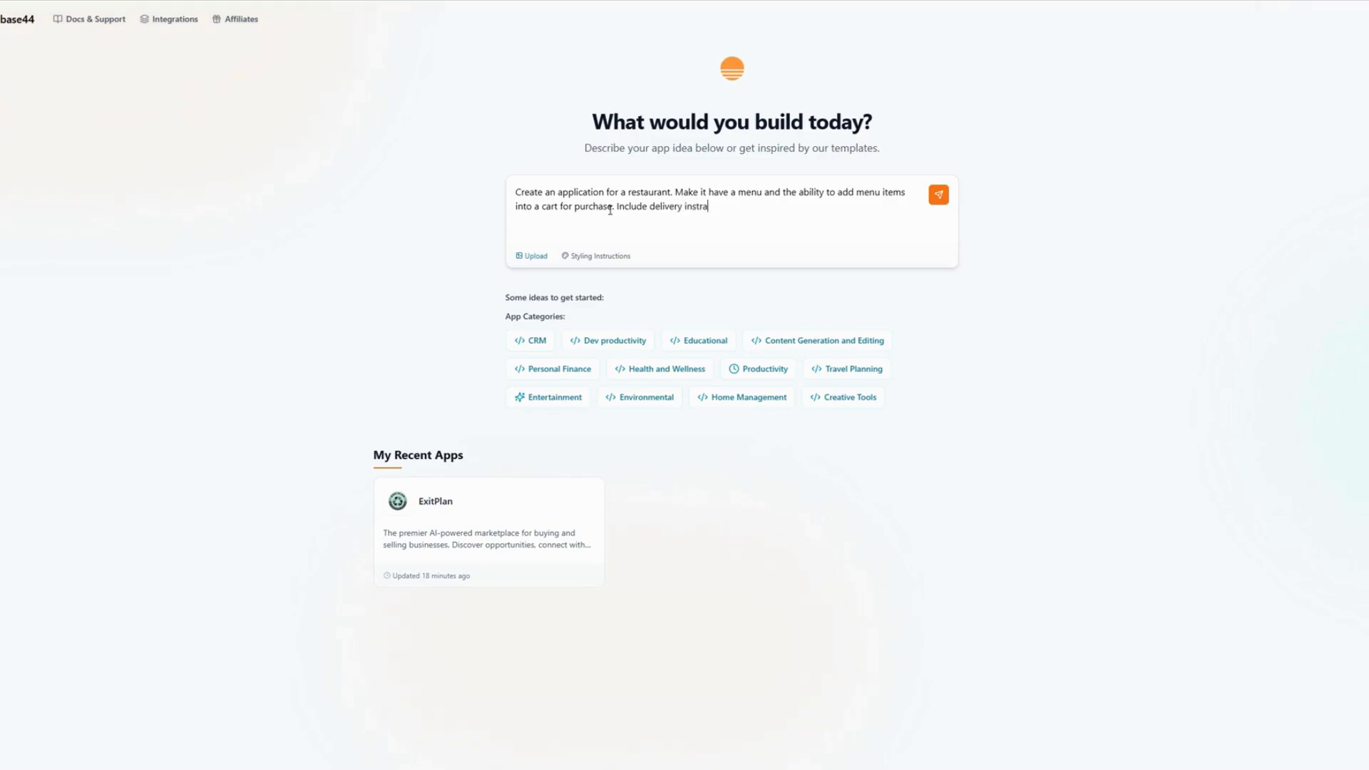
Add delivery or pickup instructions and saving favorite orders, then submit the description
text(uctions)
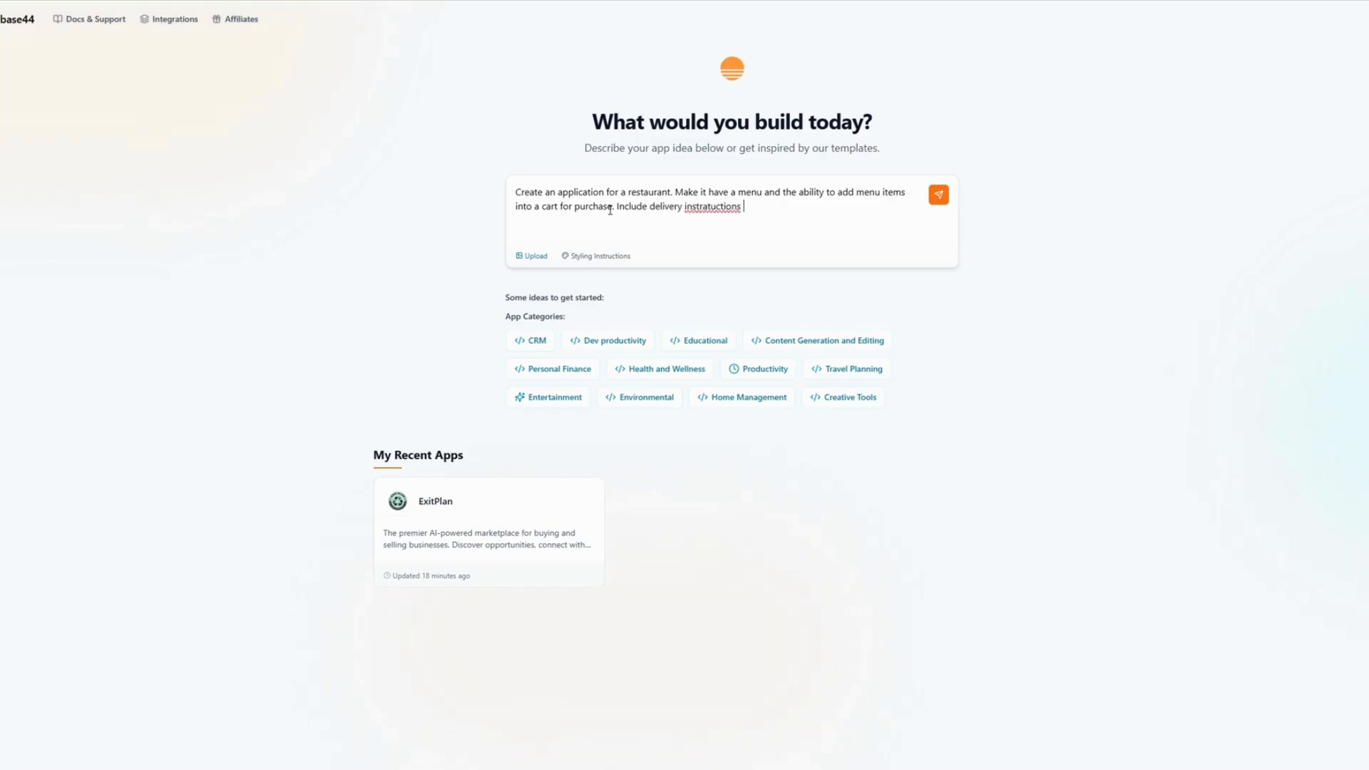
key(Backspace)
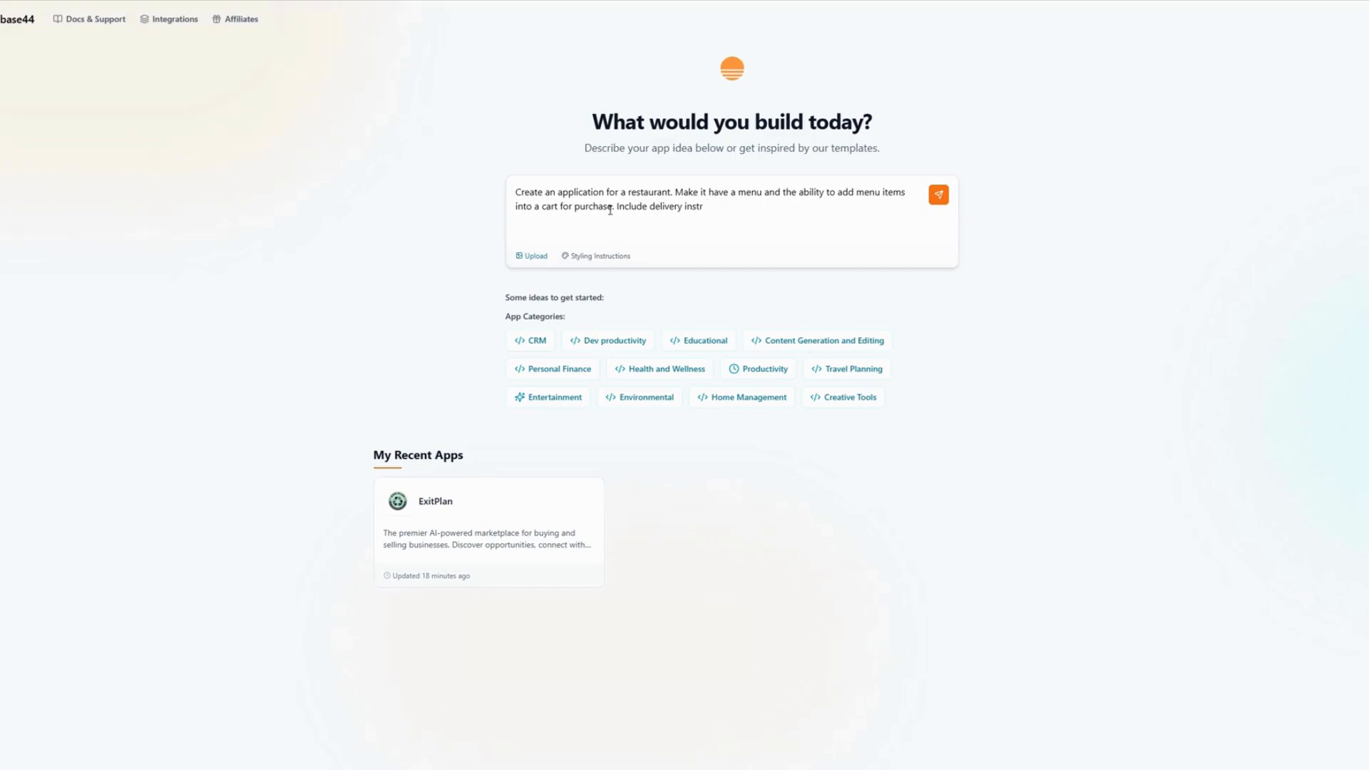
text(uctions.)
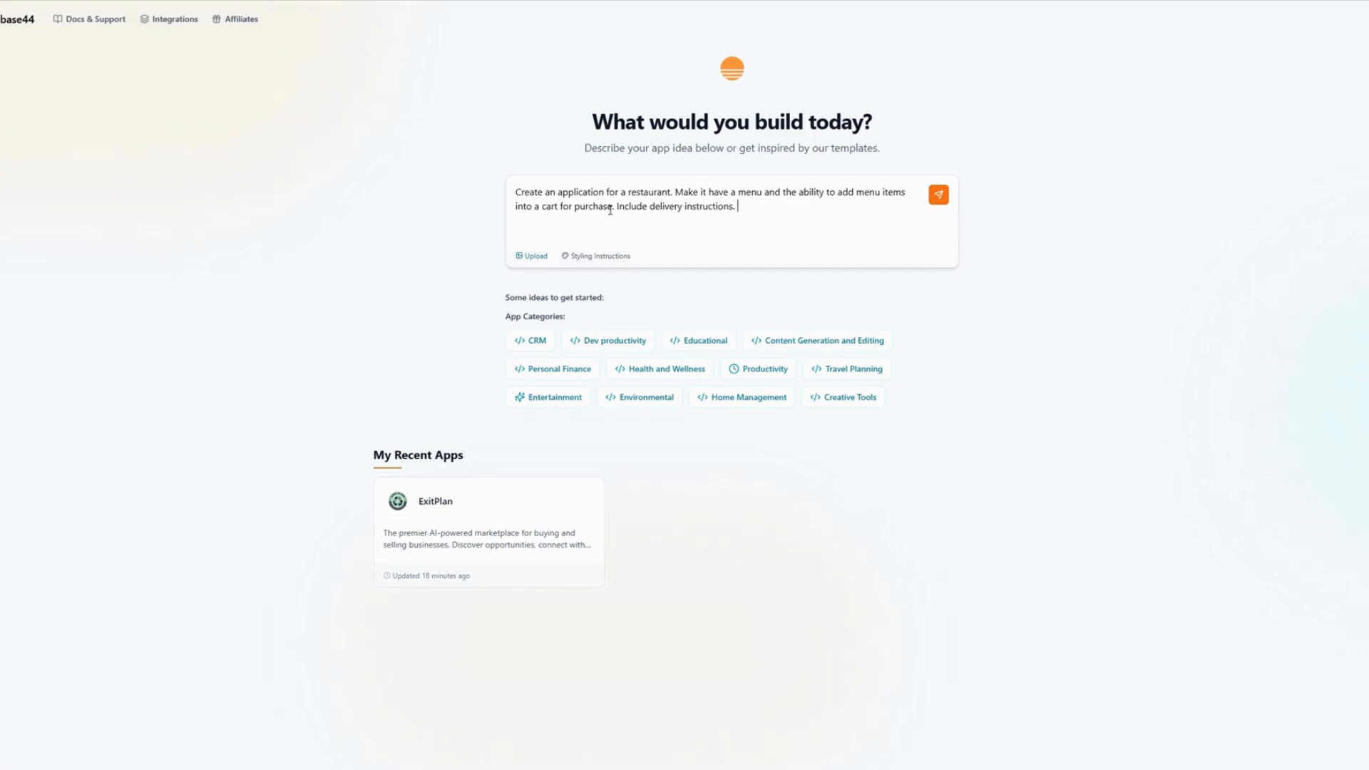
mouse_move(690, 209)
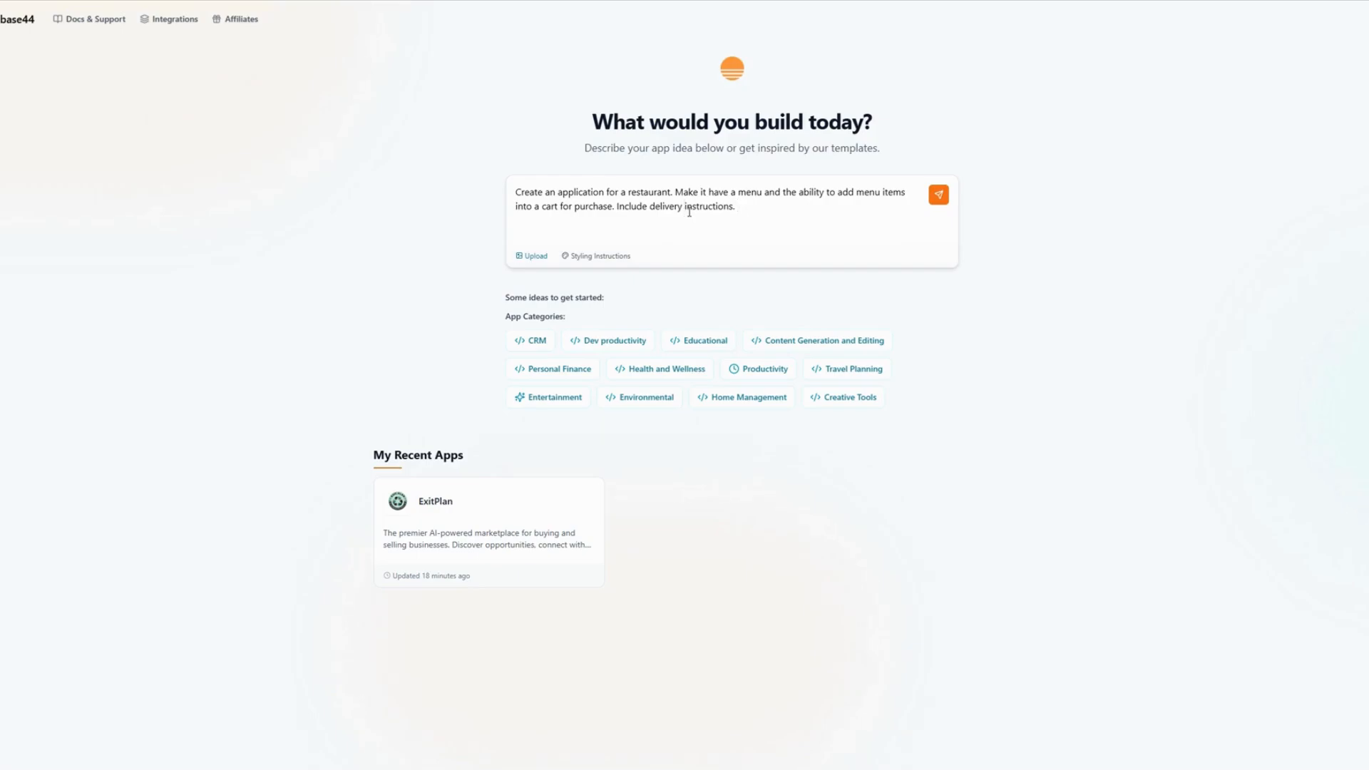
text(or pickup)
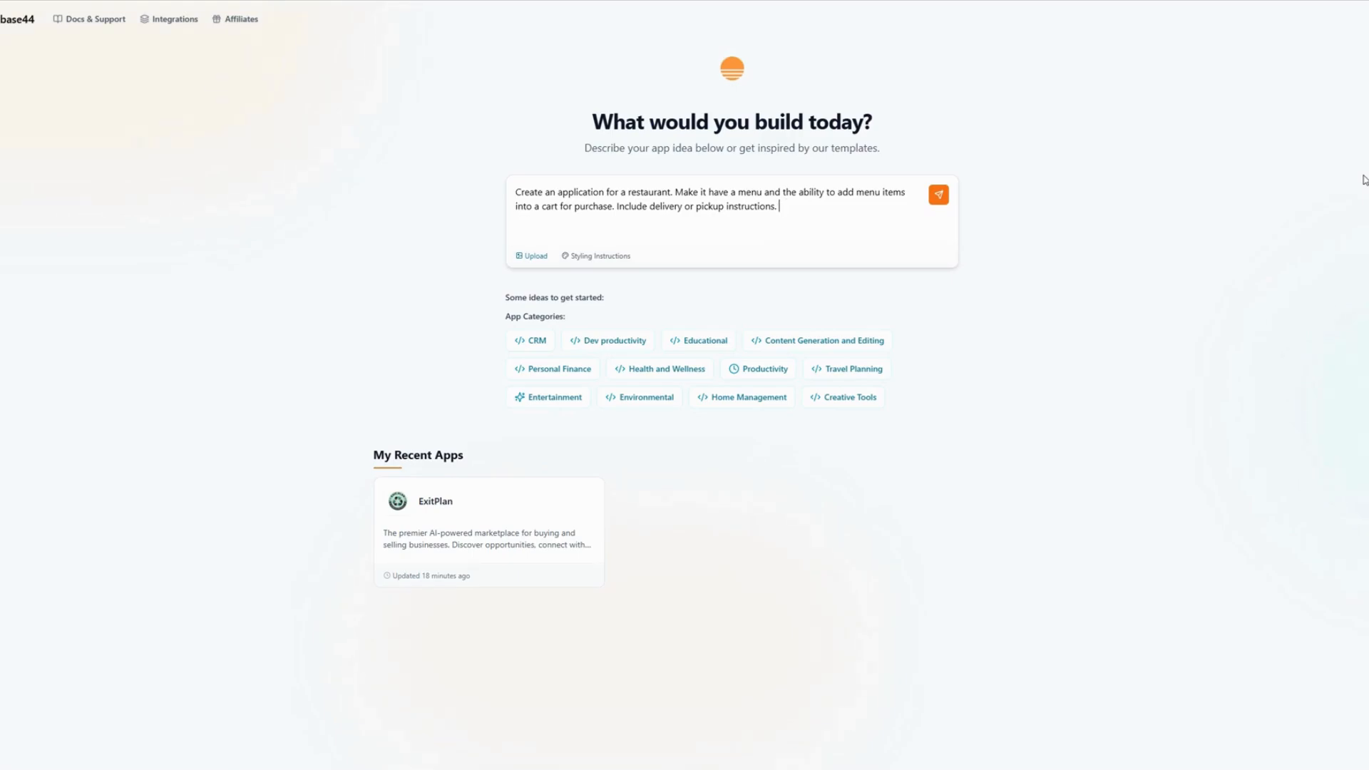
text(Give it the o)
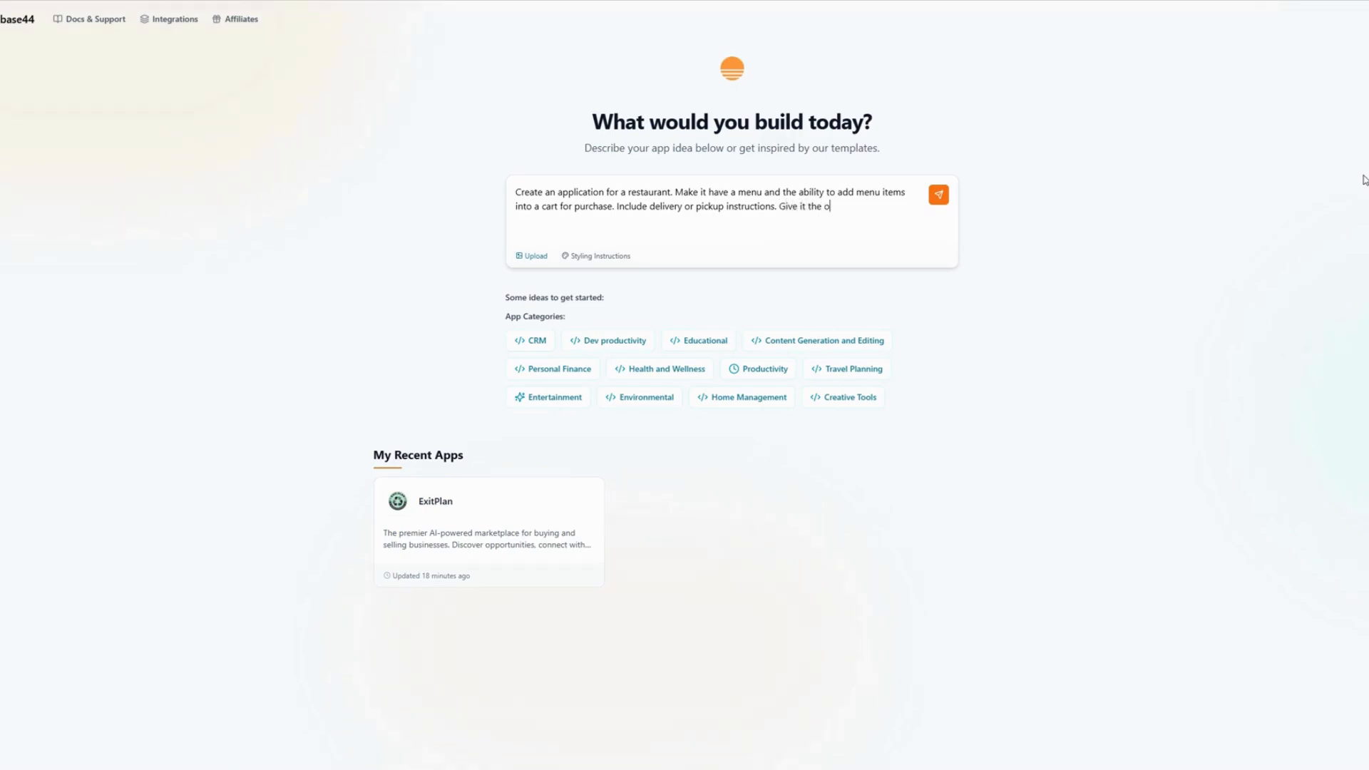
text(ption to save f)
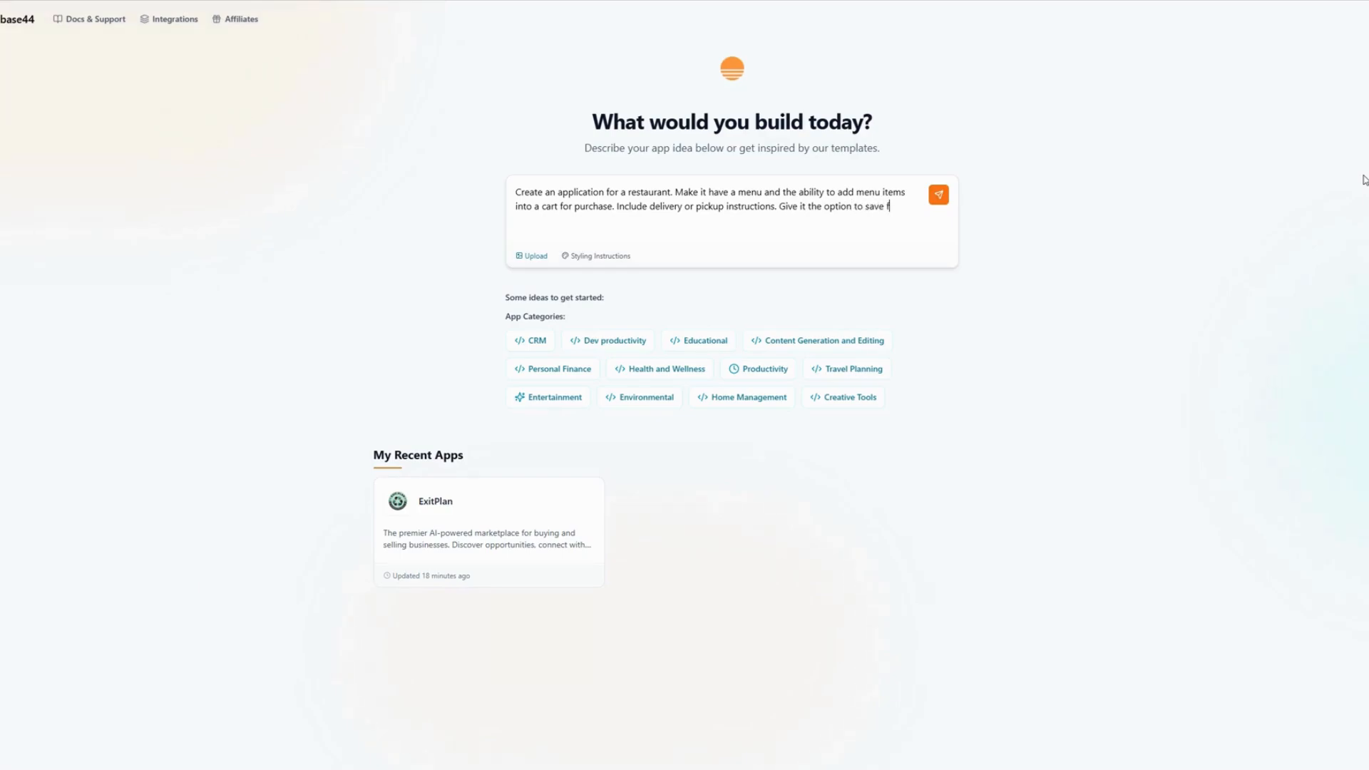
text(avorite orders.)
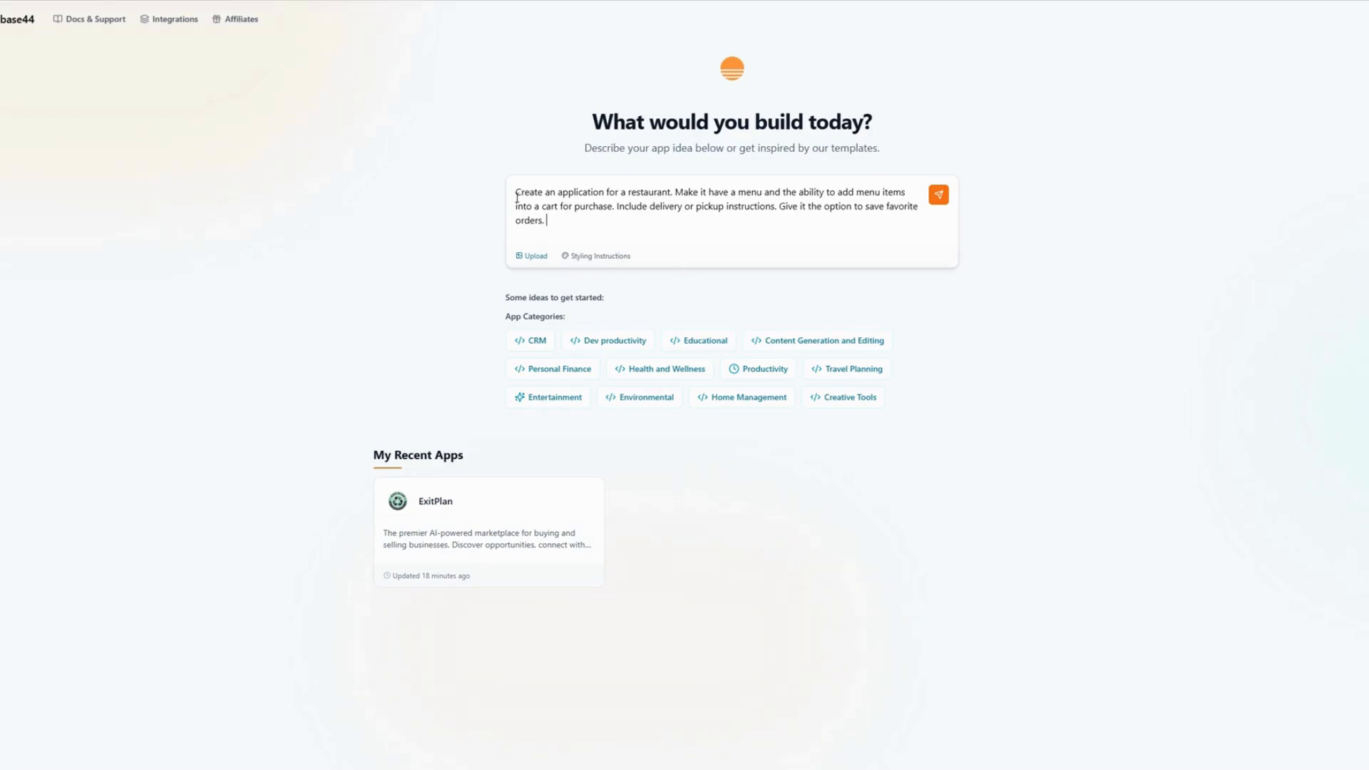
mouse_move(502, 265)
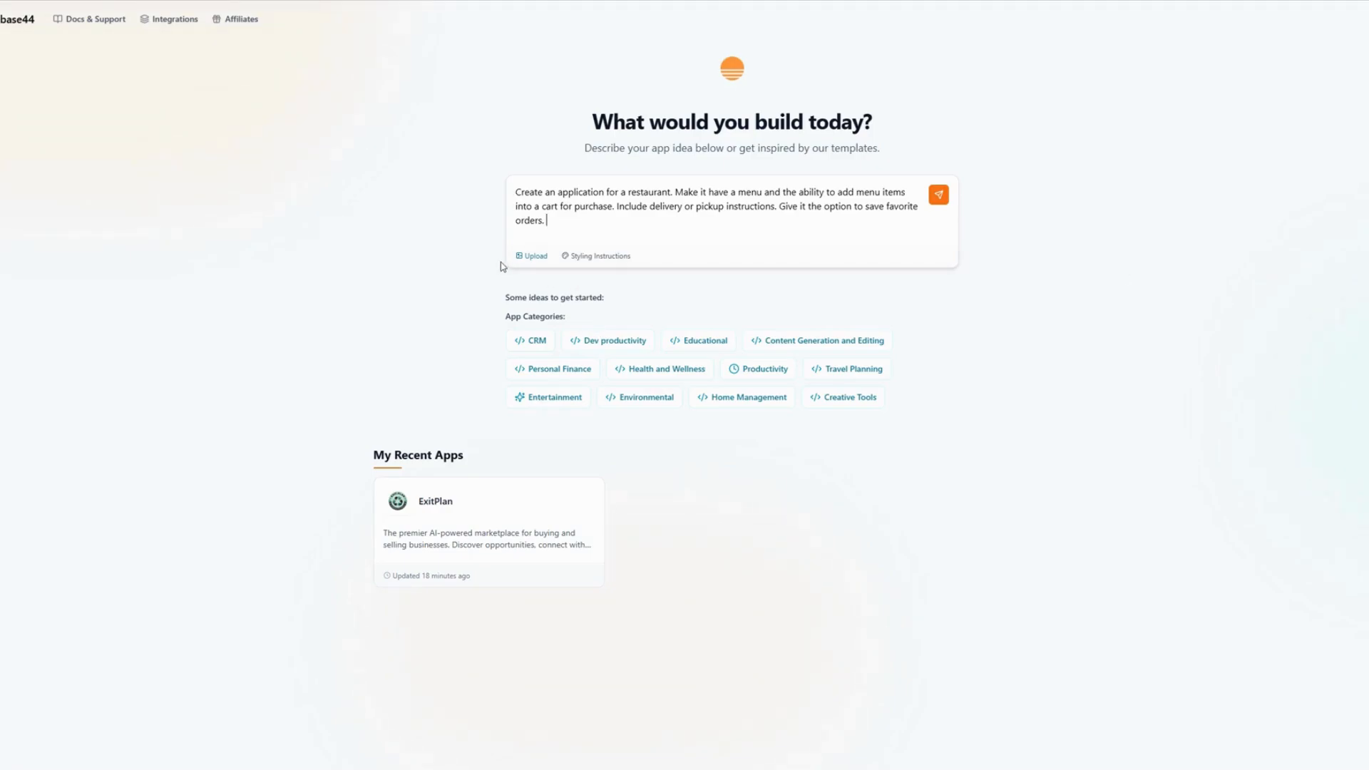
mouse_move(796, 263)
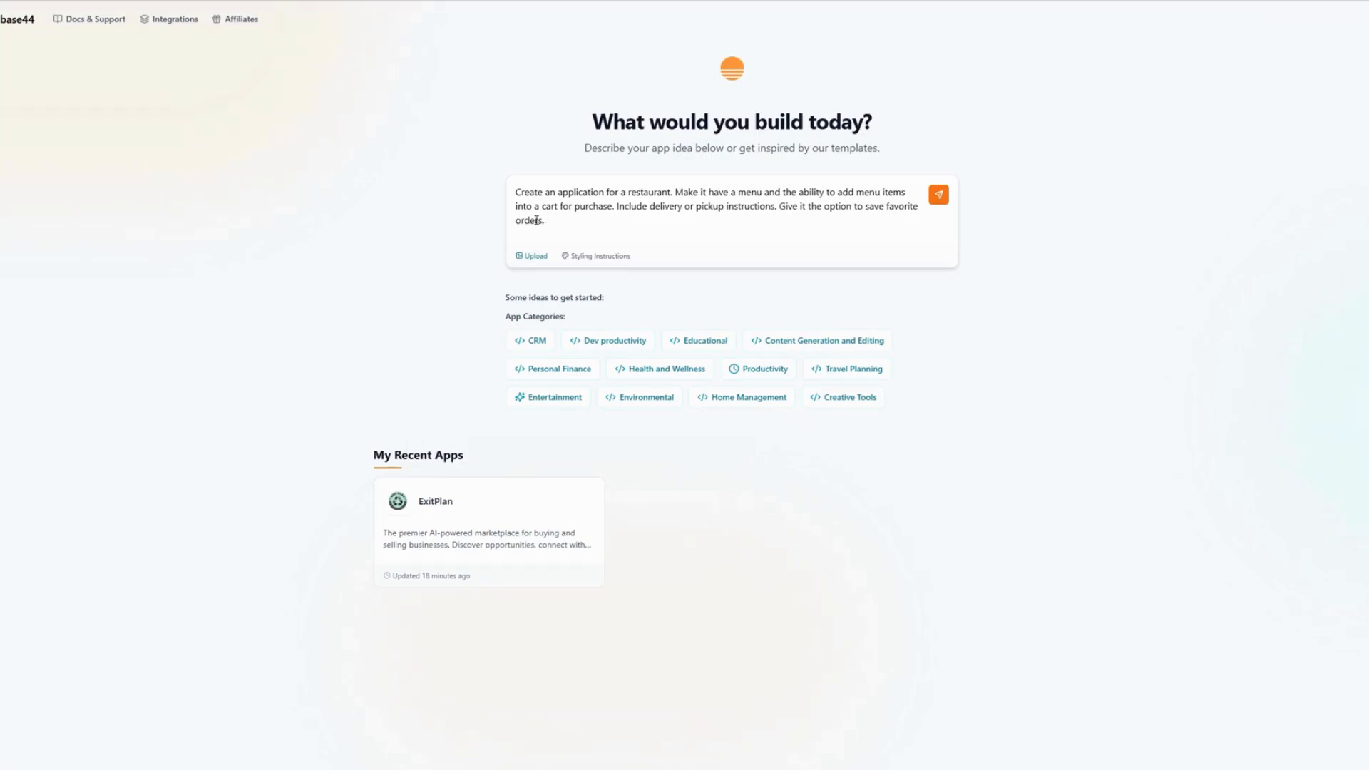
mouse_move(829, 217)
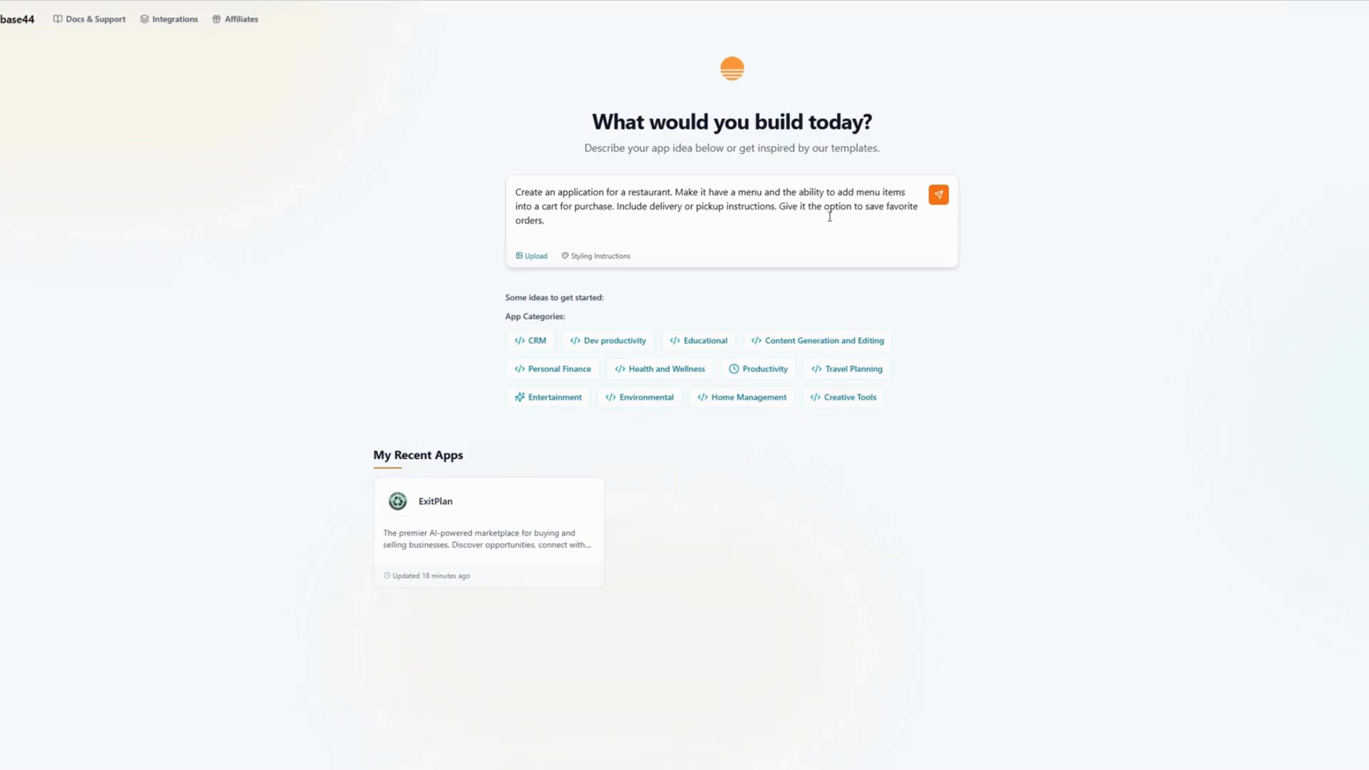
mouse_move(1015, 158)
text( in checkout)
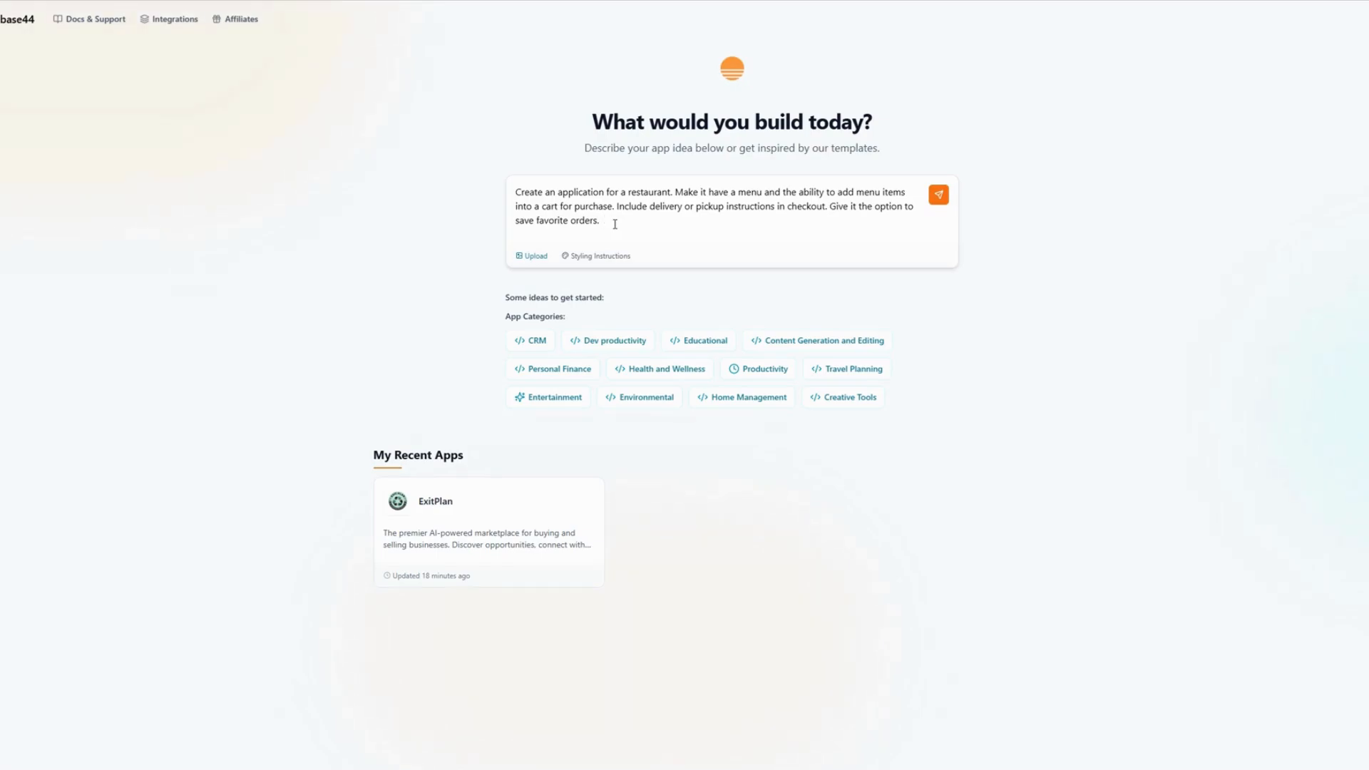
mouse_move(467, 194)
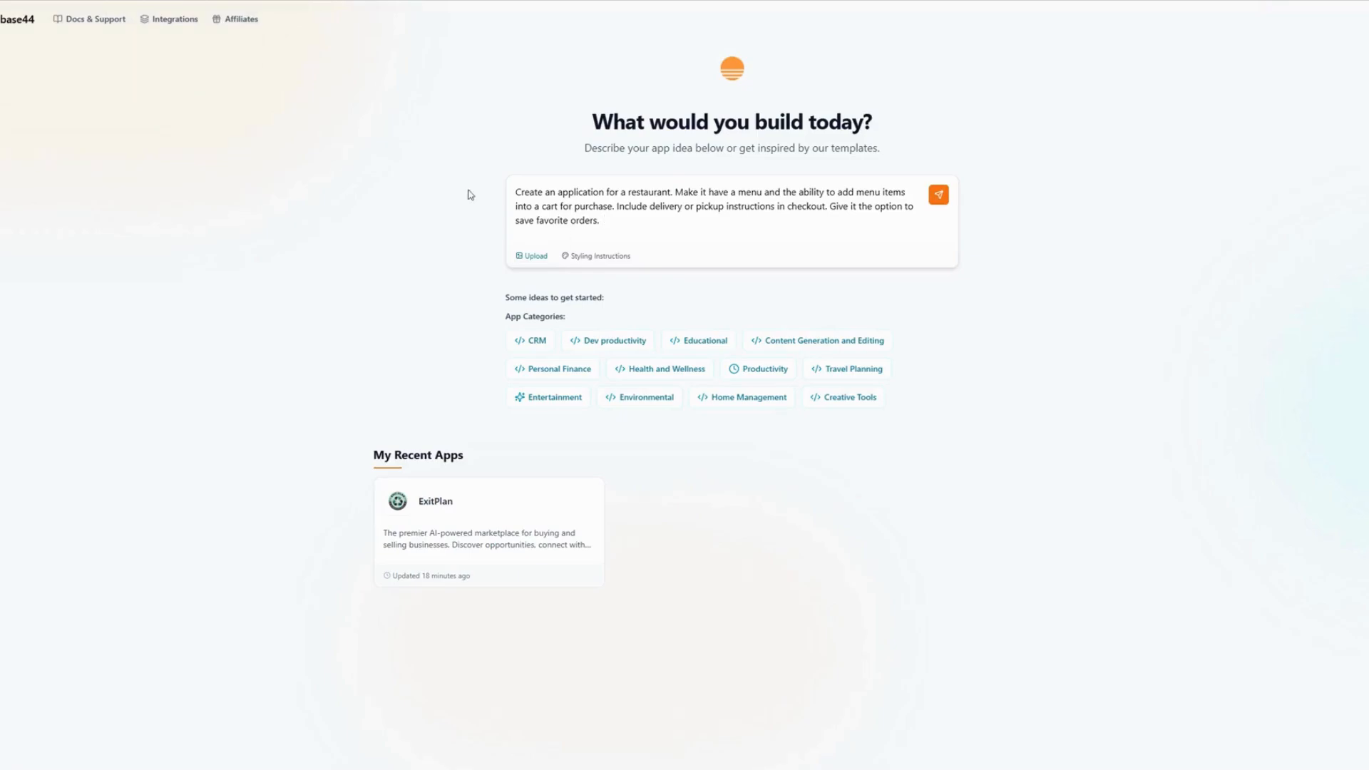
click(602, 221)
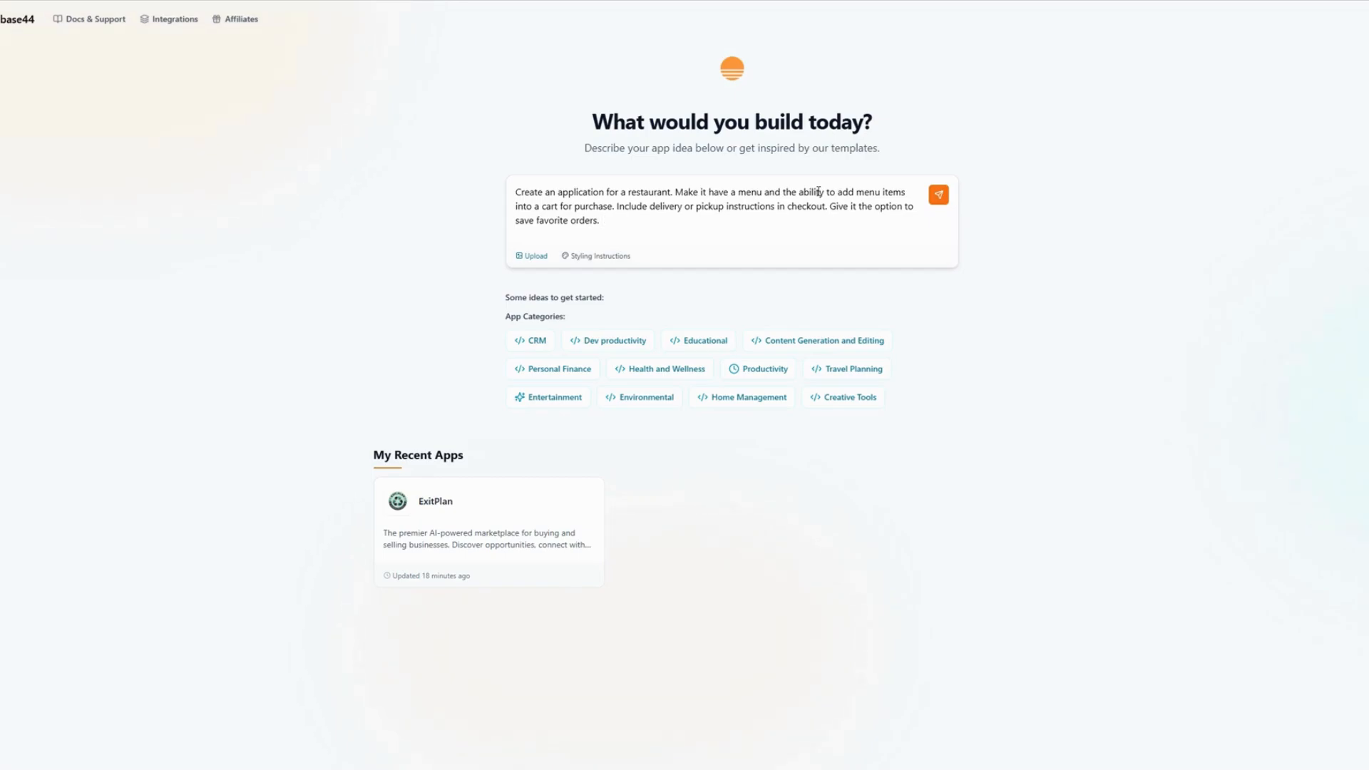
click(602, 220)
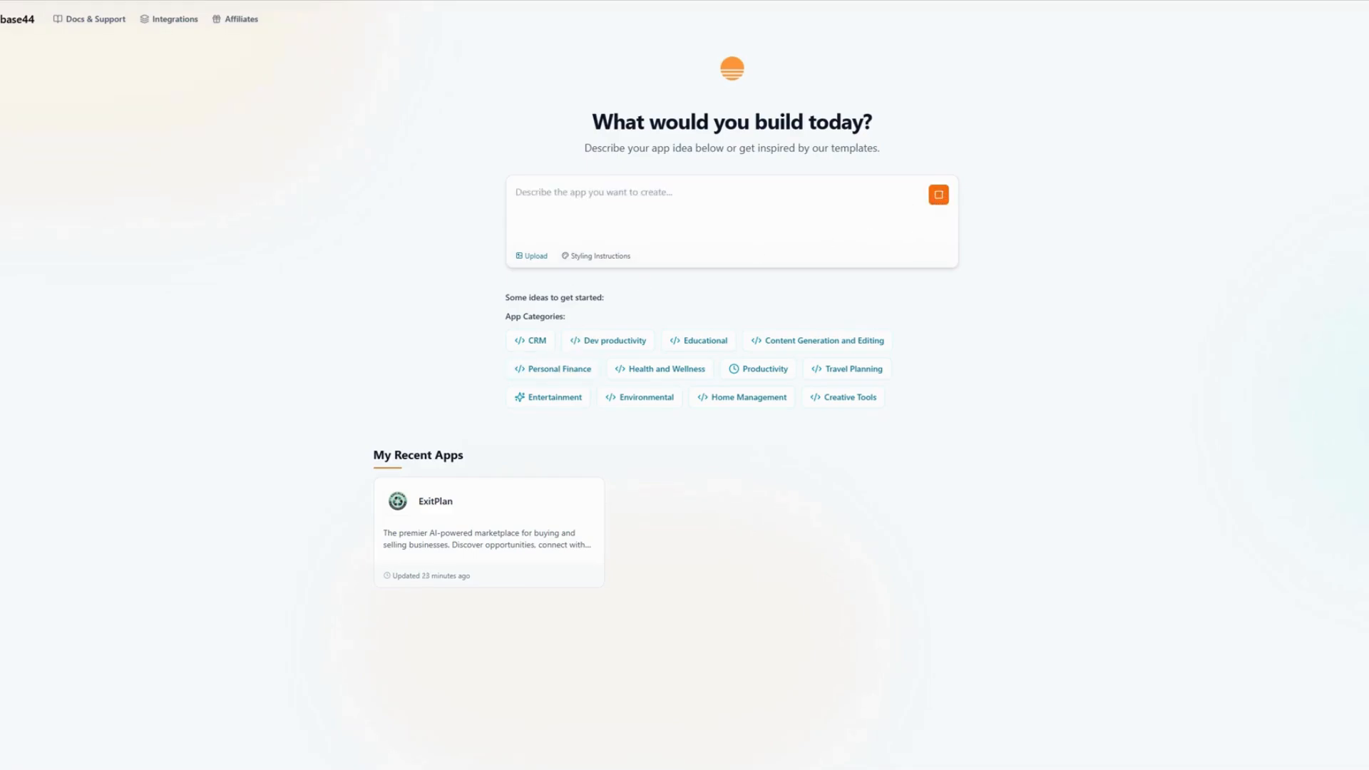
Watch the AI chat plan the app and create the MenuItem and Order entities
click(938, 194)
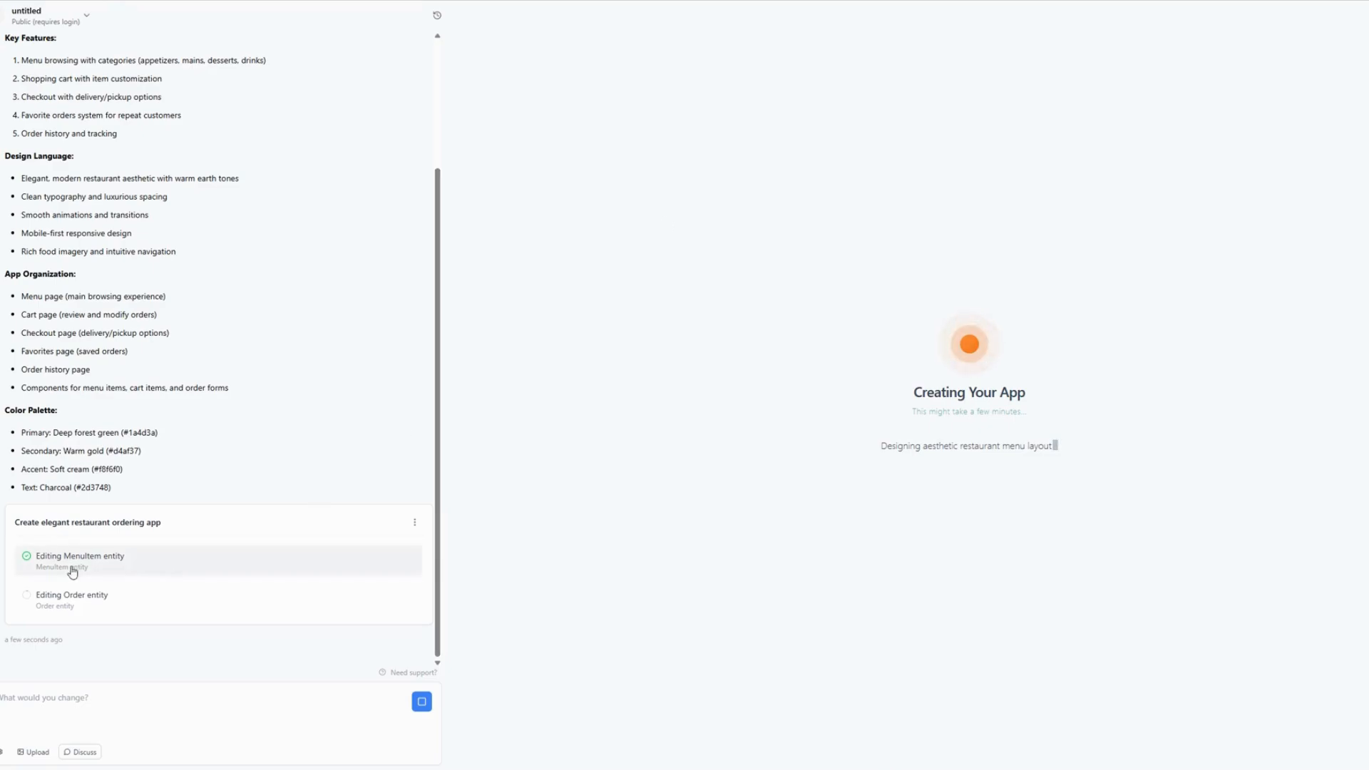
mouse_move(610, 267)
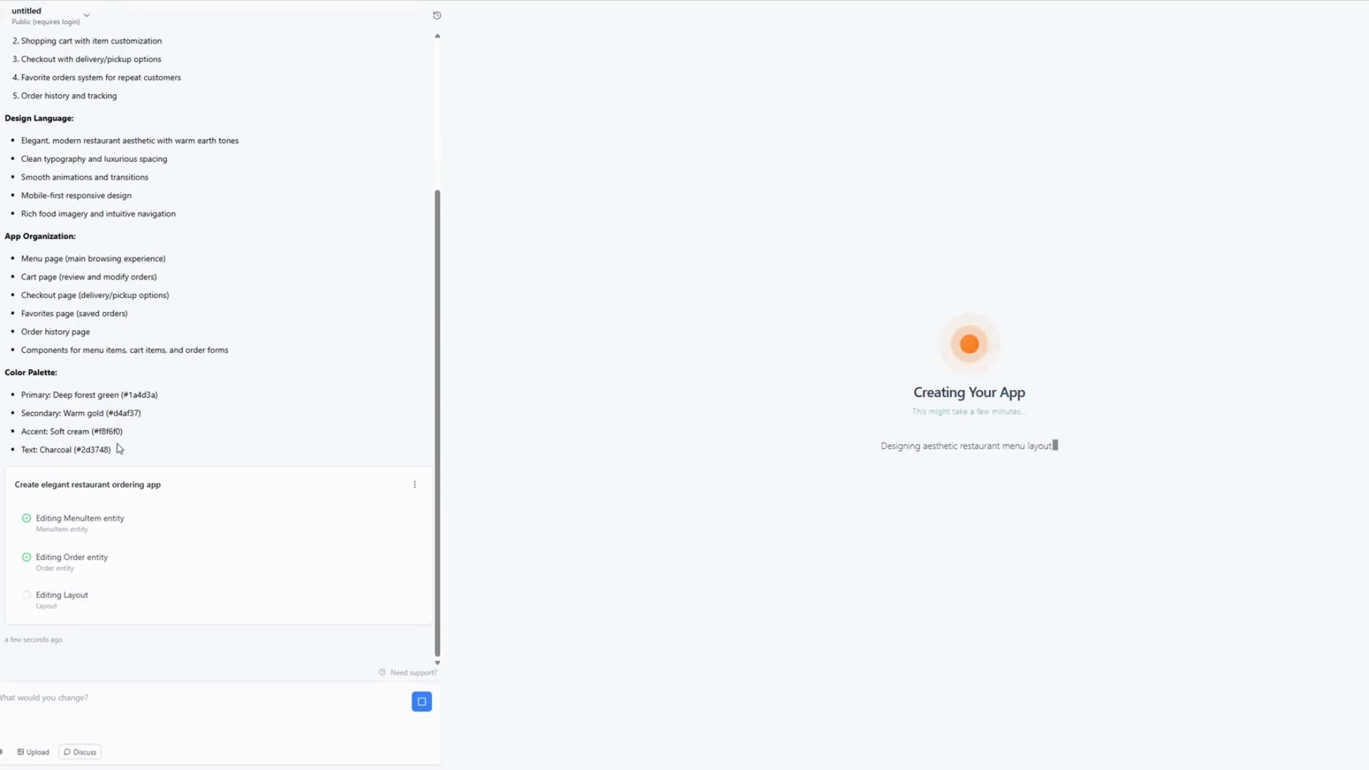
scroll(up, 3)
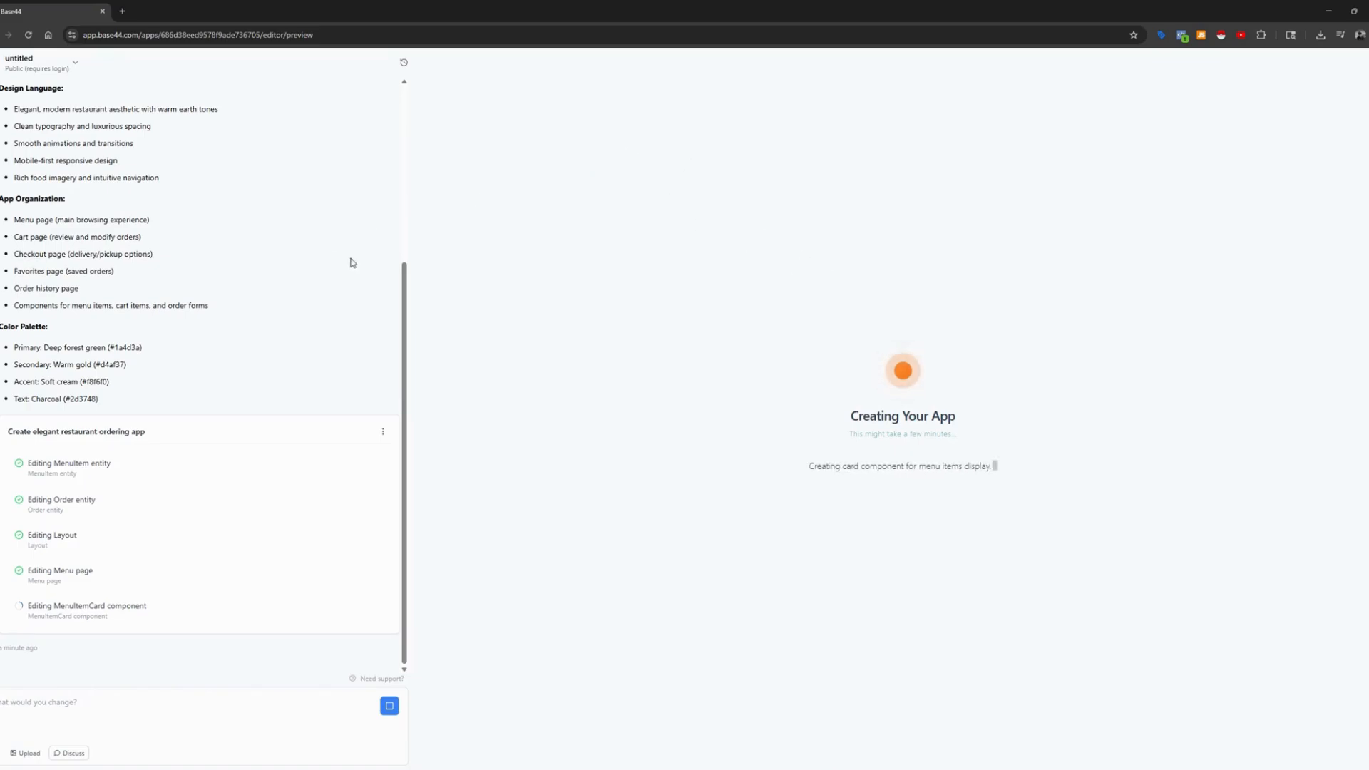
mouse_move(552, 226)
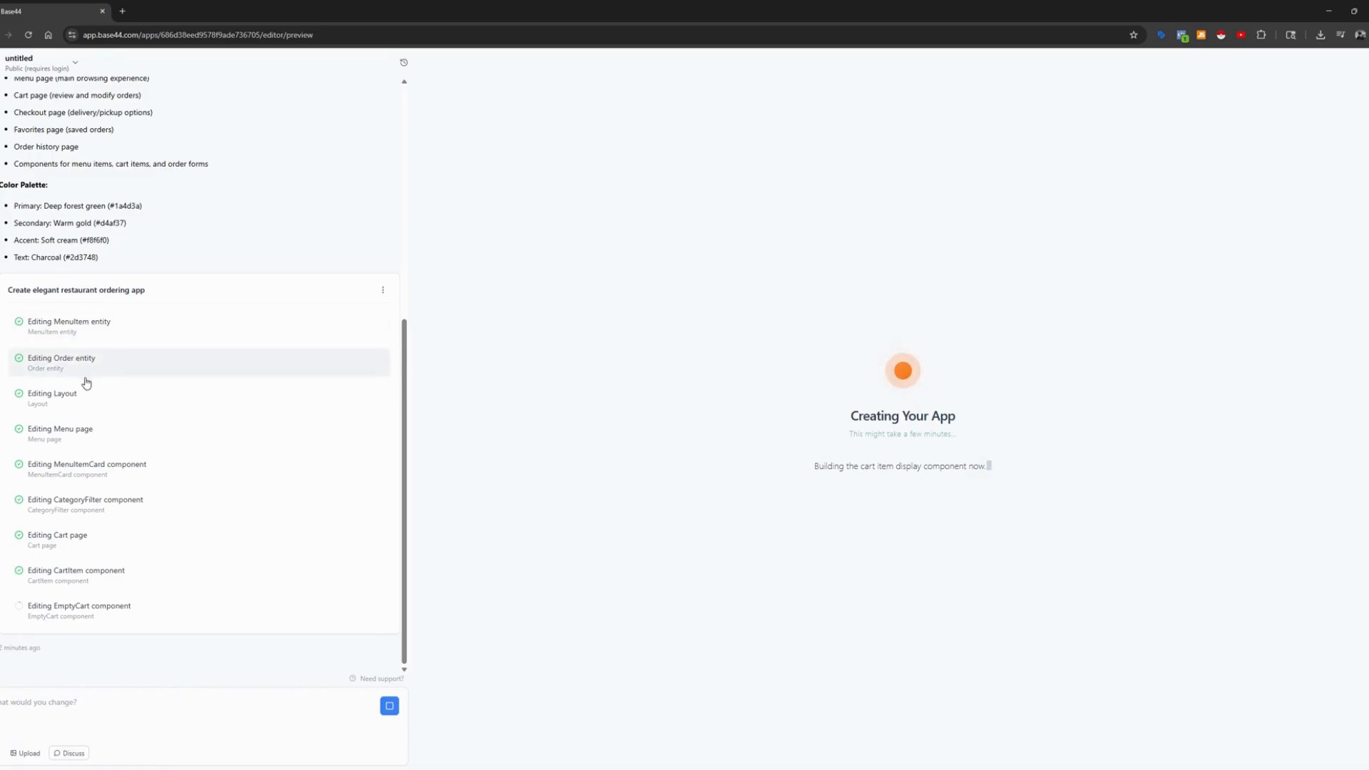
Scroll the chat while the cart, checkout, favorites and order history pages generate
scroll(down, 3)
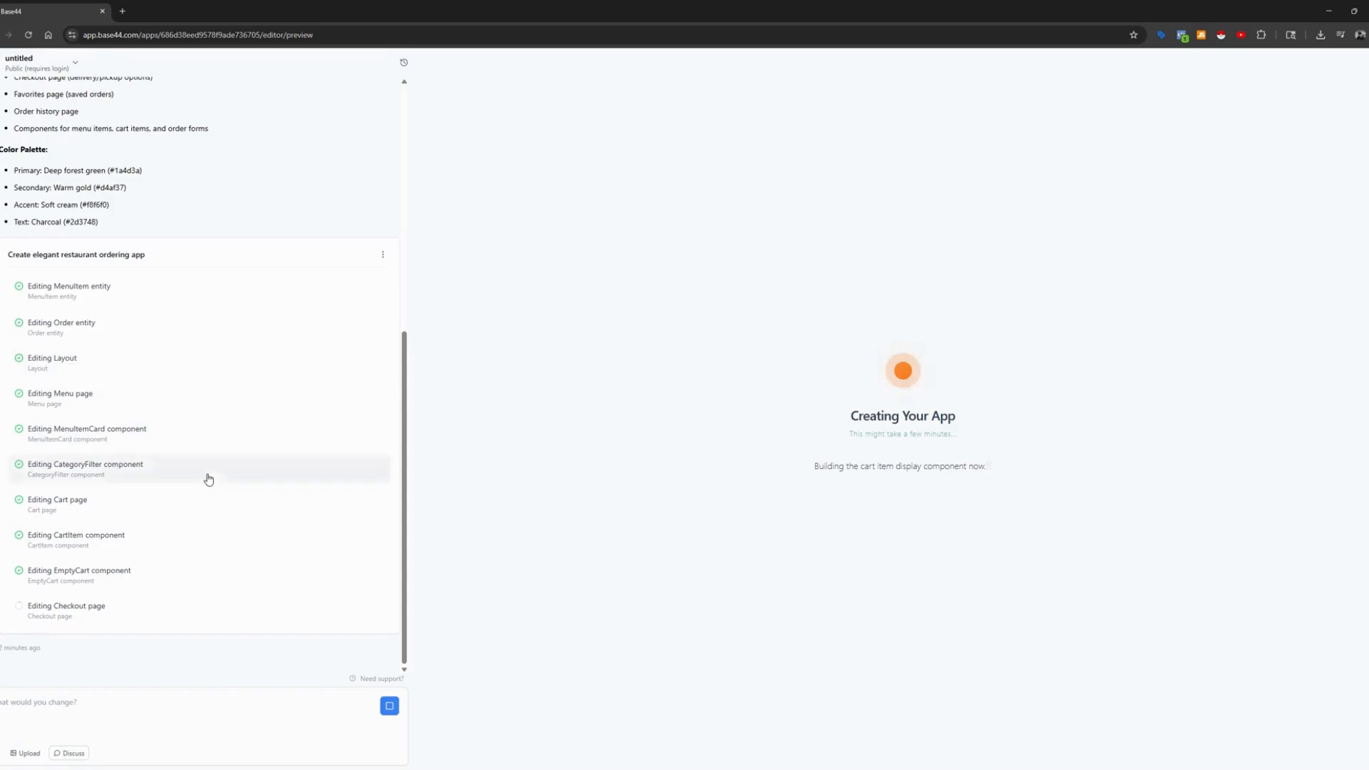
mouse_move(132, 555)
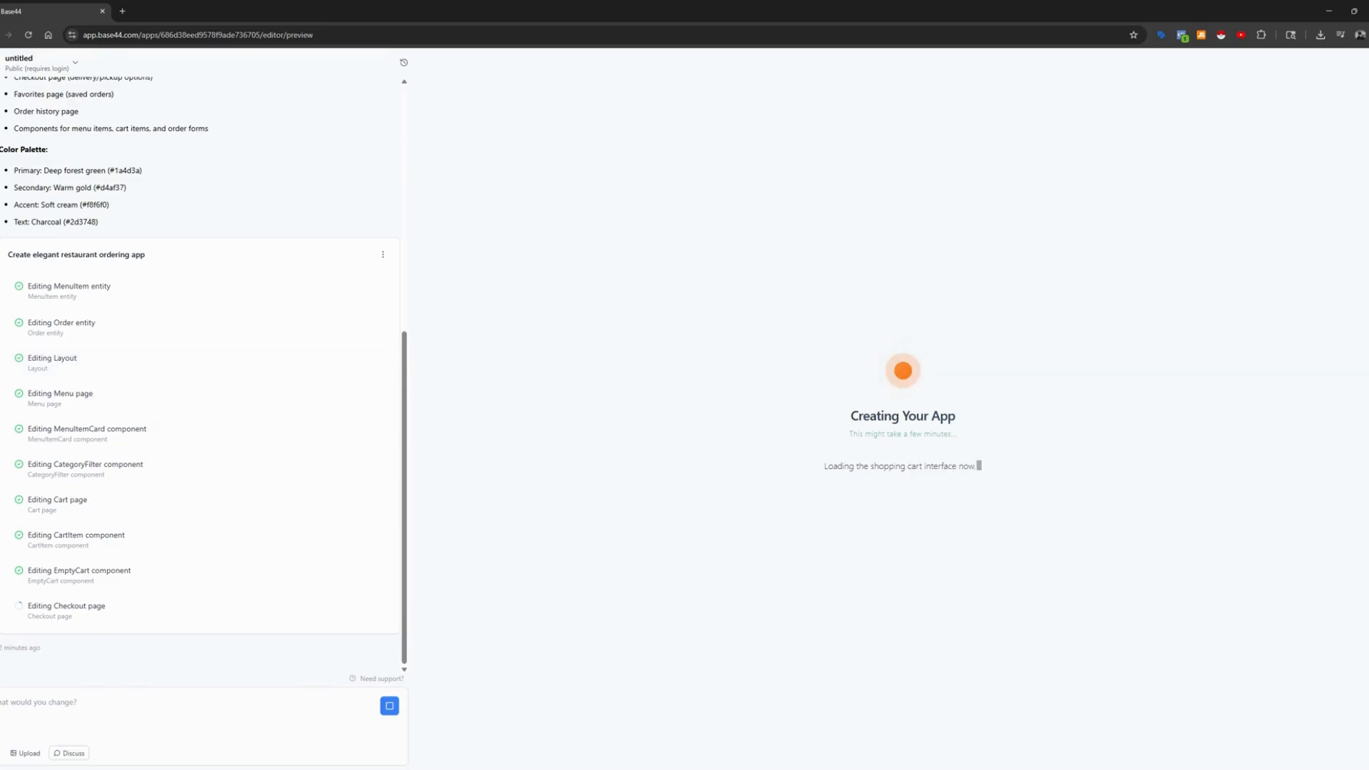
mouse_move(122, 509)
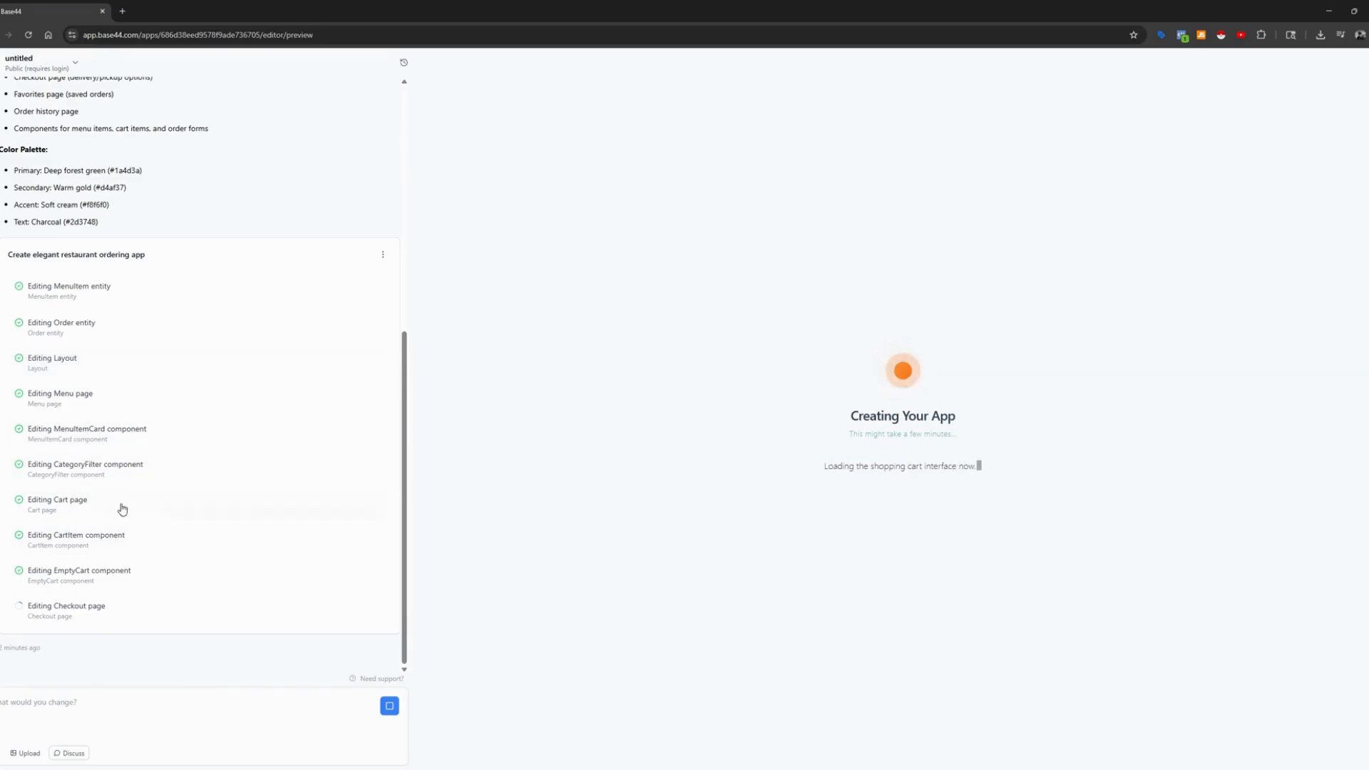
mouse_move(159, 564)
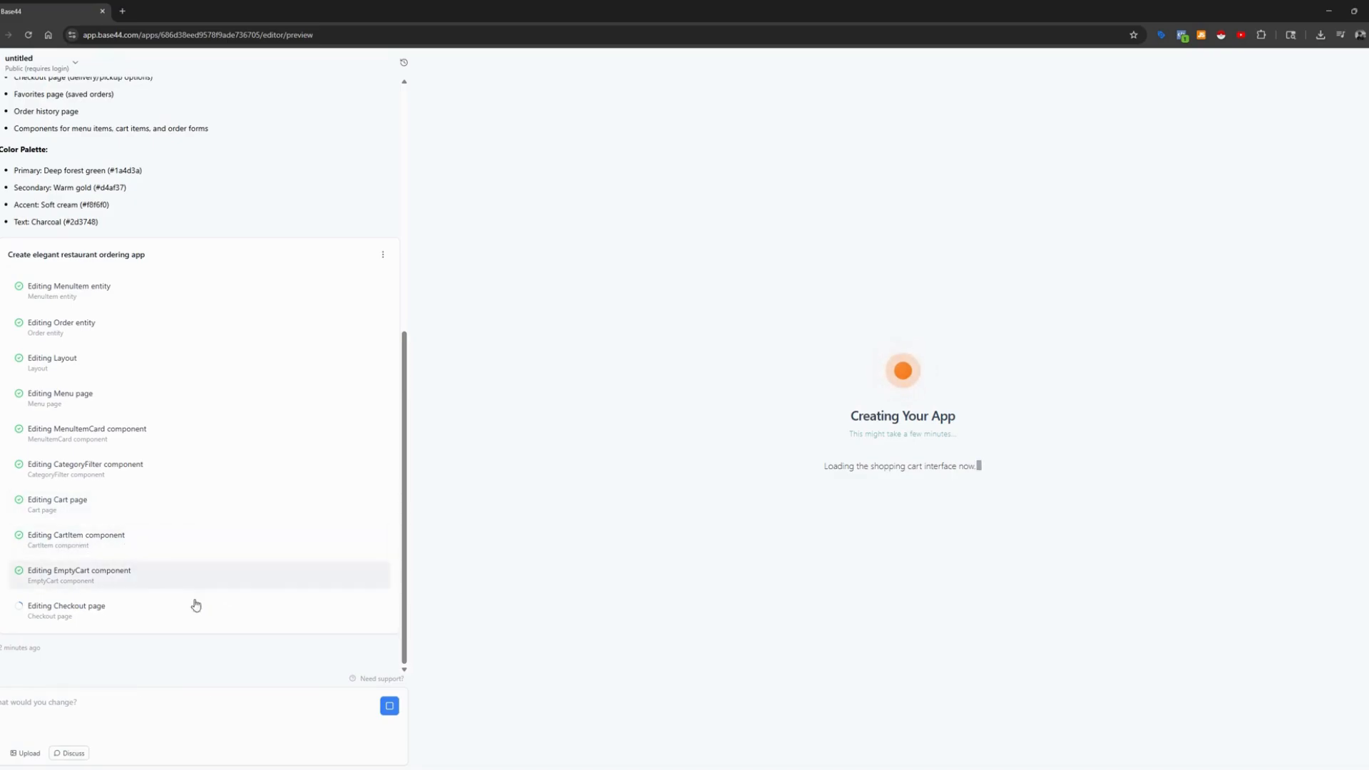
mouse_move(455, 459)
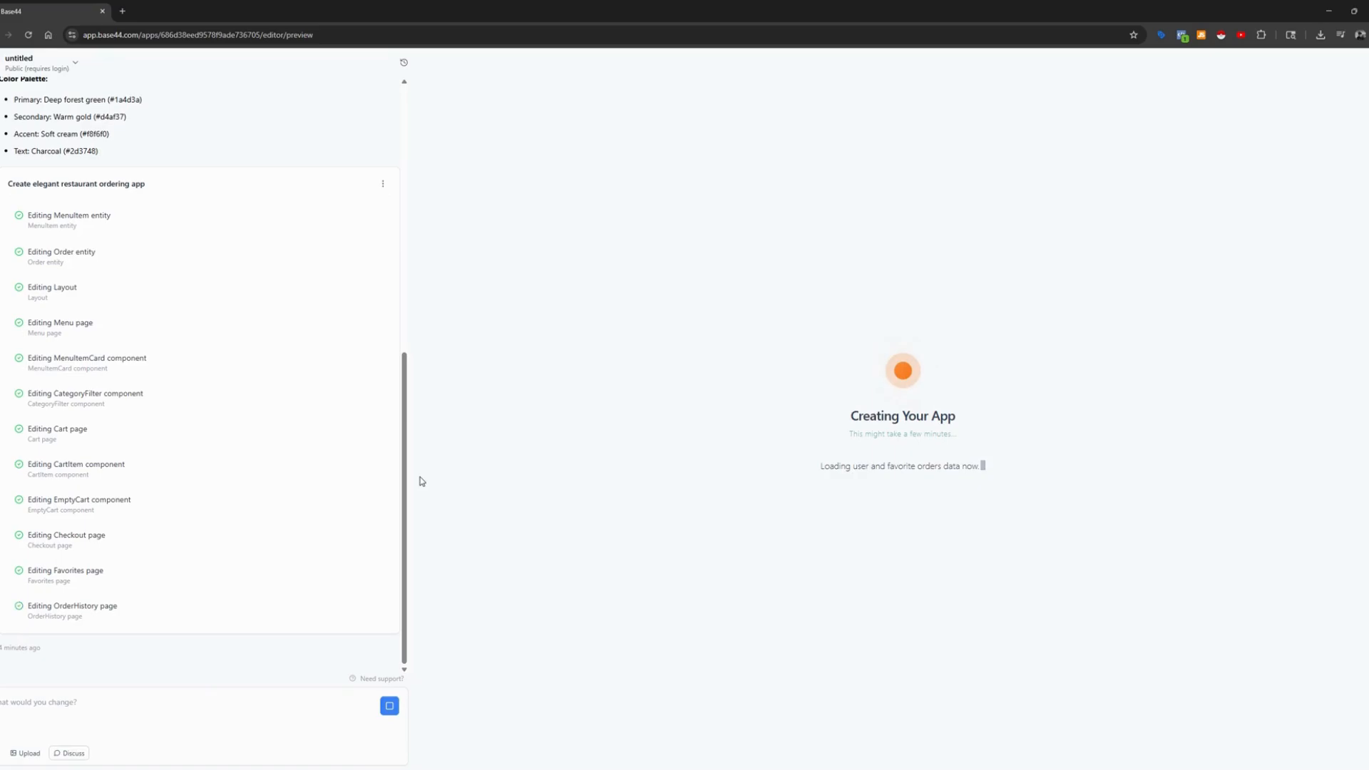
scroll(down, 3)
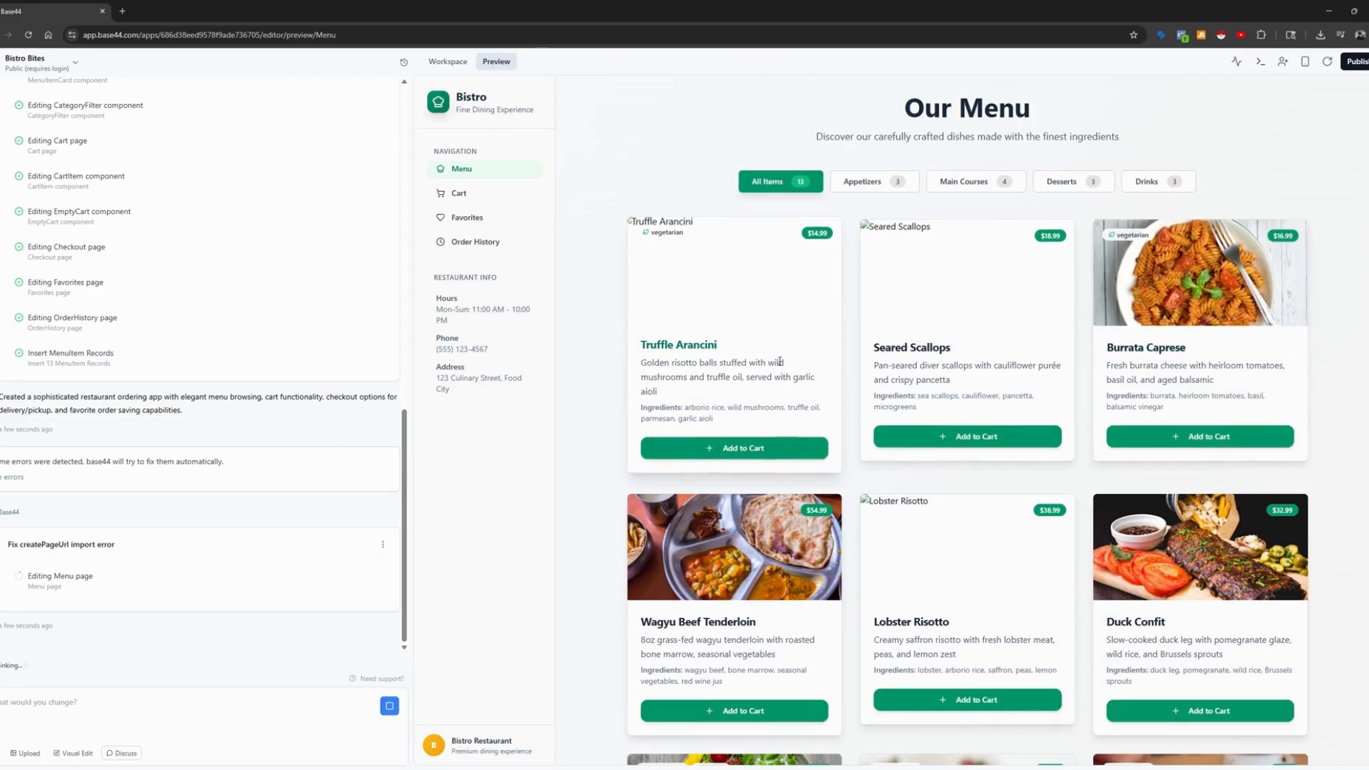
scroll(down, 3)
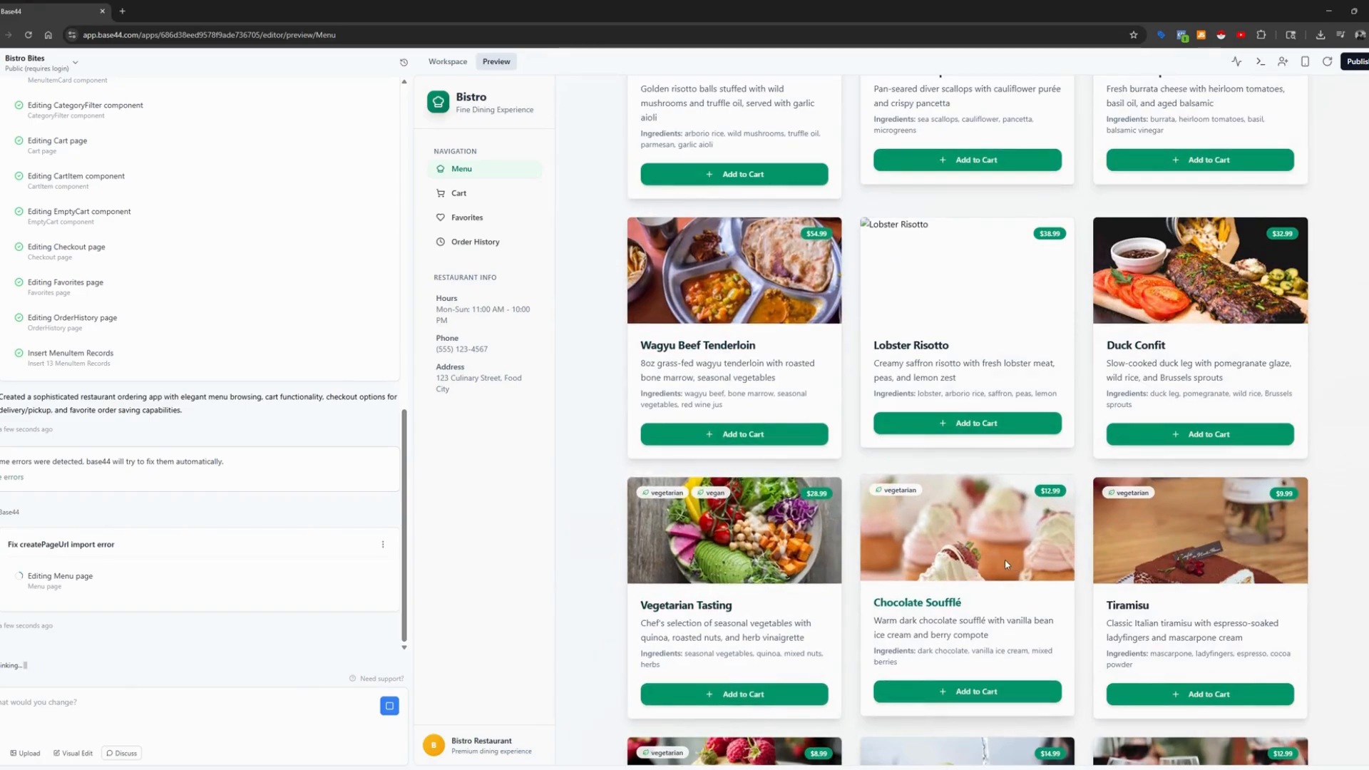
scroll(down, 3)
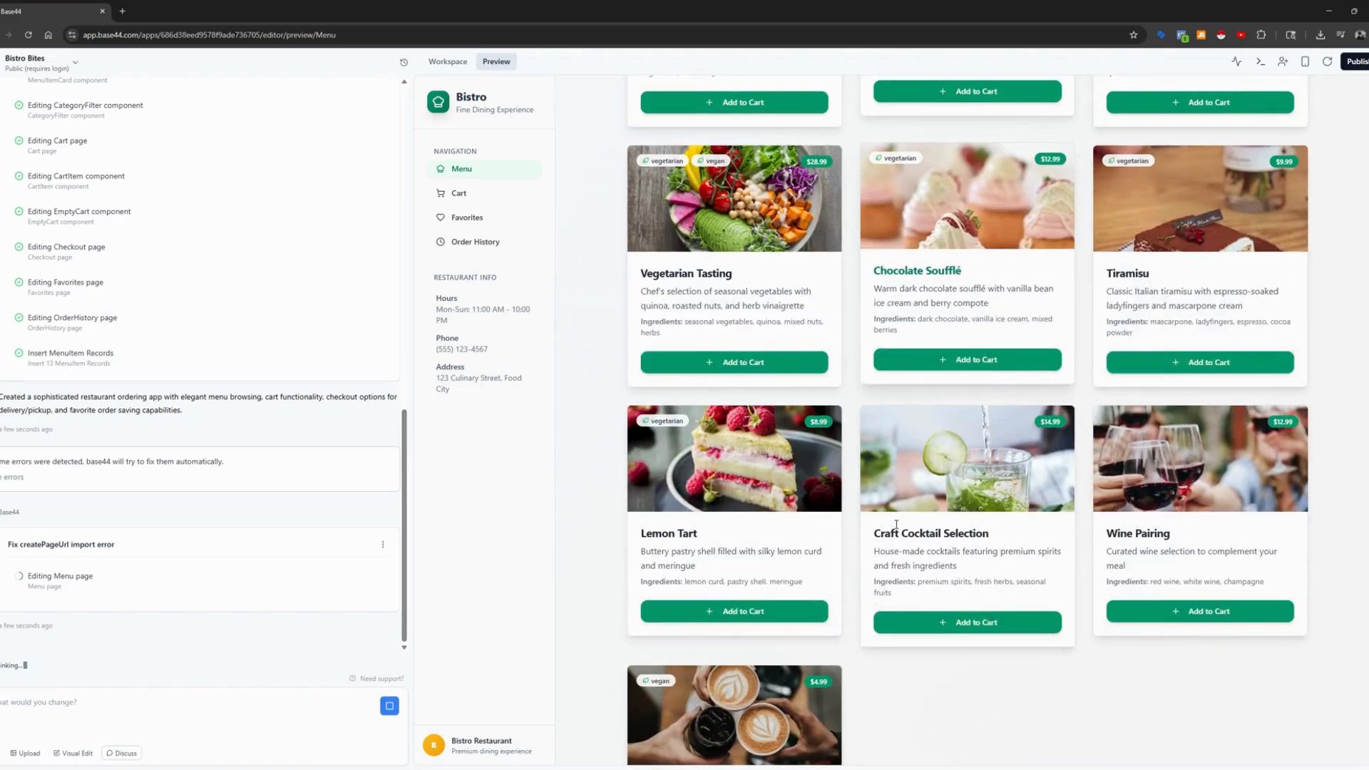
scroll(down, 3)
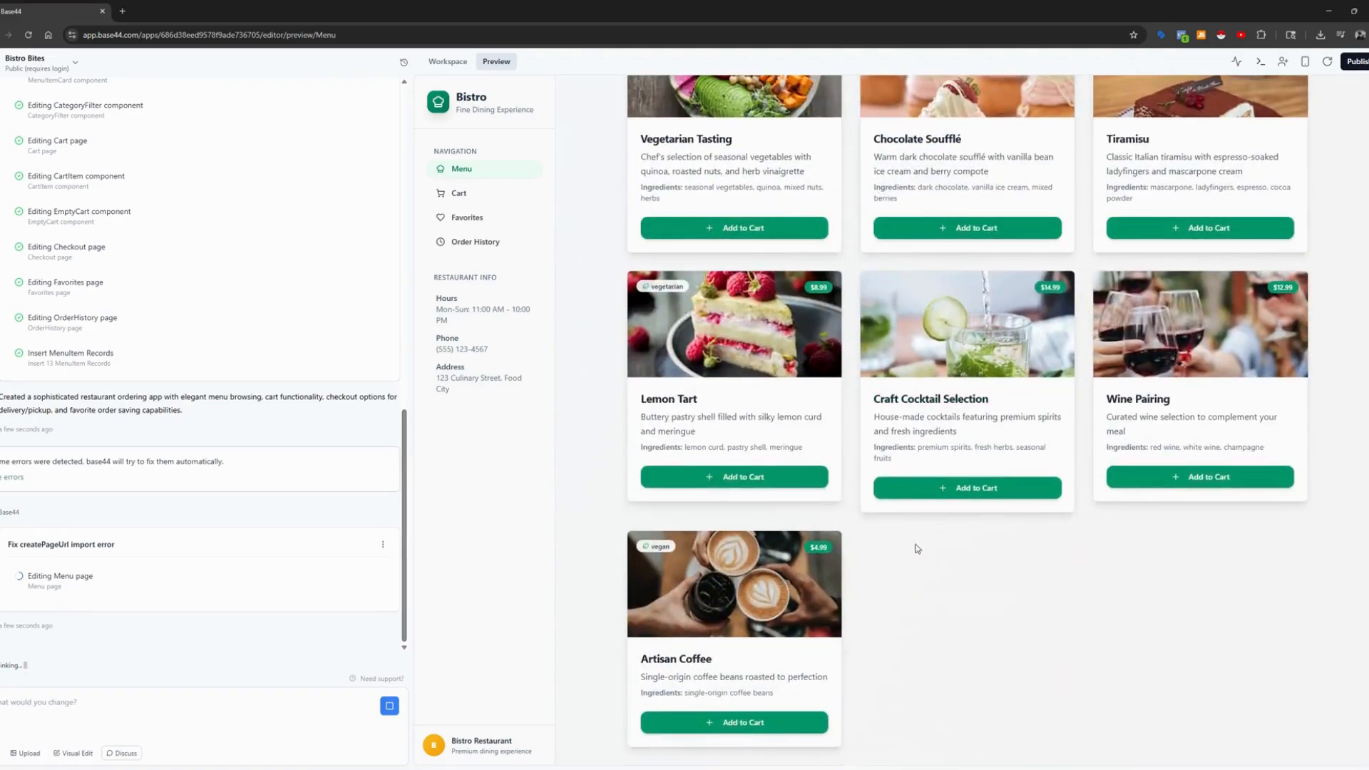
mouse_move(734, 474)
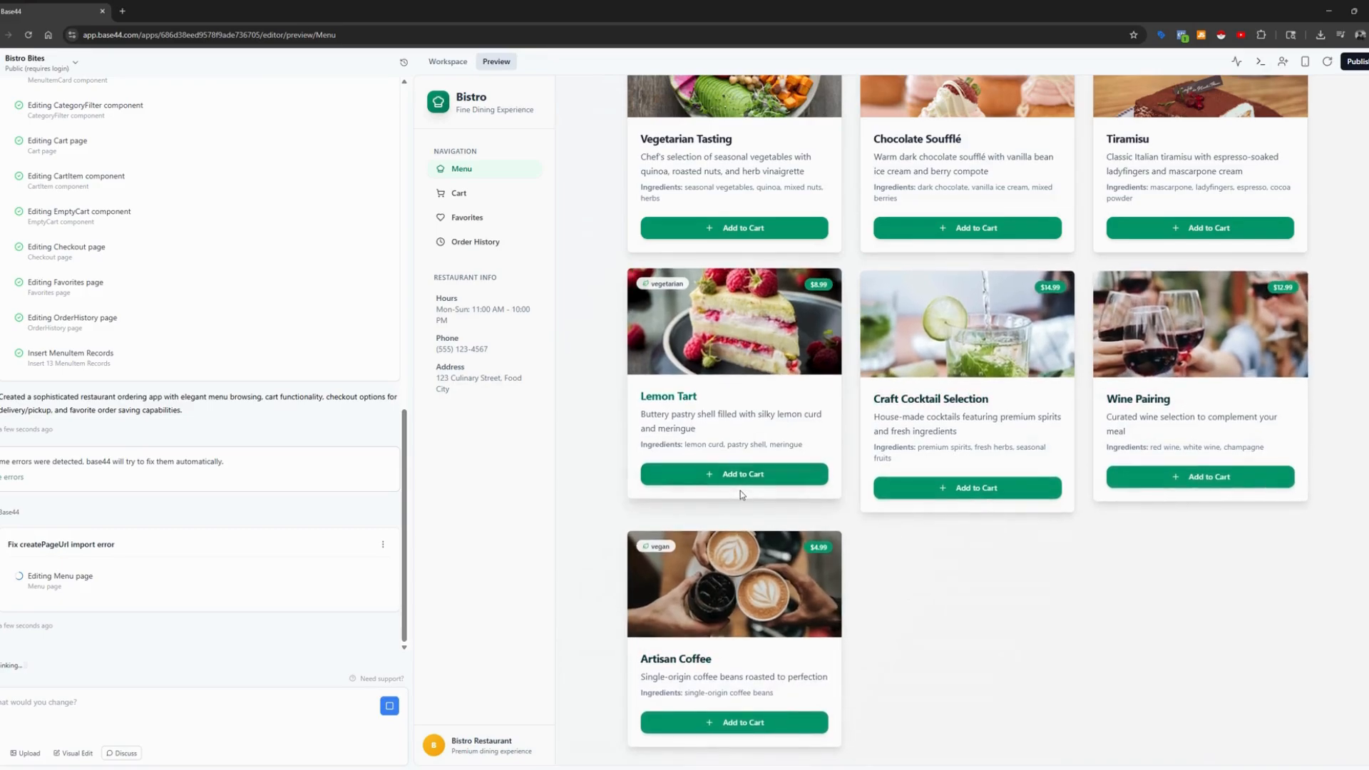
scroll(up, 3)
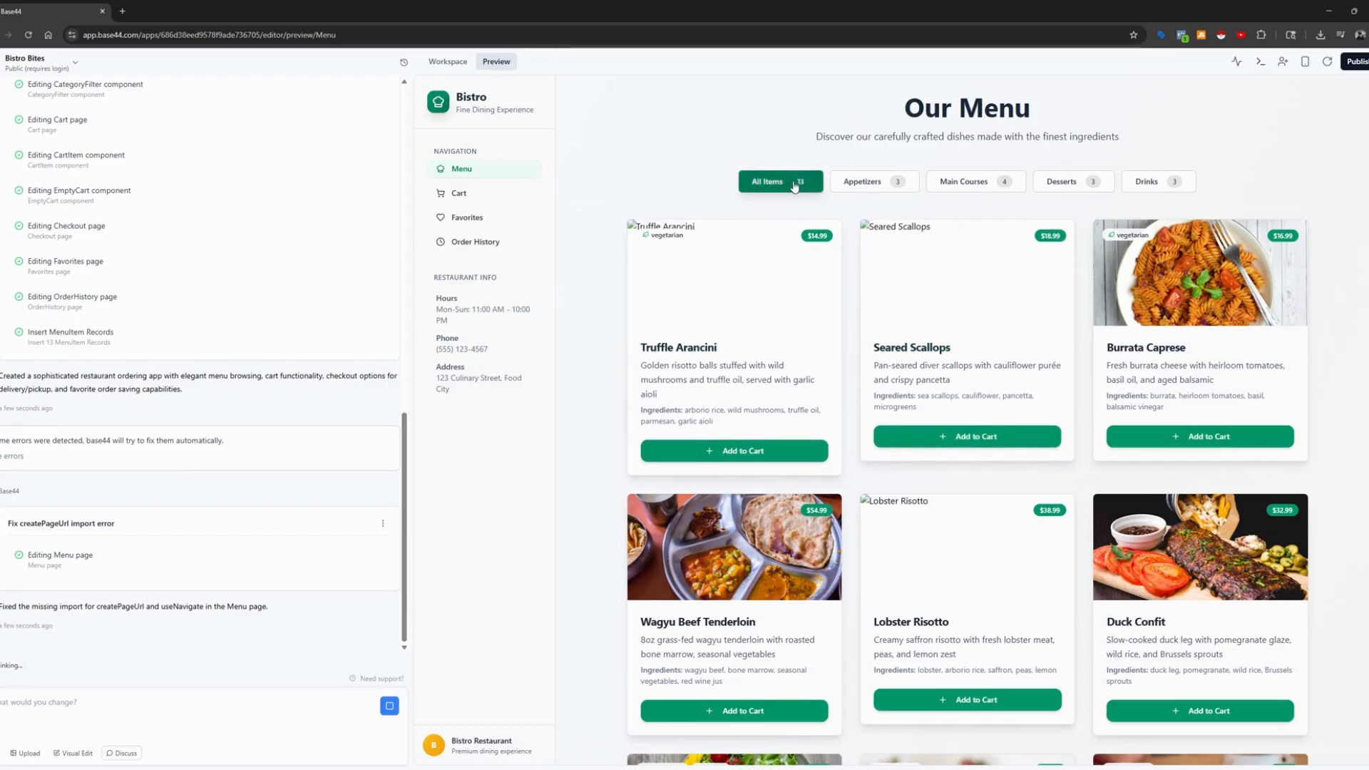
Filter the menu preview by Appetizers, Main Courses, Desserts, then another category
click(878, 180)
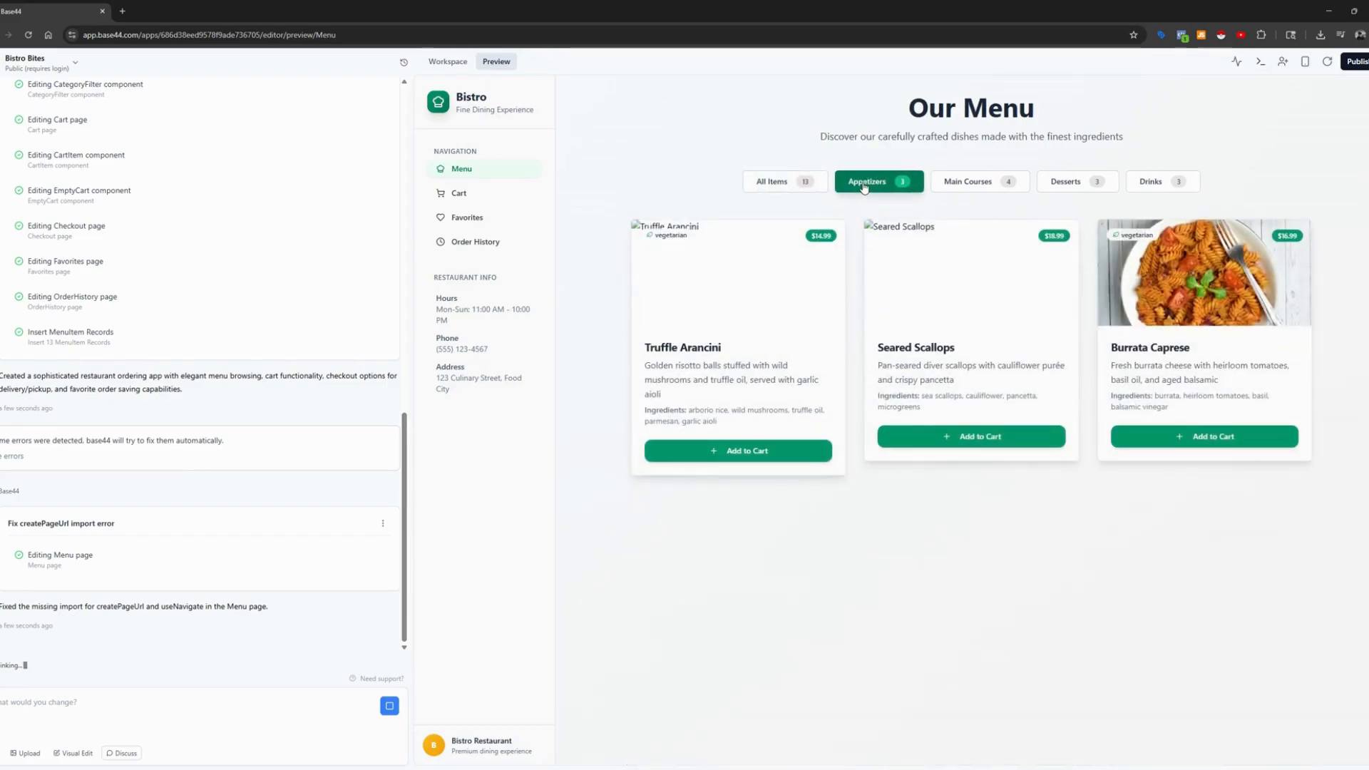
click(979, 180)
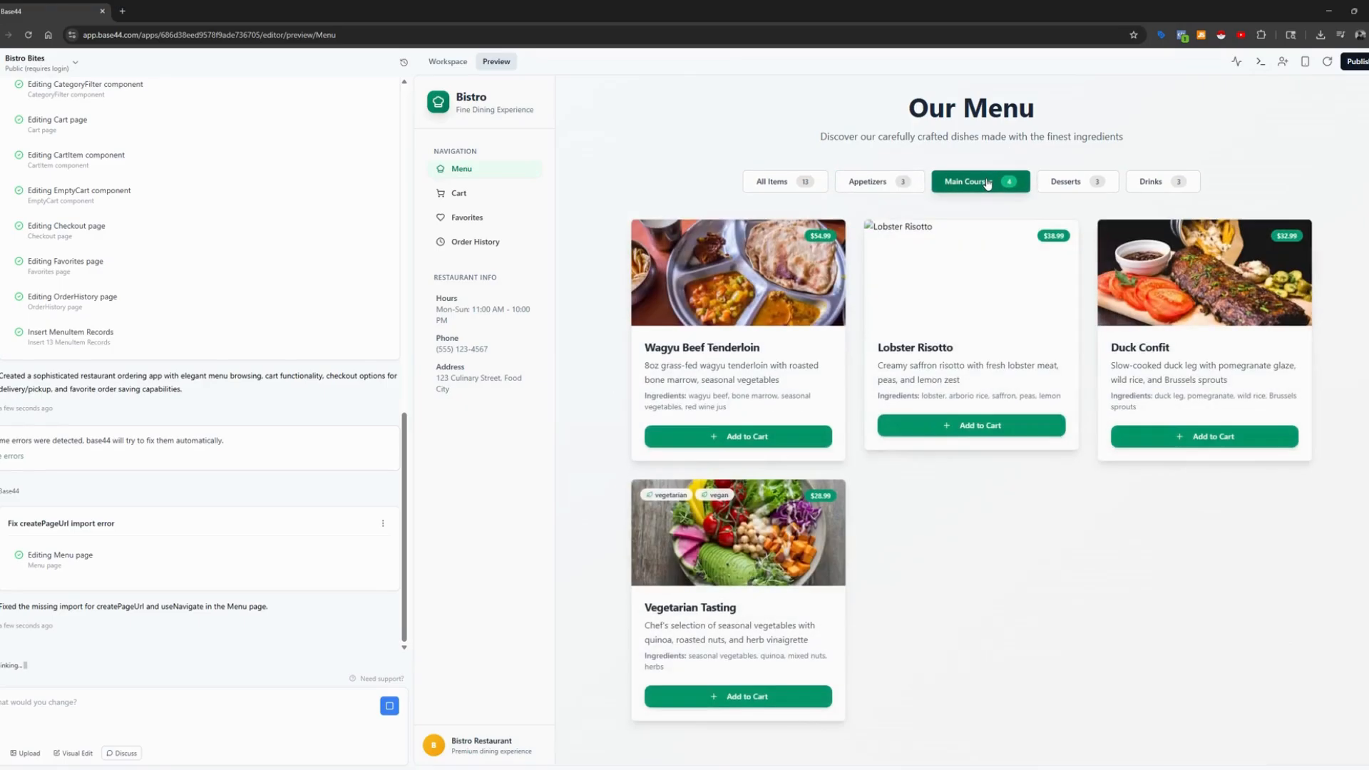
click(1077, 180)
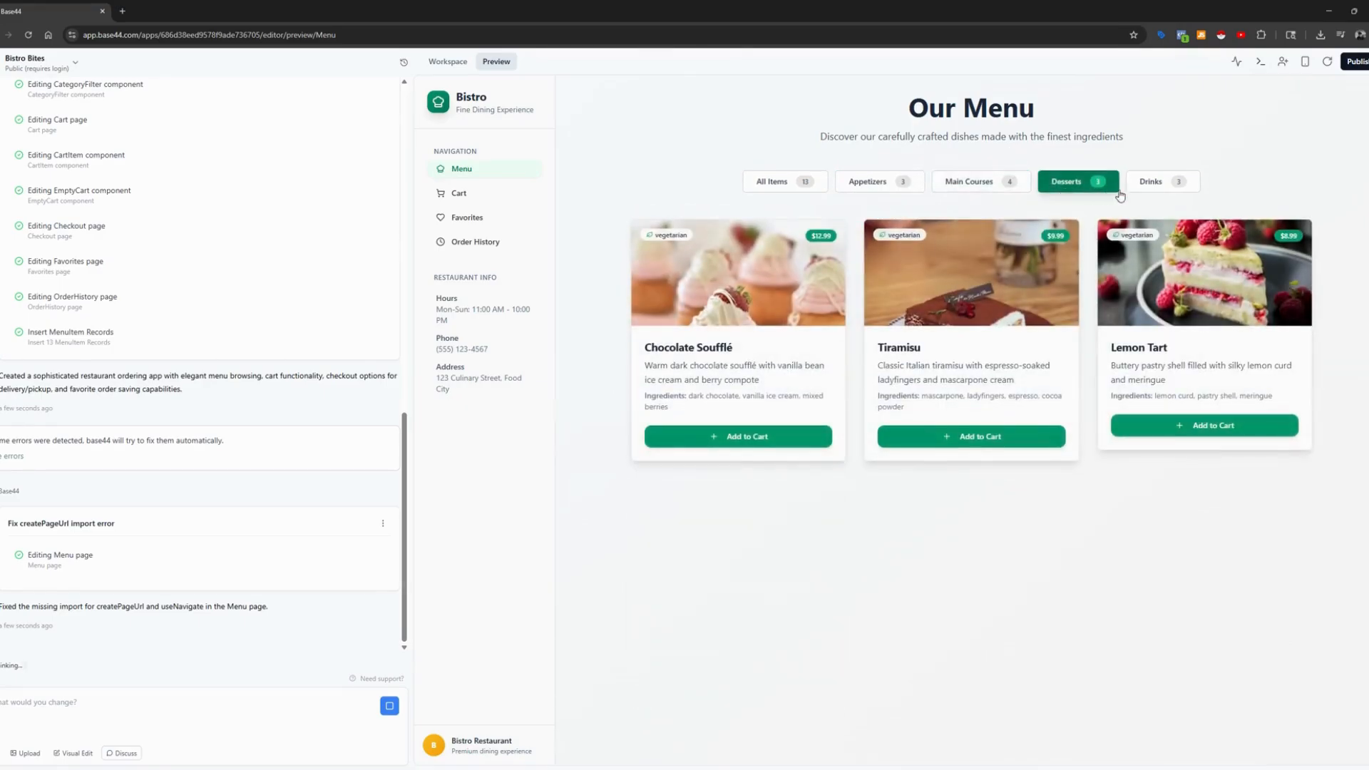
click(771, 182)
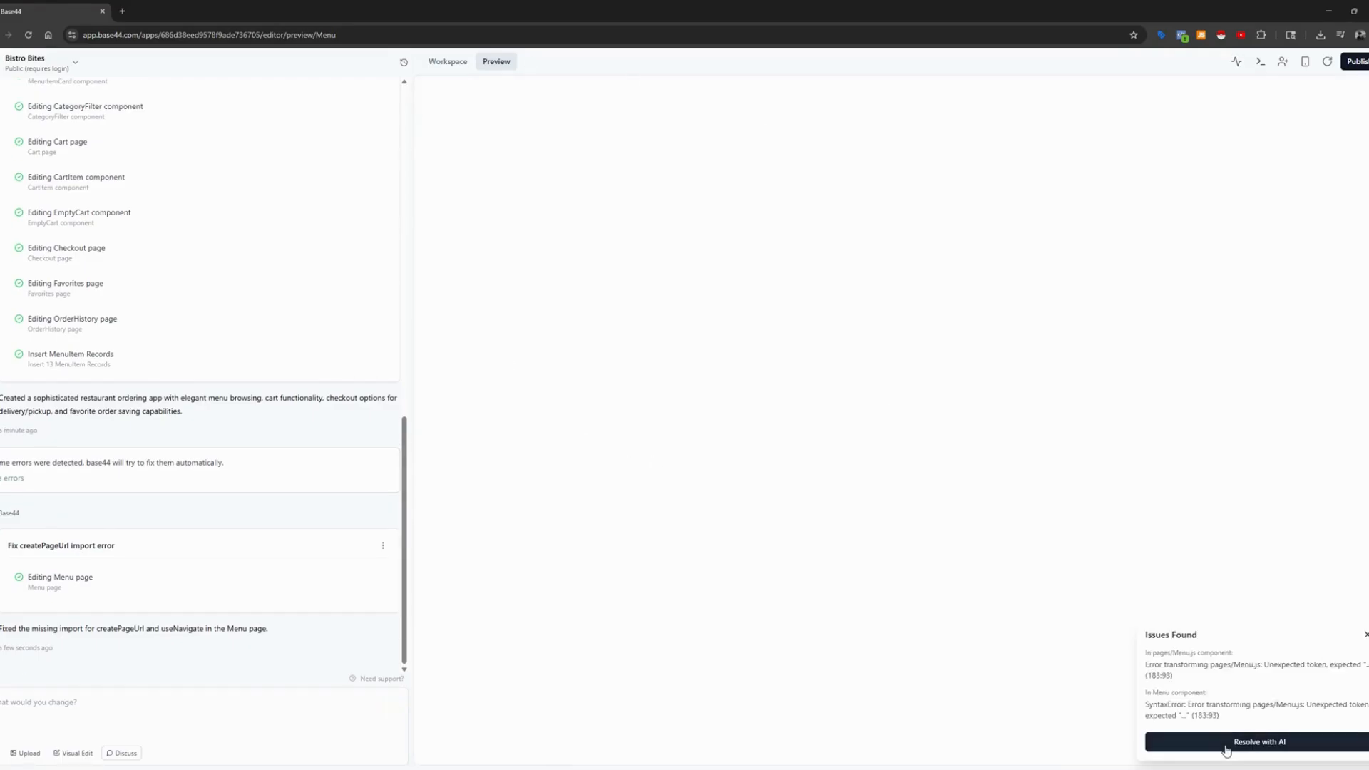
mouse_move(1185, 691)
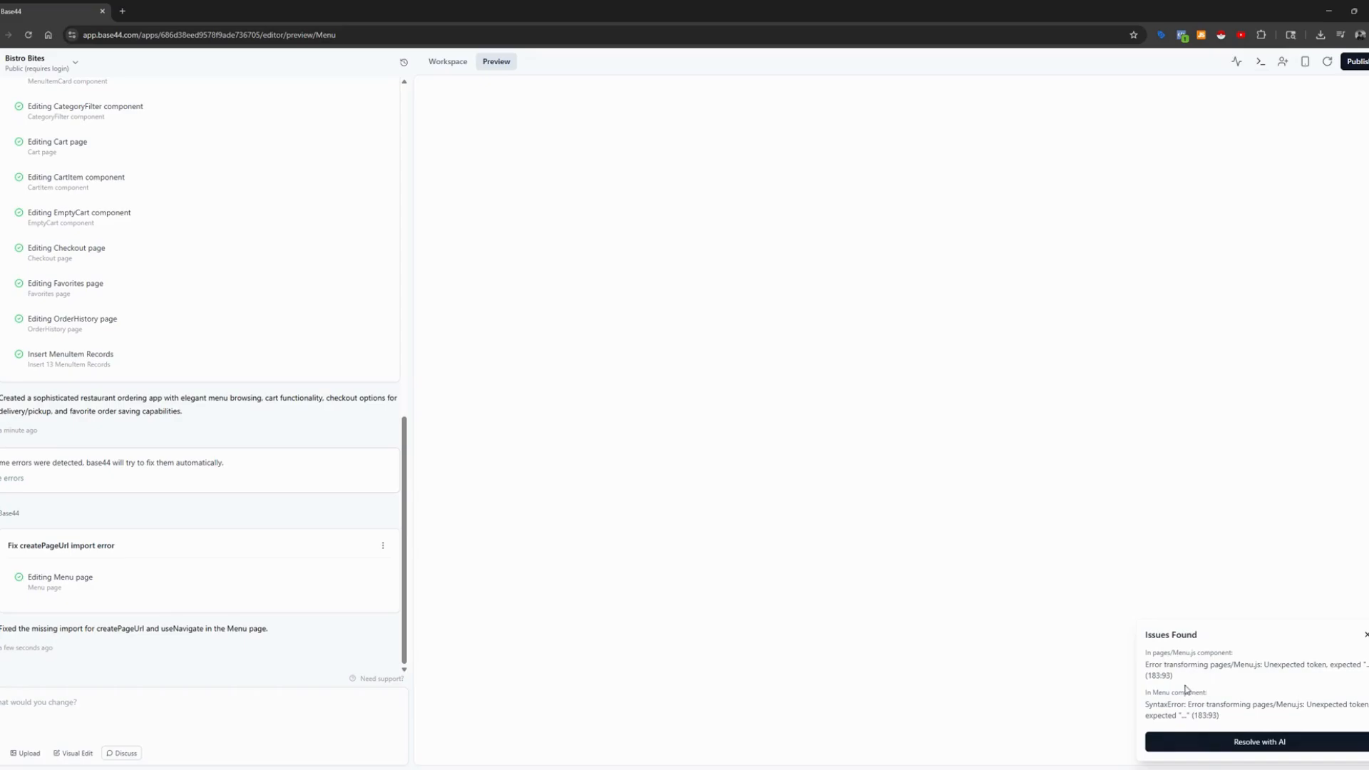
Send the Menu.js syntax errors to the chat with Resolve with AI
click(1258, 742)
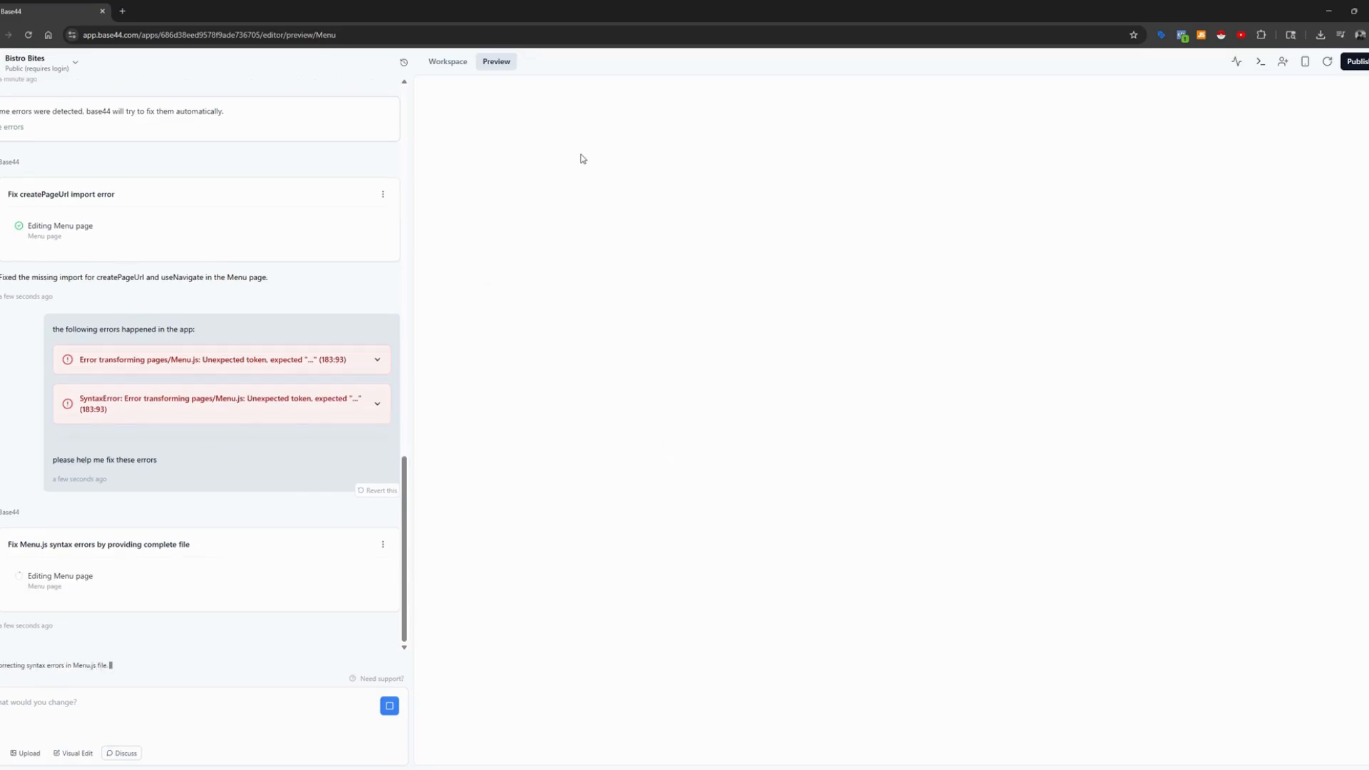
mouse_move(707, 504)
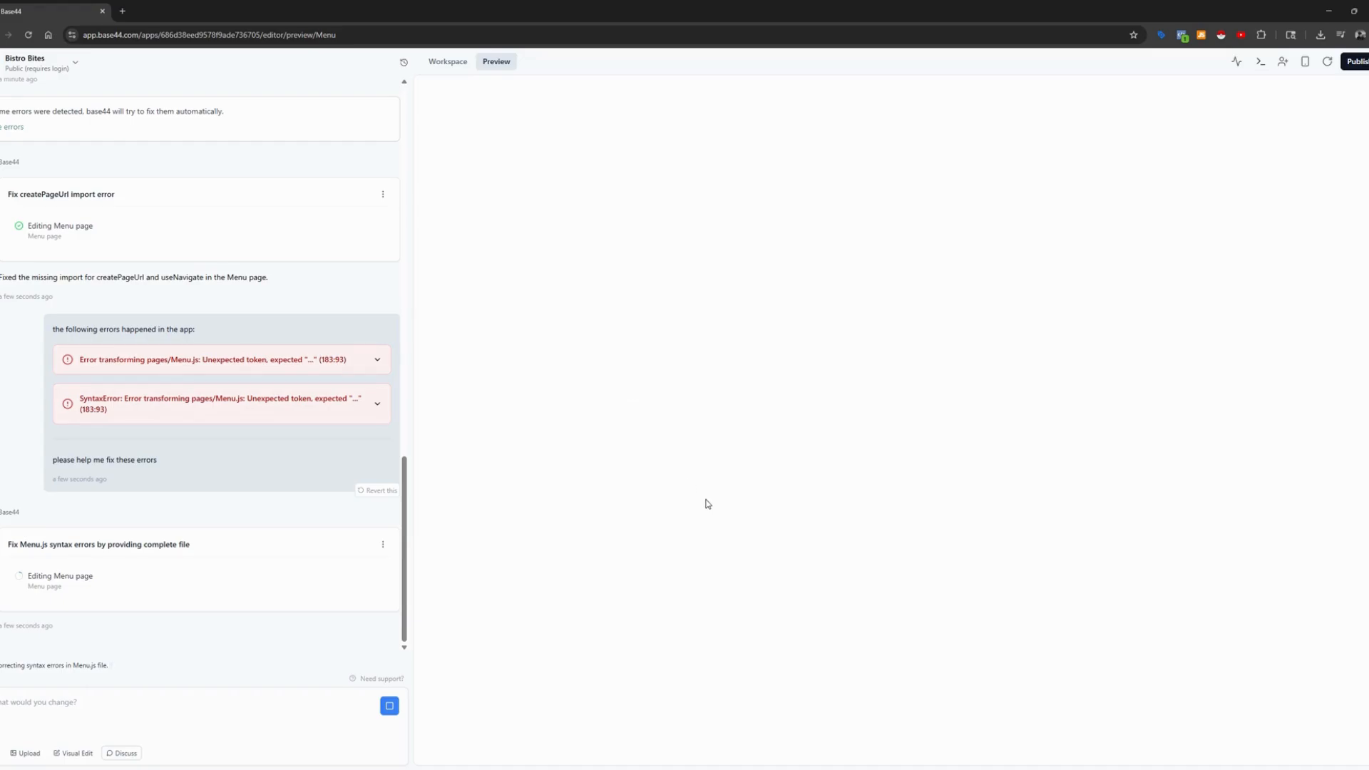
mouse_move(428, 541)
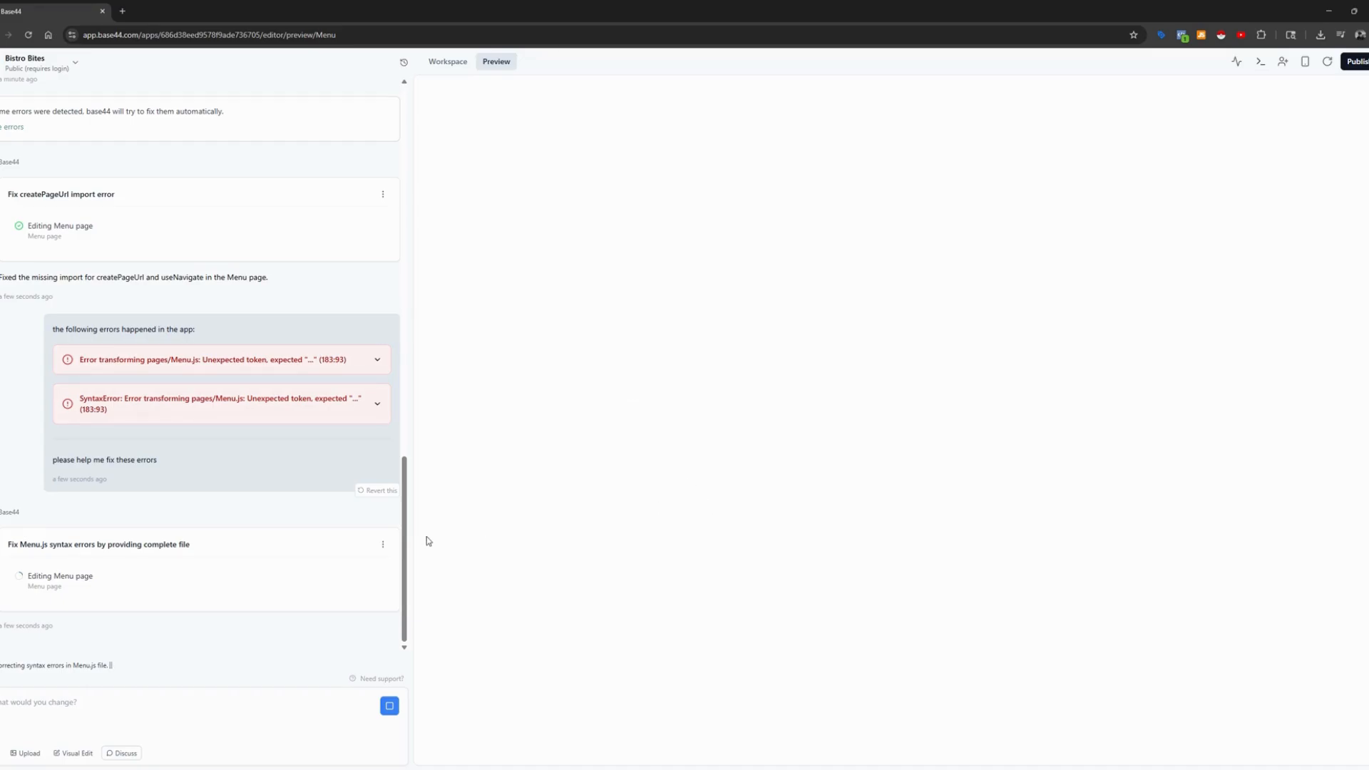
Switch to the Workspace overview and expand Data to list MenuItem and Order
click(447, 61)
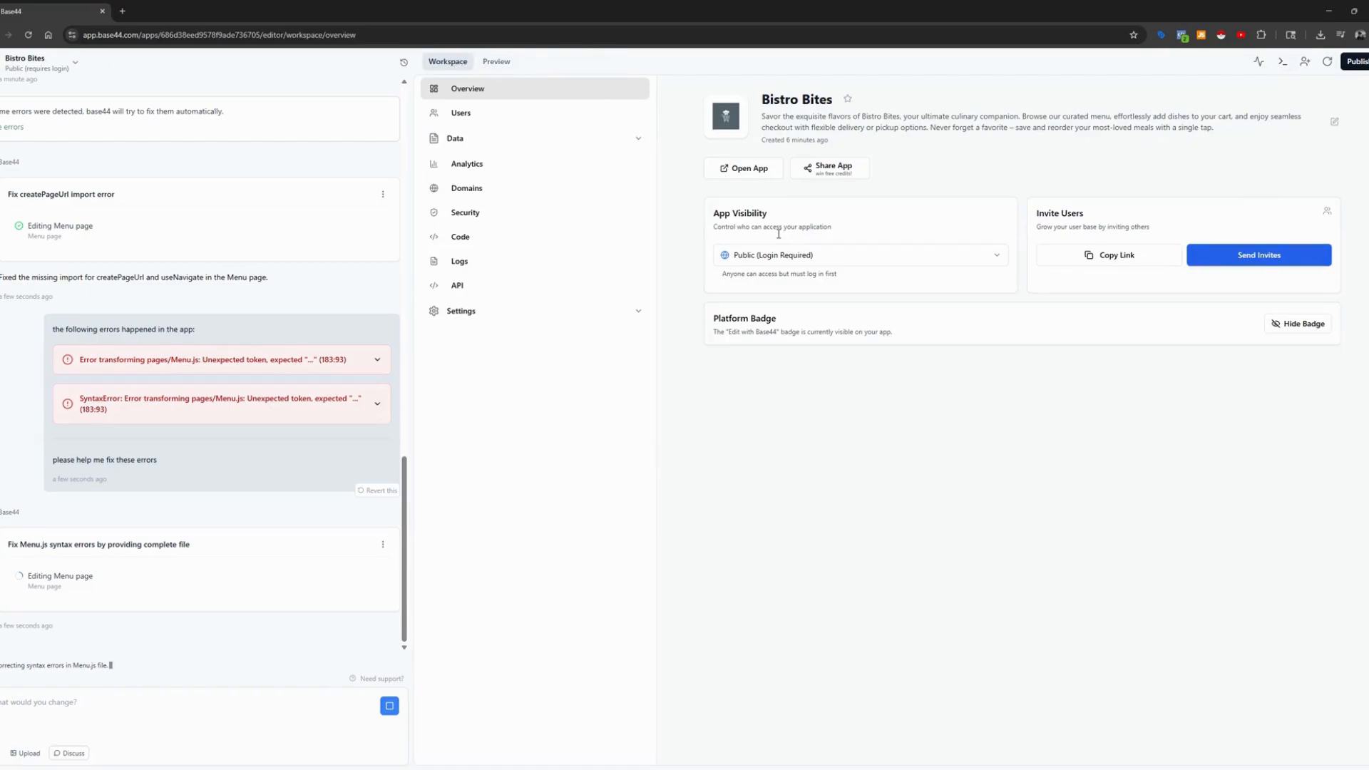
mouse_move(508, 88)
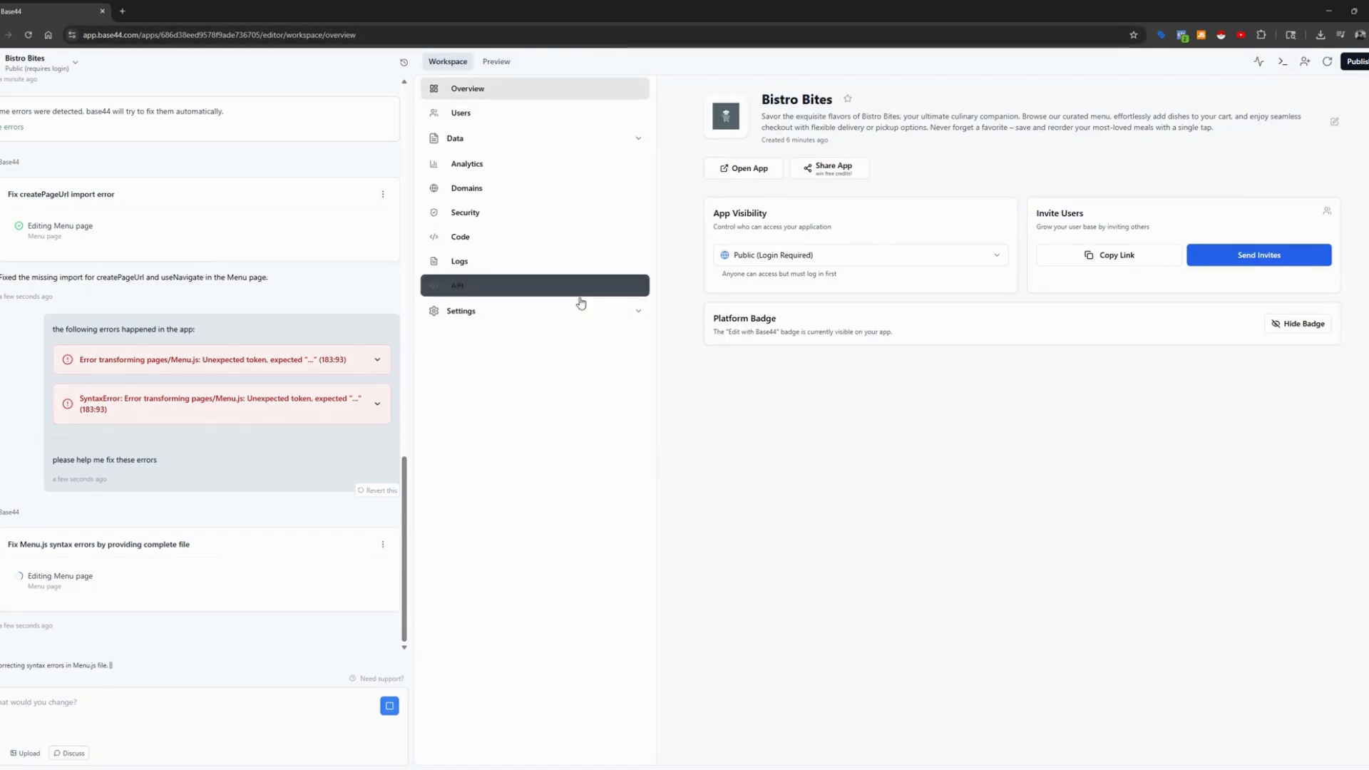
mouse_move(638, 339)
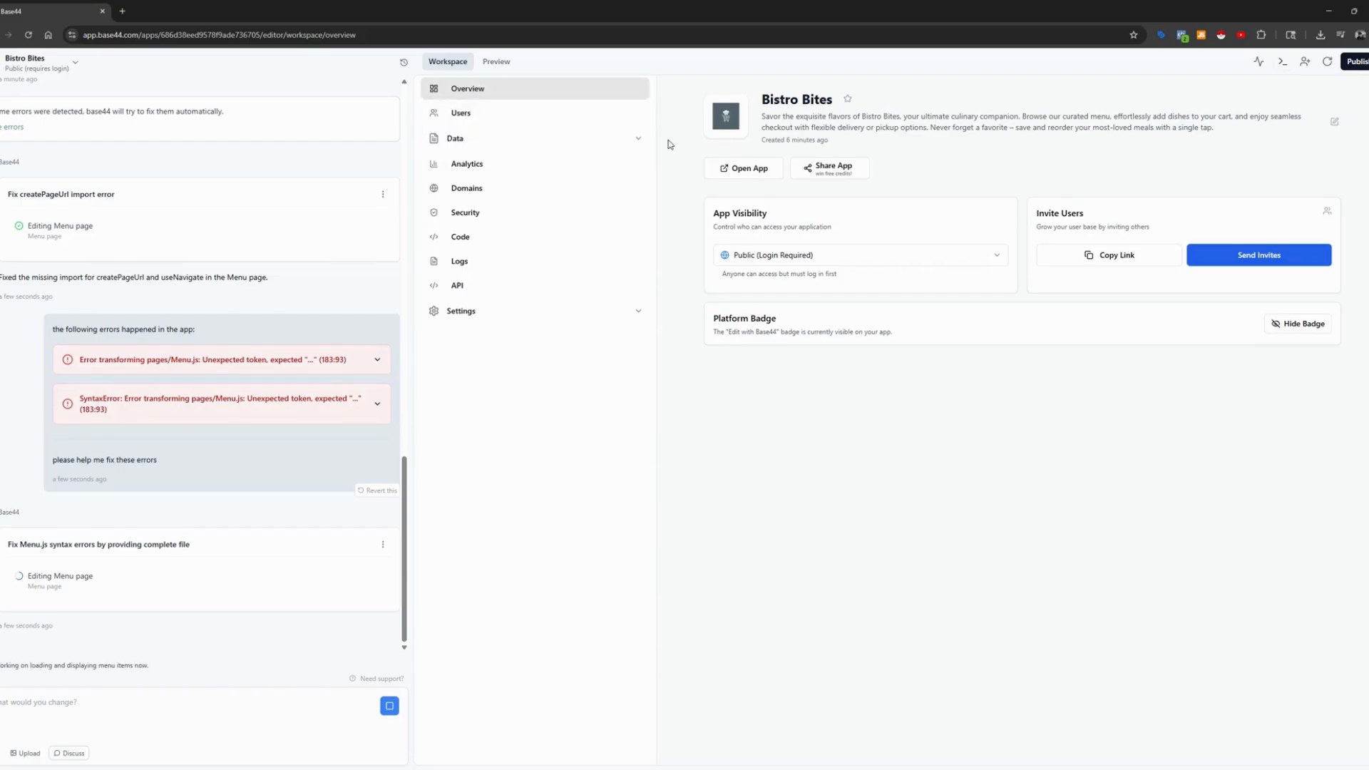
click(454, 137)
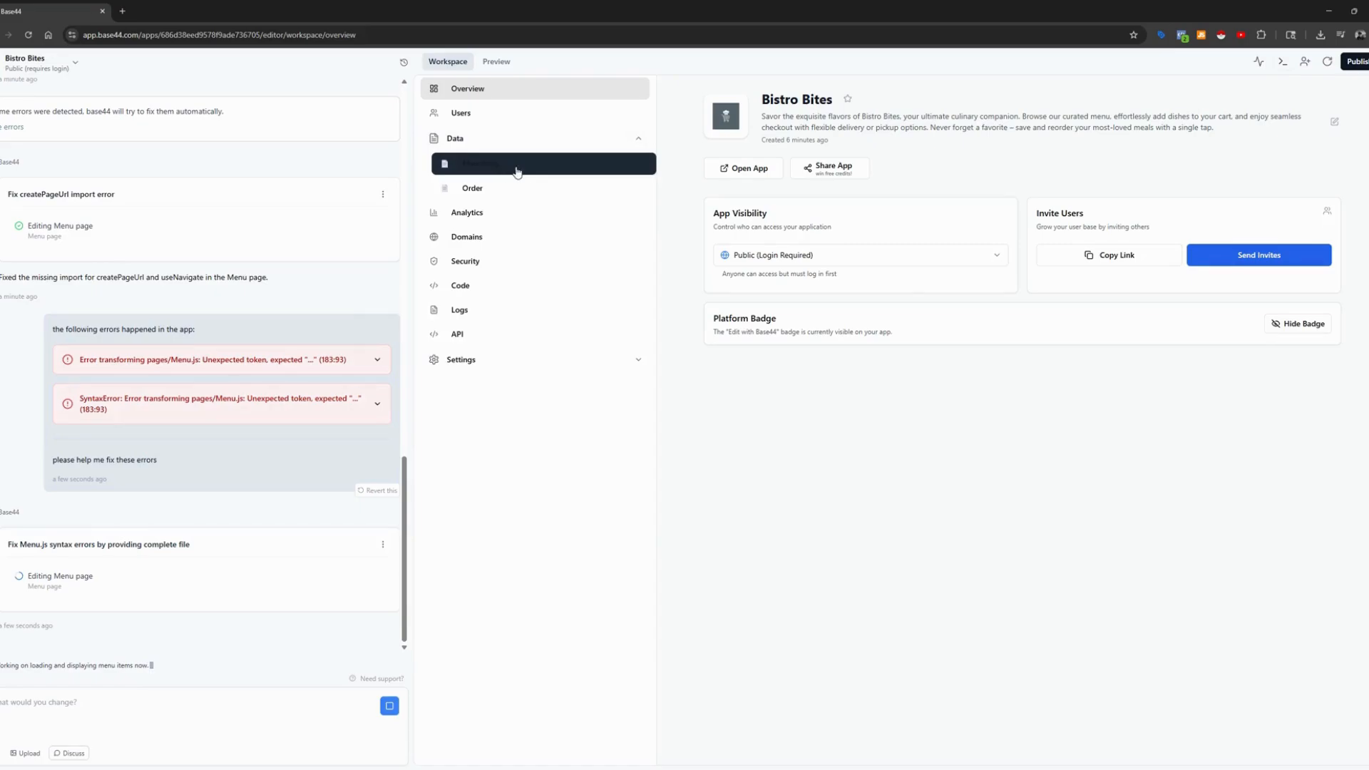
mouse_move(590, 170)
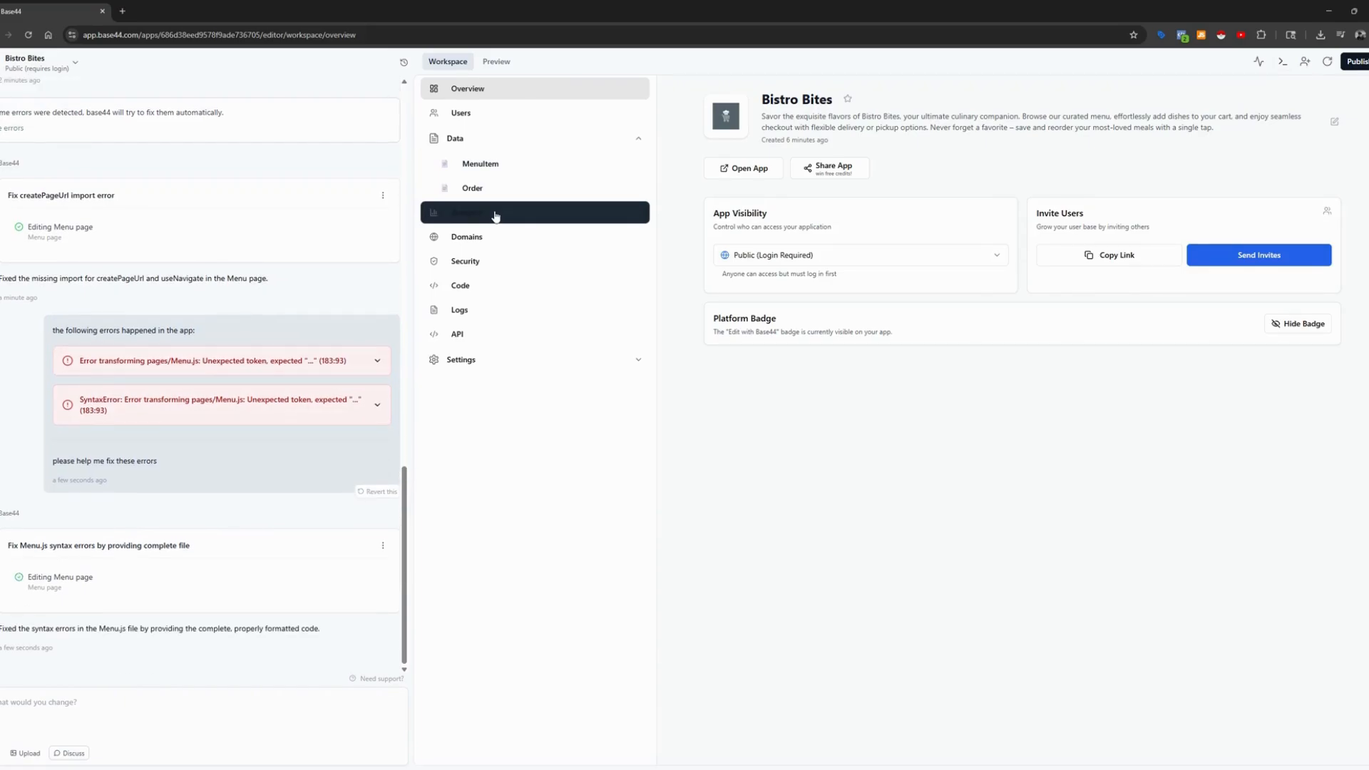
mouse_move(513, 237)
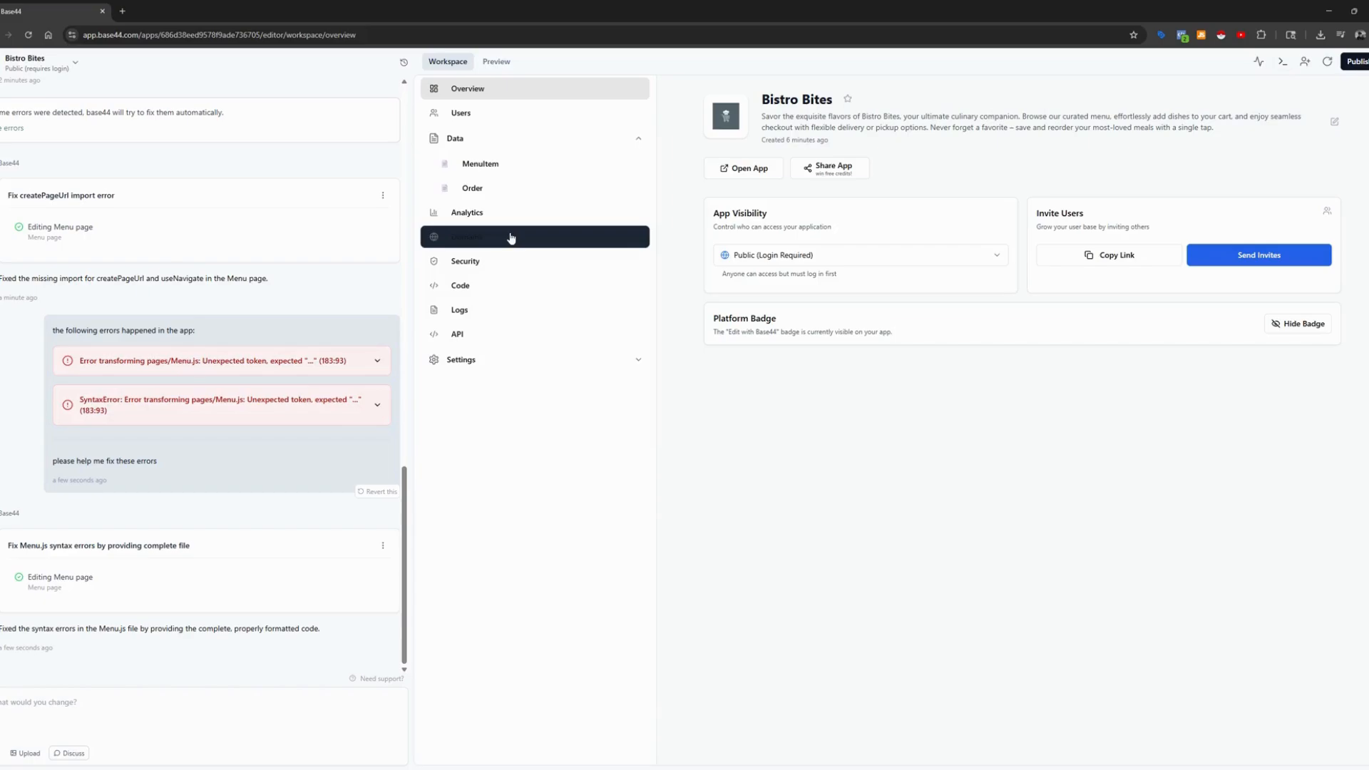
mouse_move(459, 250)
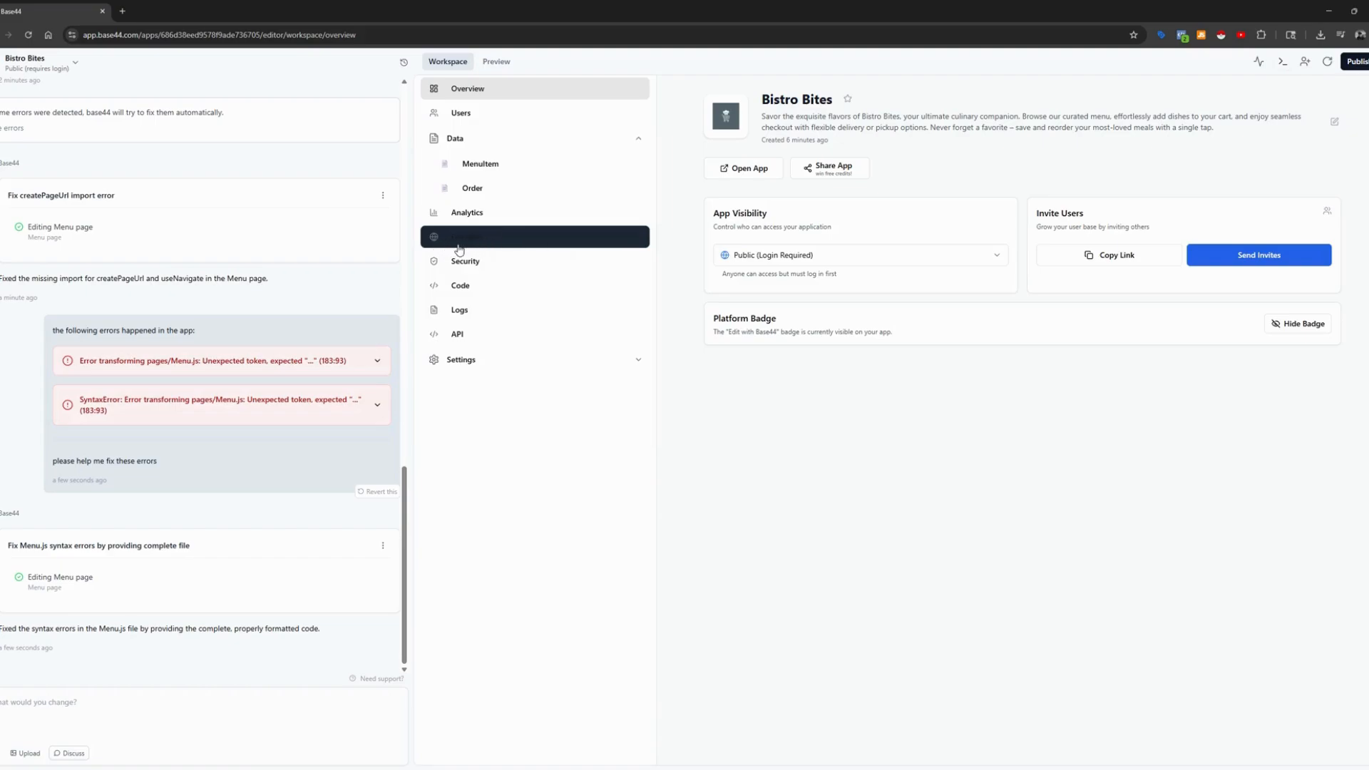
View Security and Code, go back to the overview, and expand Settings
click(464, 260)
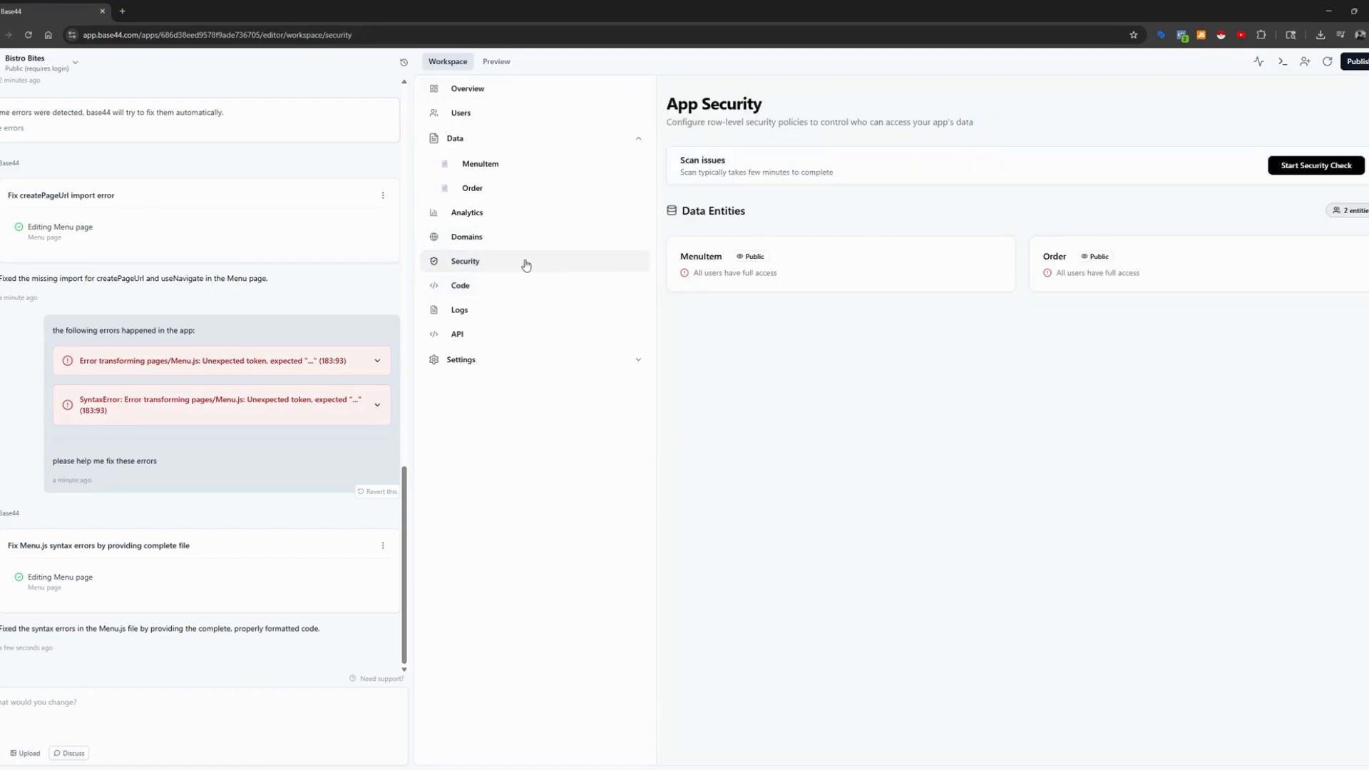
mouse_move(498, 264)
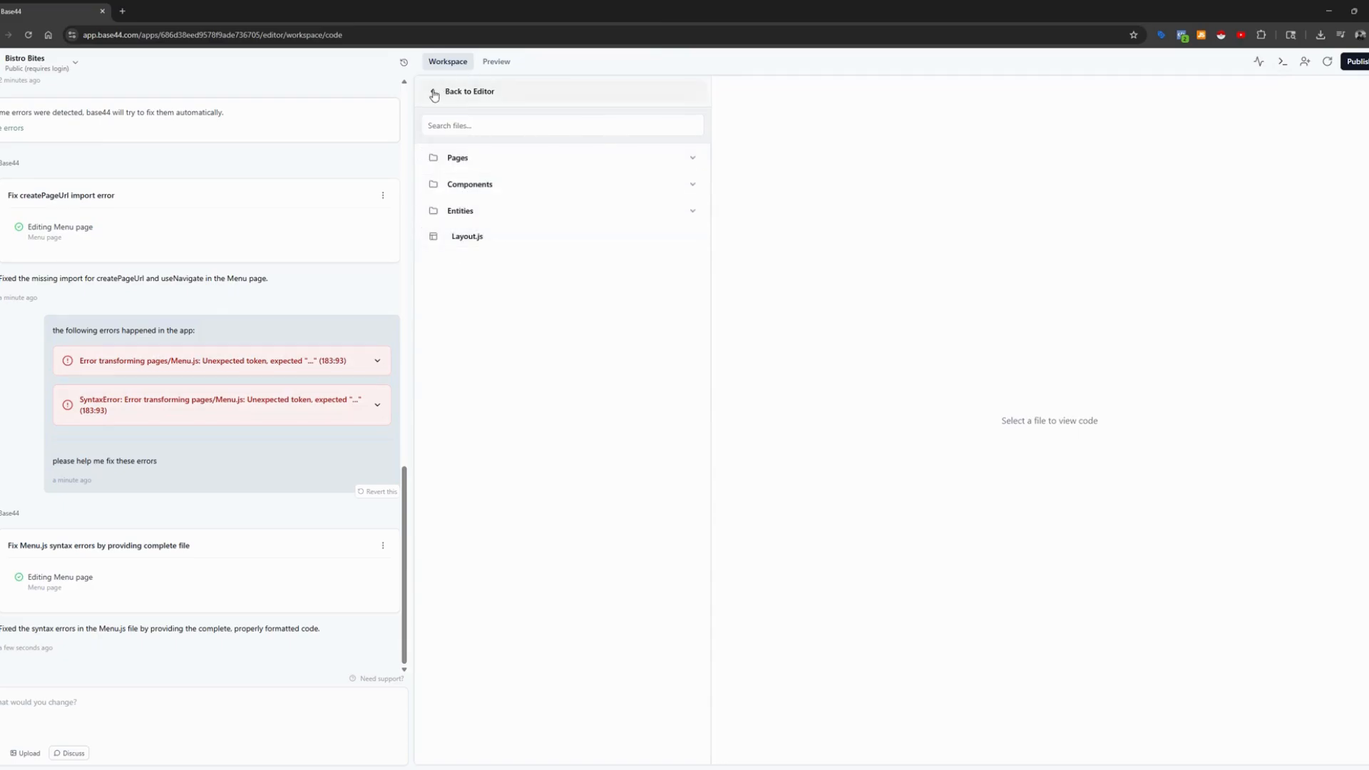
click(470, 91)
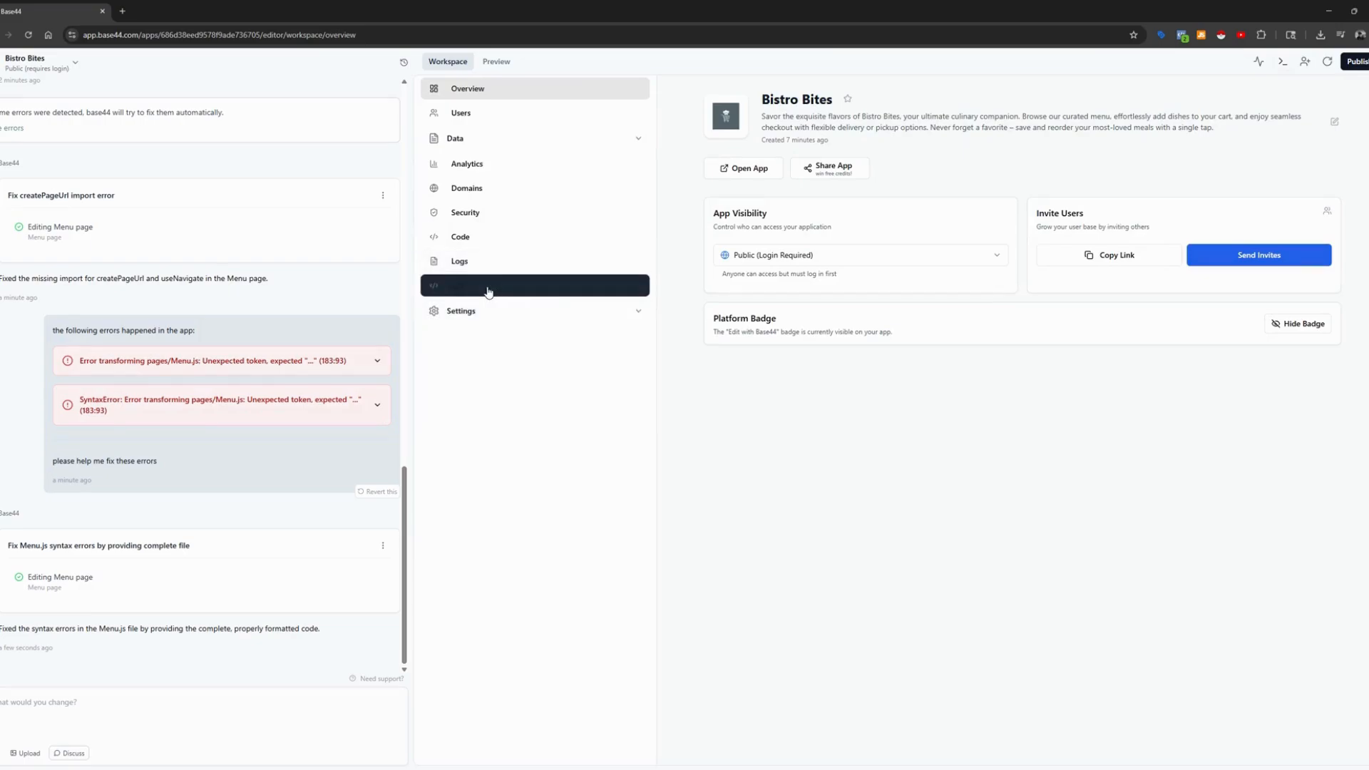
mouse_move(509, 292)
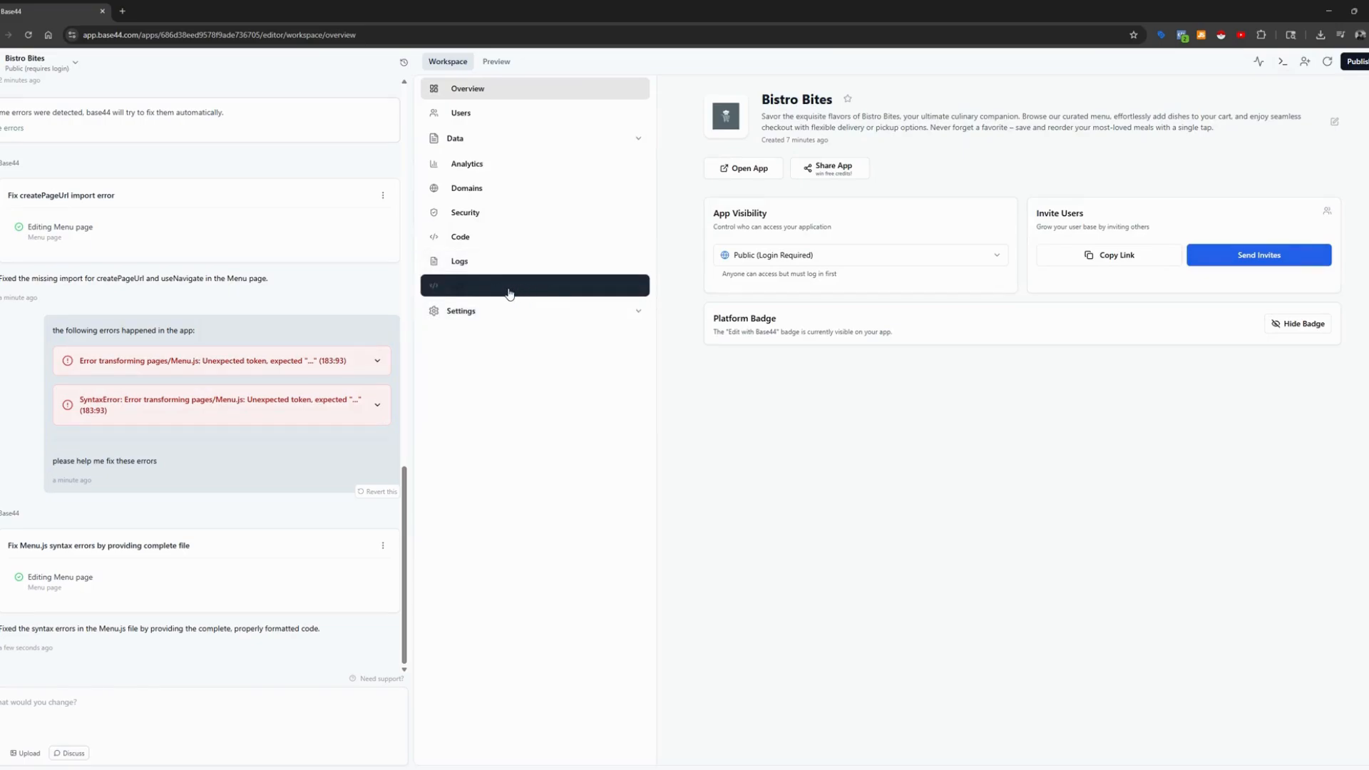
click(460, 311)
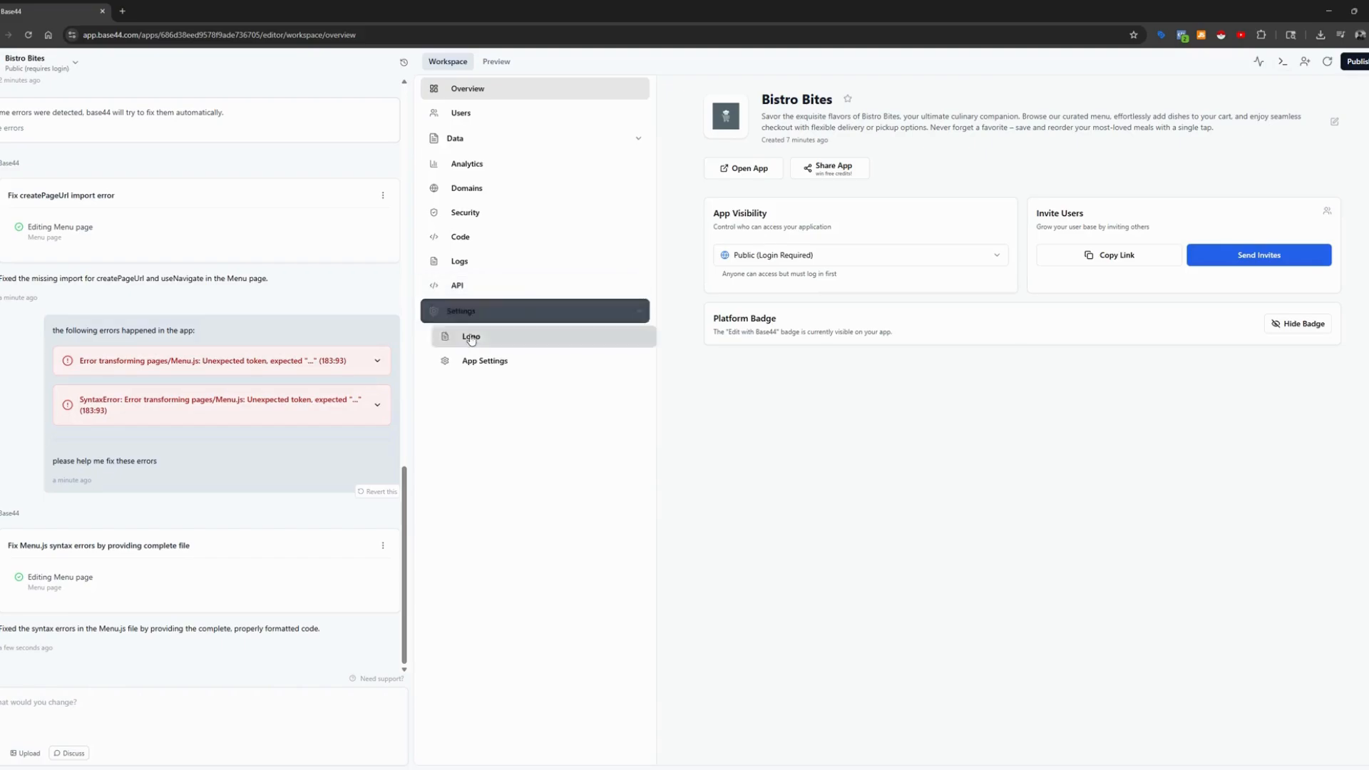
click(471, 336)
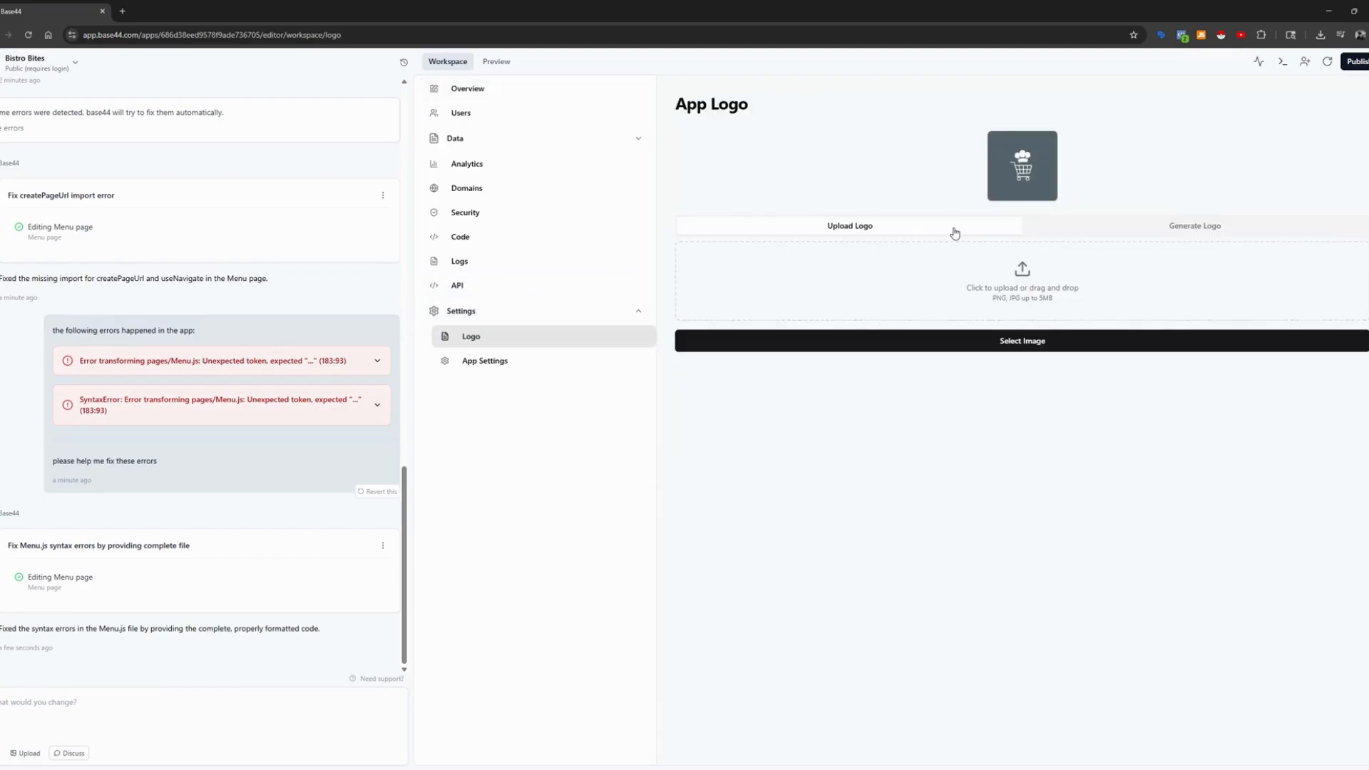
mouse_move(968, 192)
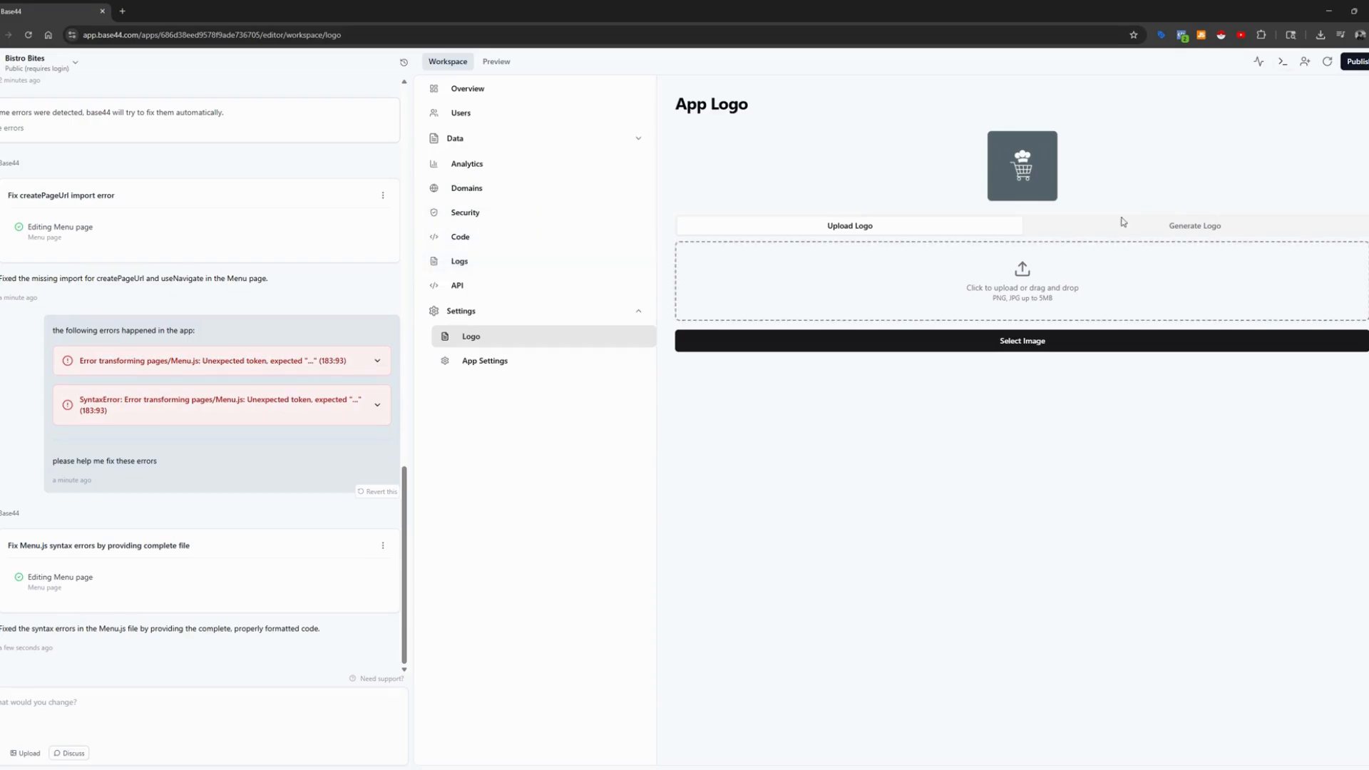
mouse_move(1047, 156)
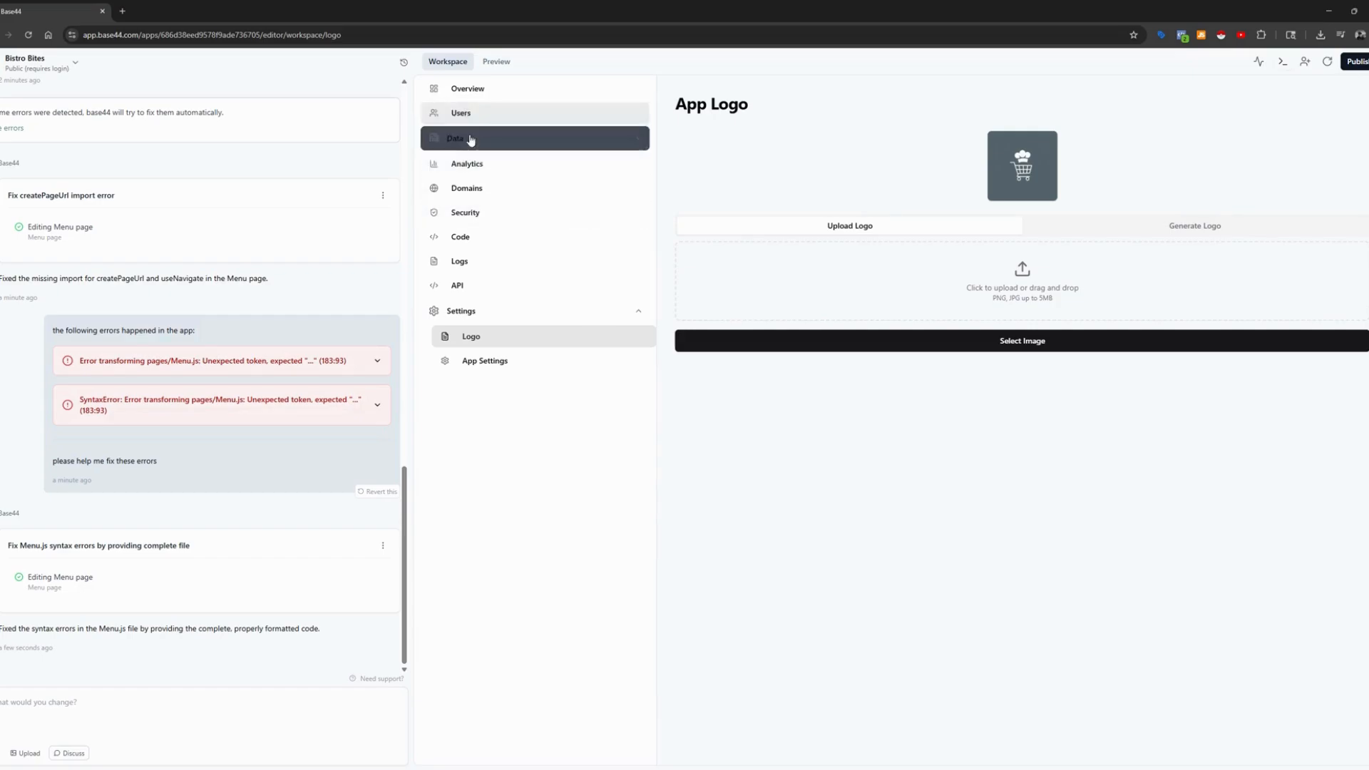
Open the MenuItem table listing dishes, prices, categories and ingredients
click(455, 137)
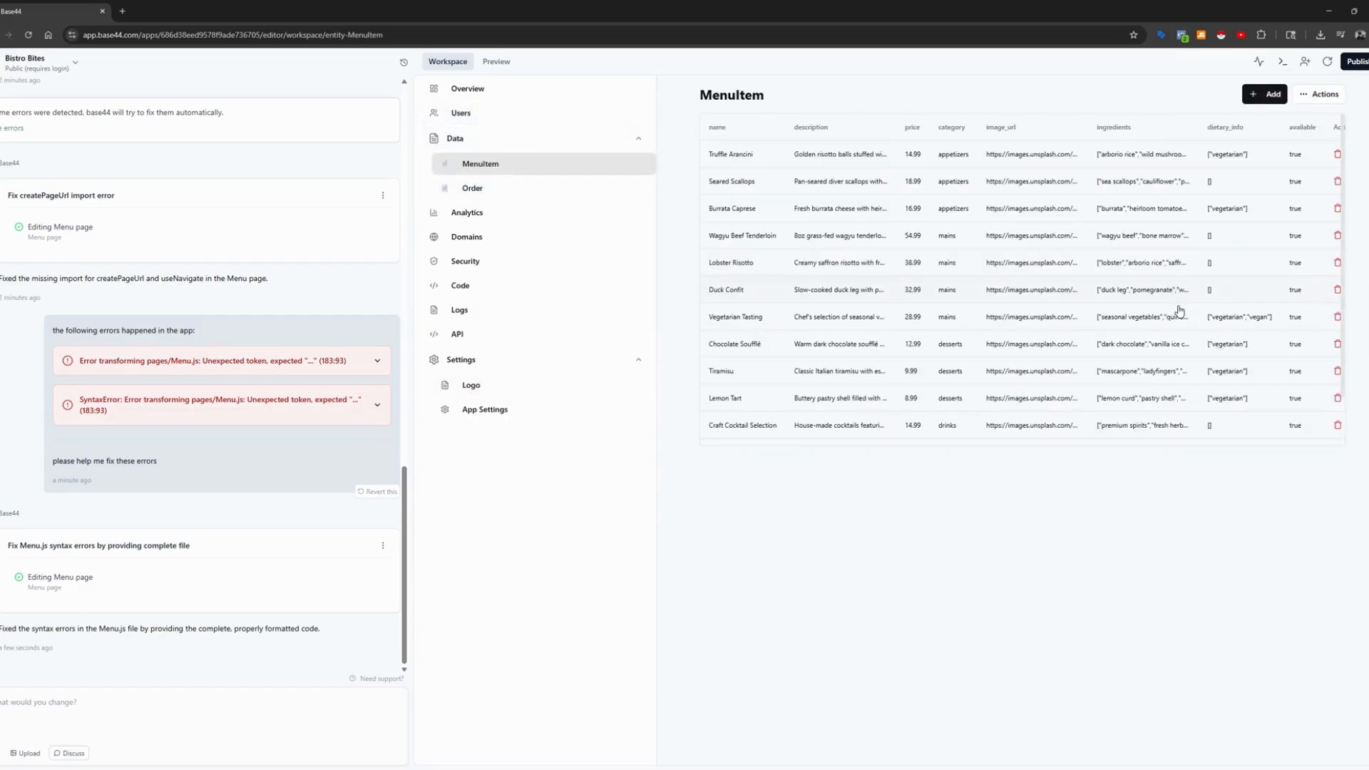
mouse_move(1239, 117)
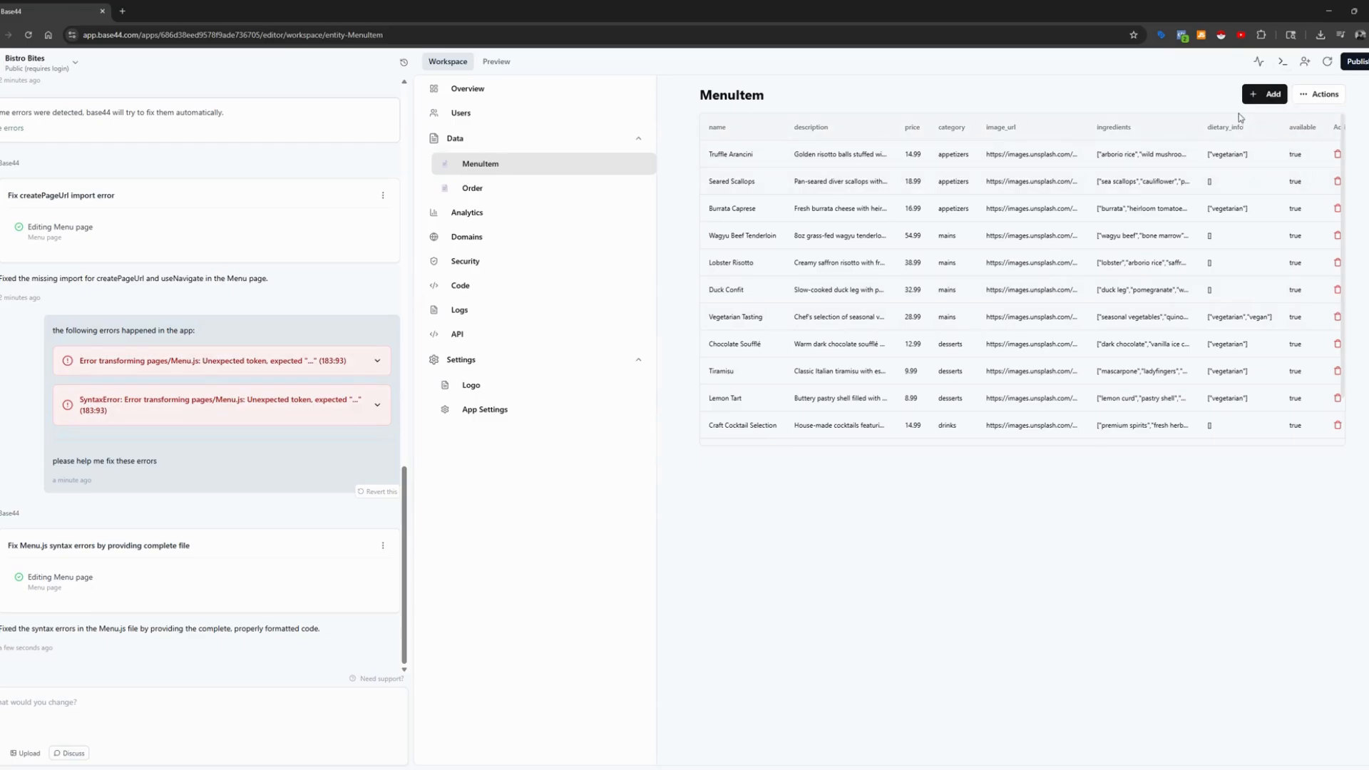
mouse_move(1265, 93)
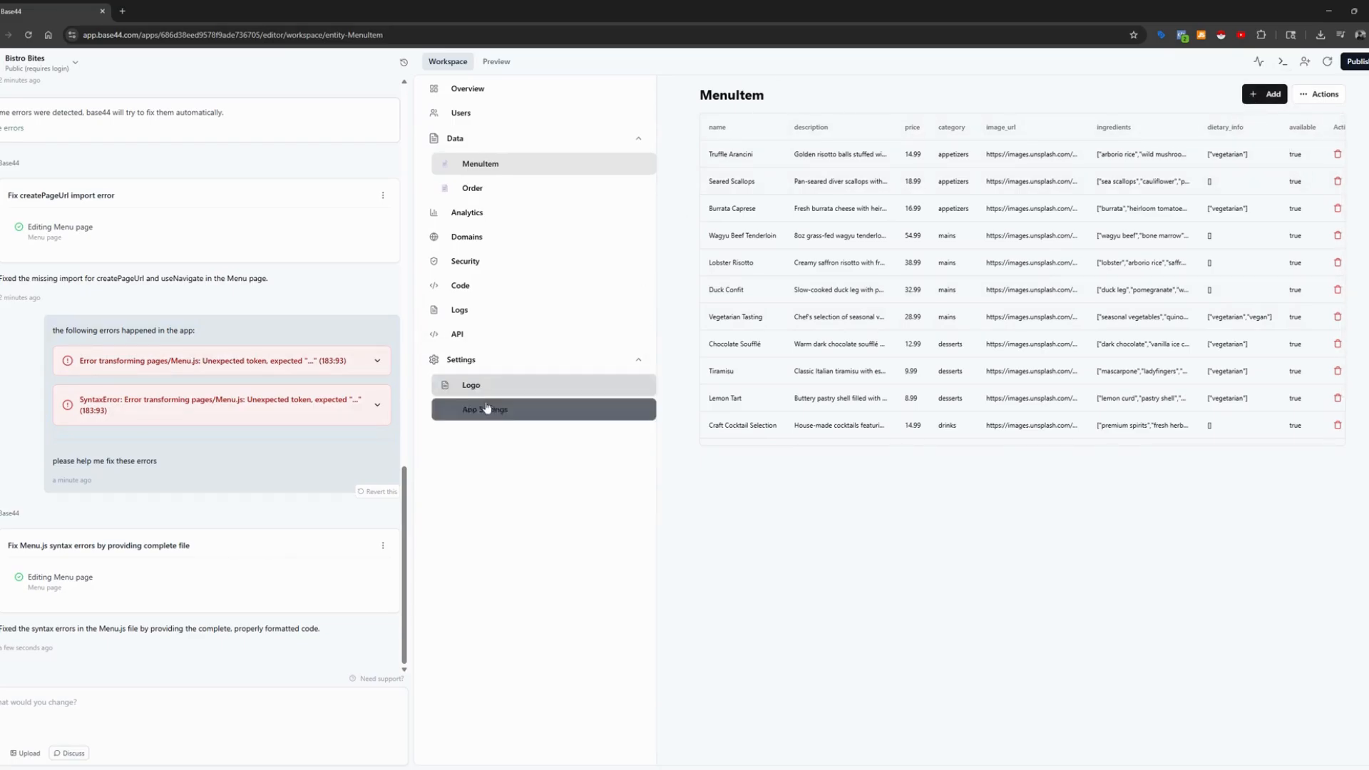
Open App Settings and scroll through General Settings down to the Danger Zone
click(485, 408)
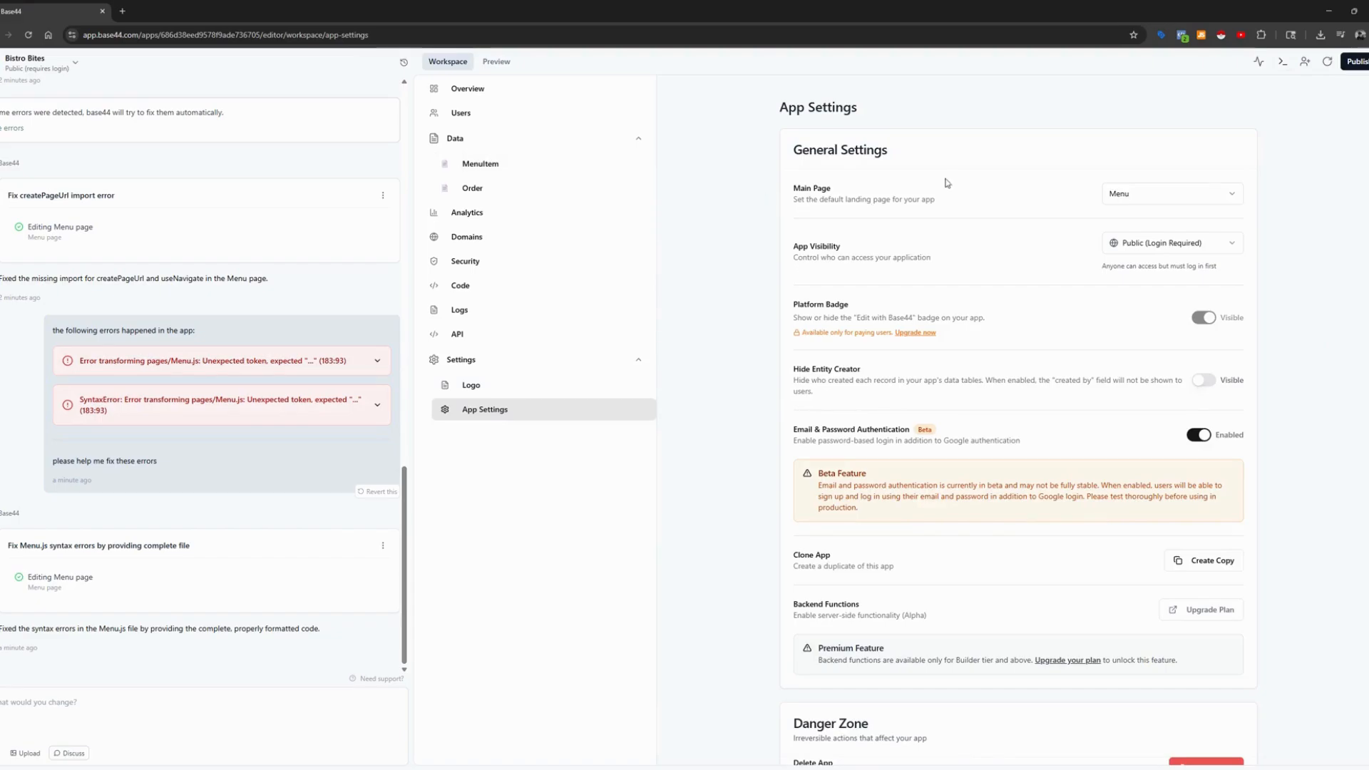
mouse_move(1046, 257)
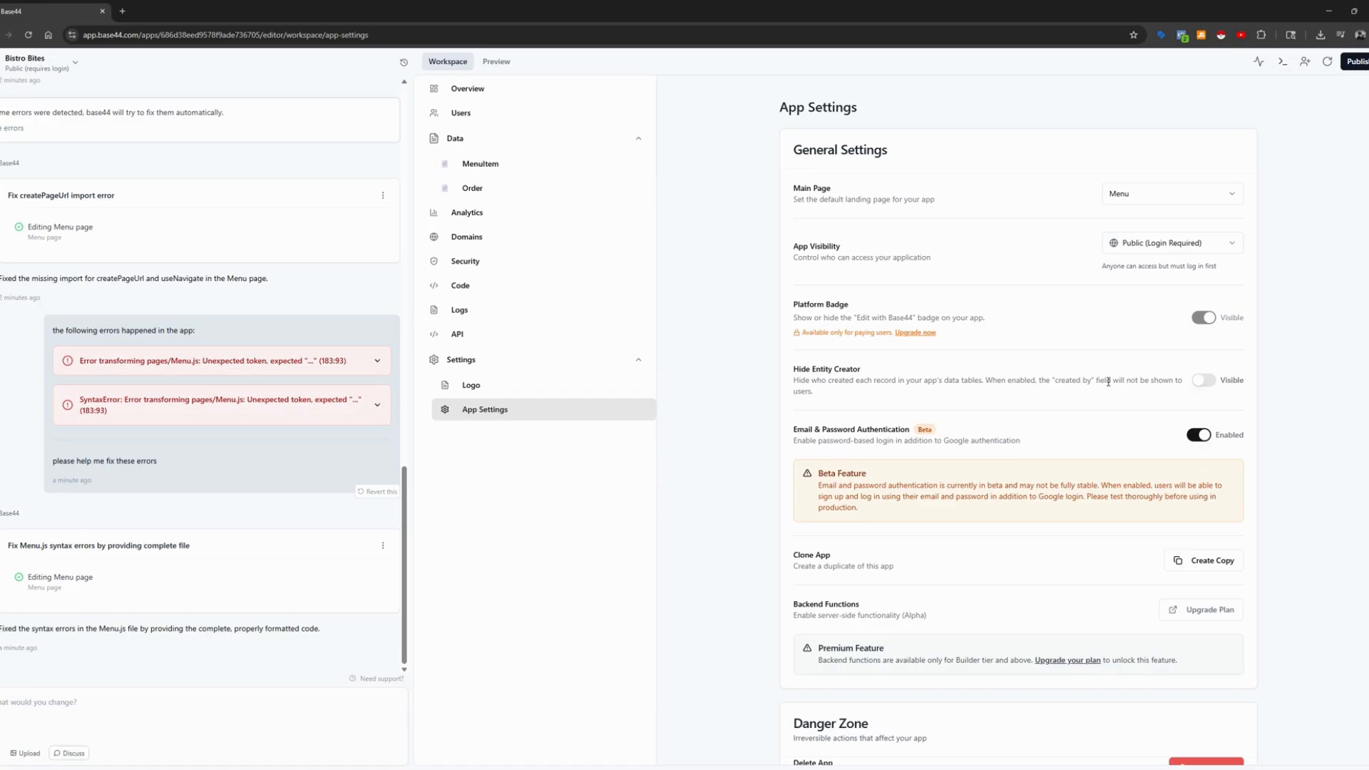
mouse_move(928, 358)
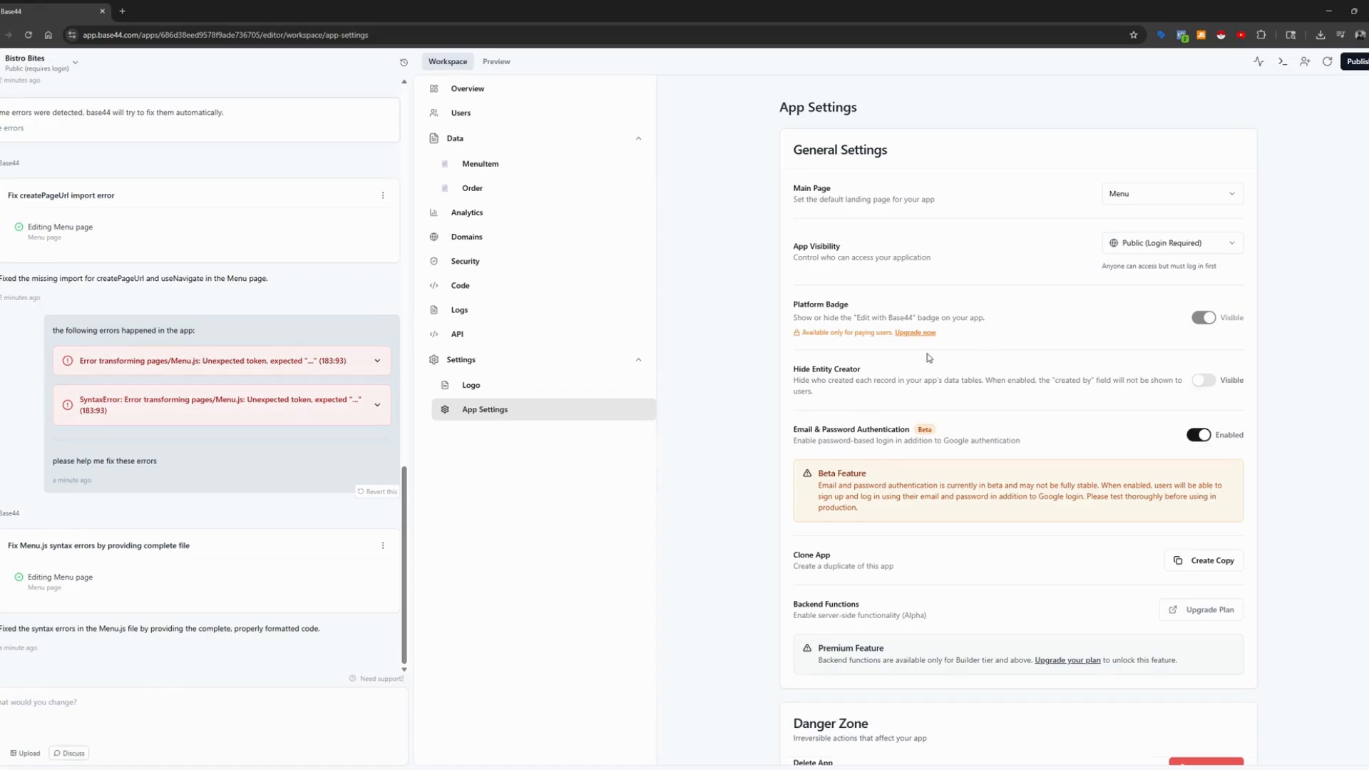
mouse_move(653, 370)
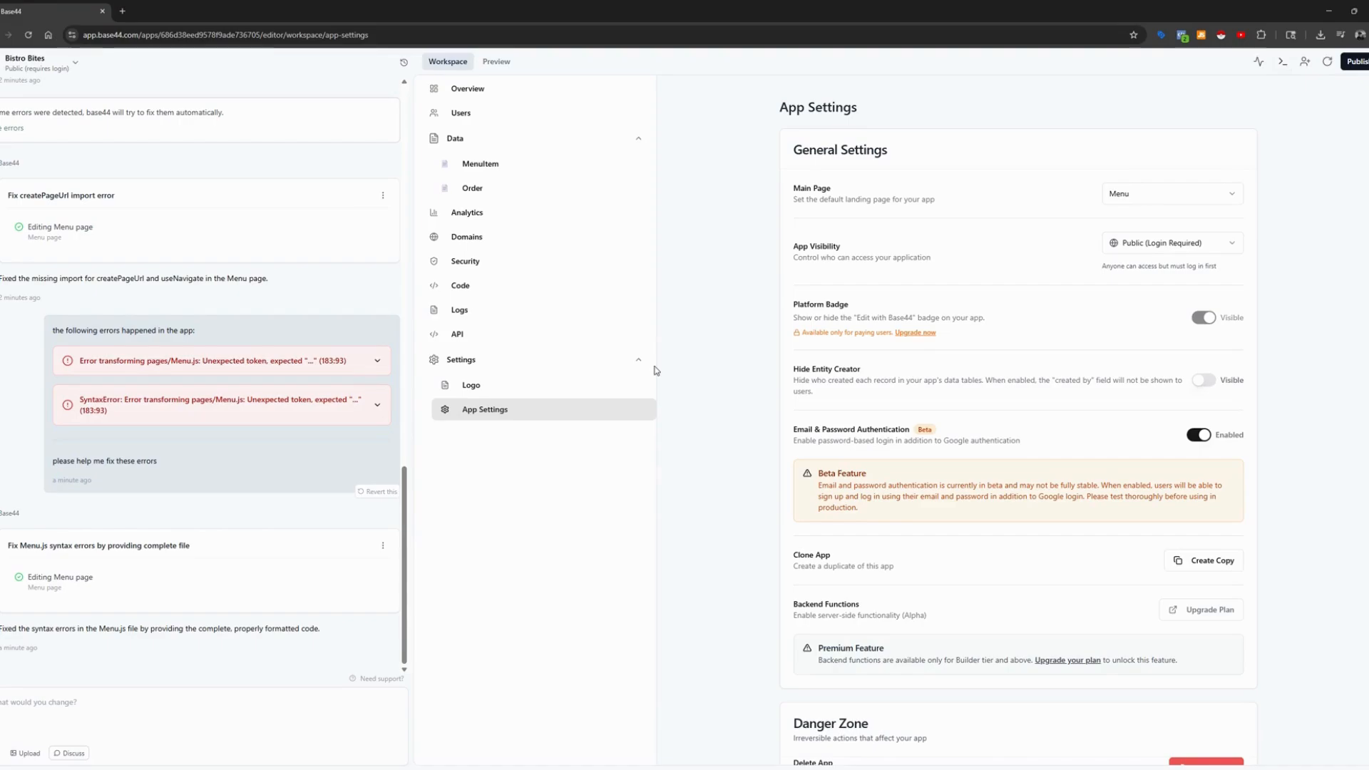
mouse_move(997, 288)
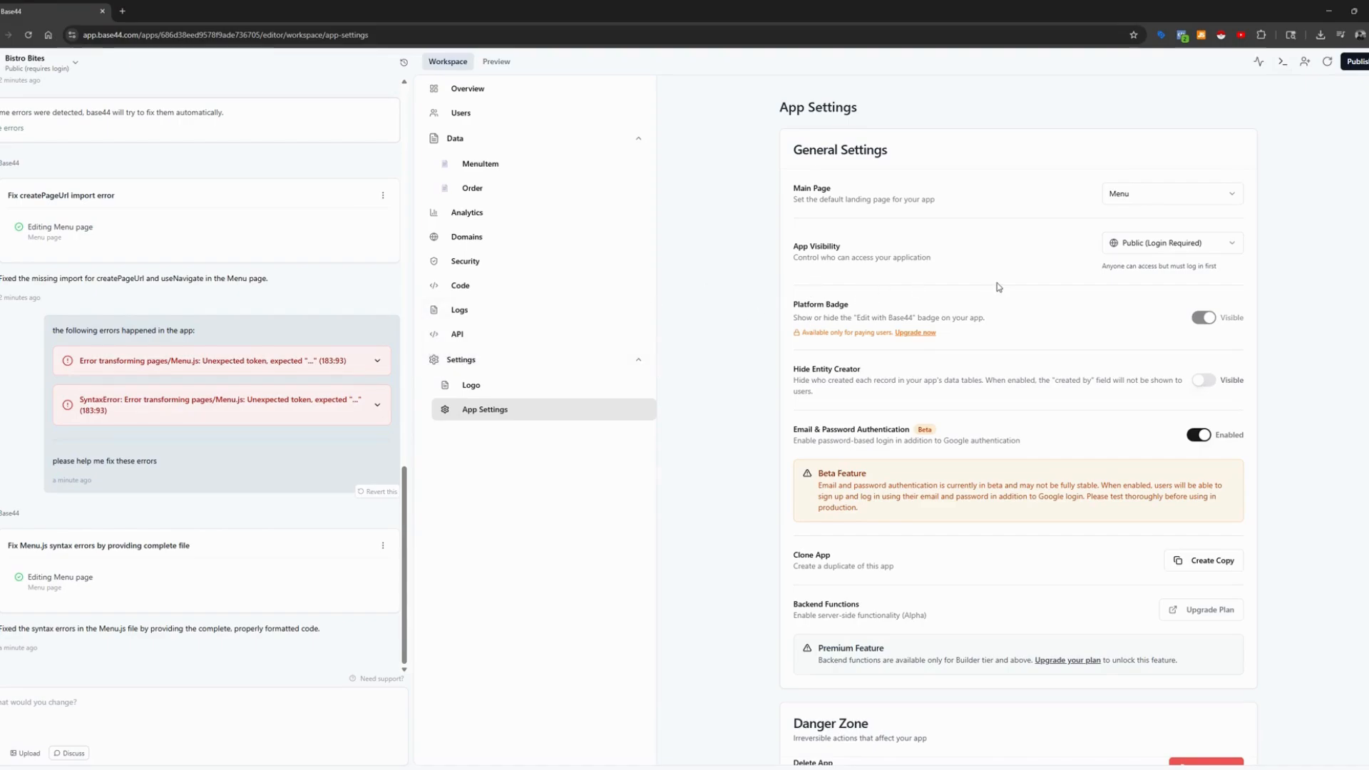
mouse_move(1185, 321)
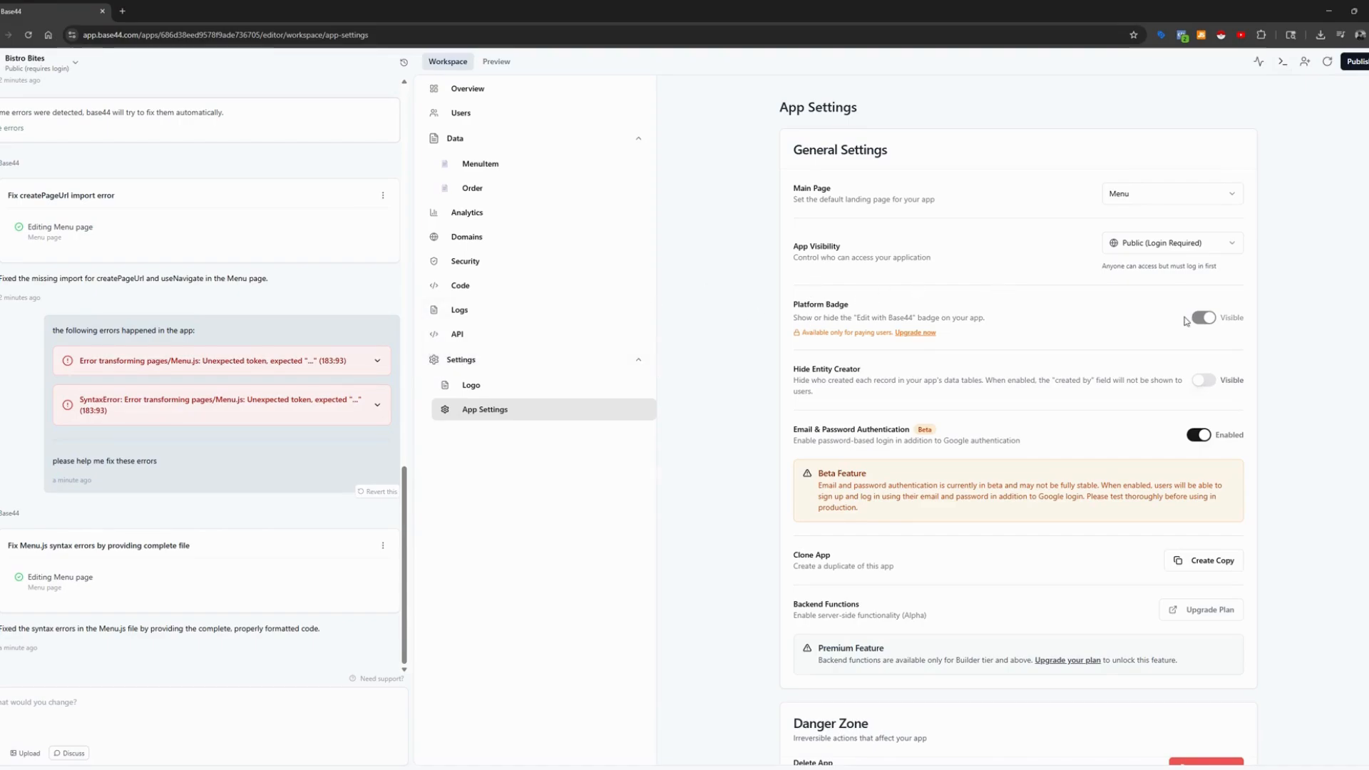
scroll(down, 3)
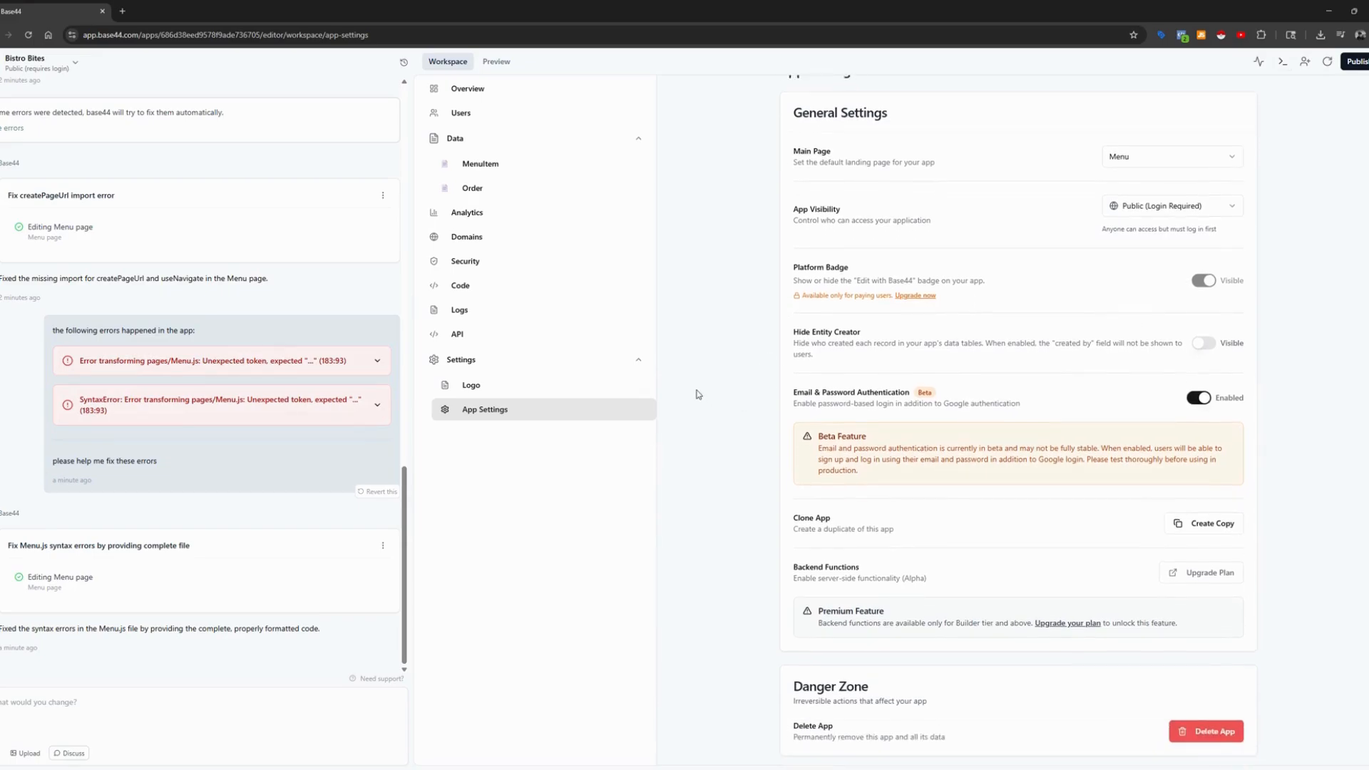
mouse_move(715, 398)
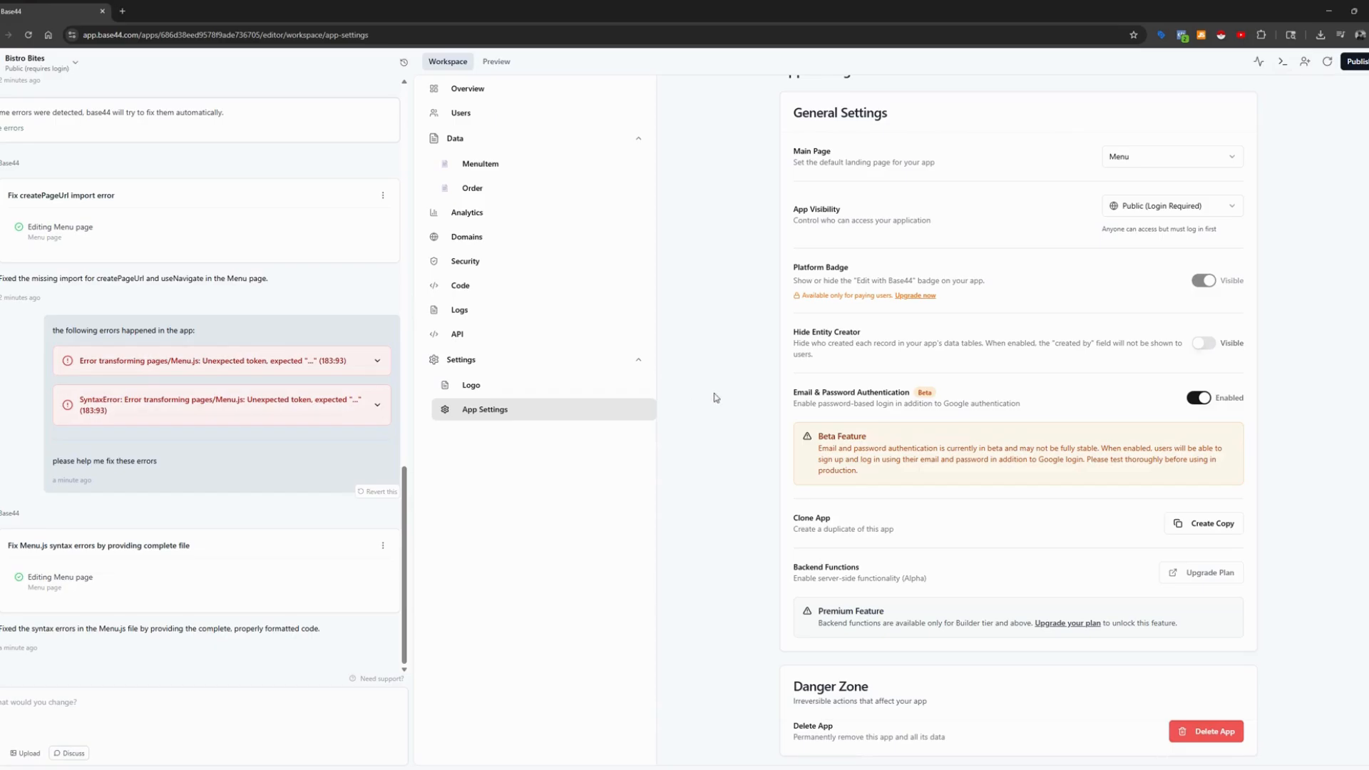
mouse_move(729, 407)
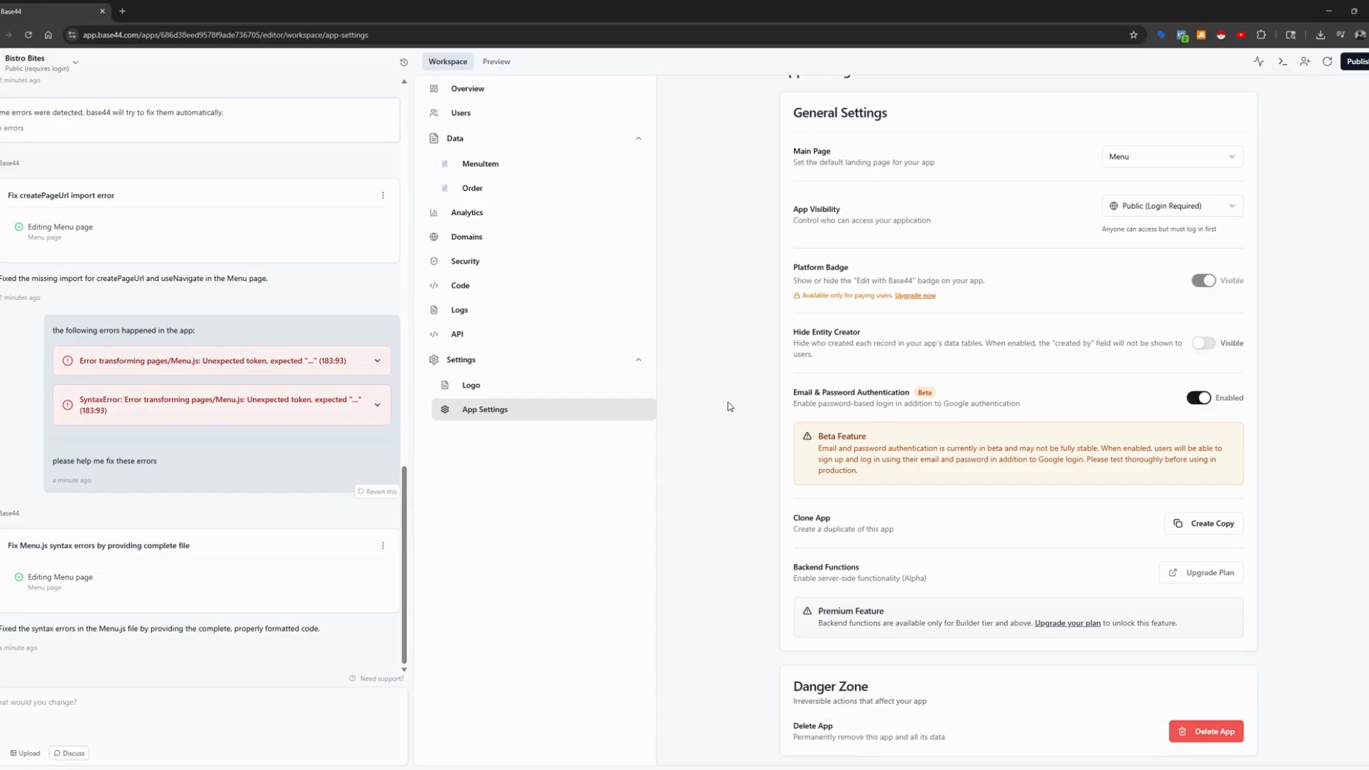
mouse_move(830, 352)
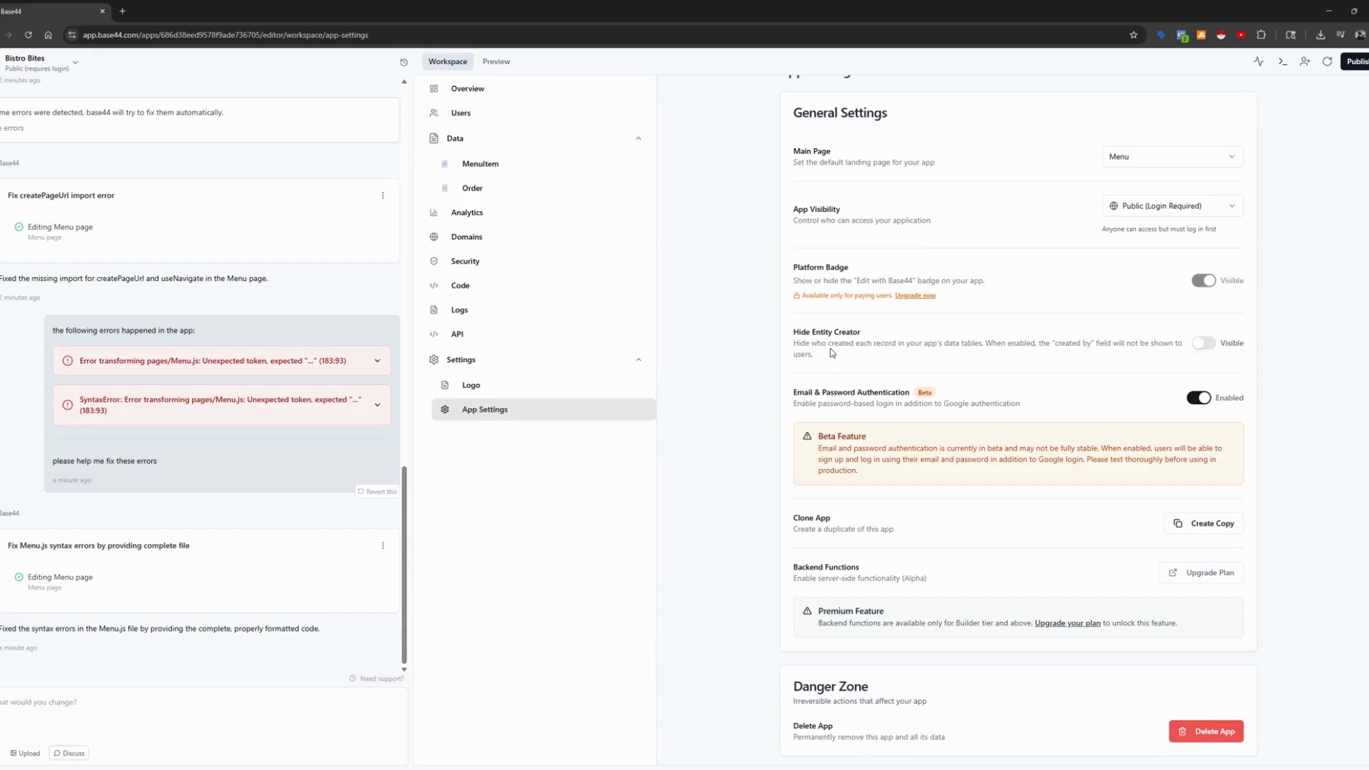
mouse_move(749, 330)
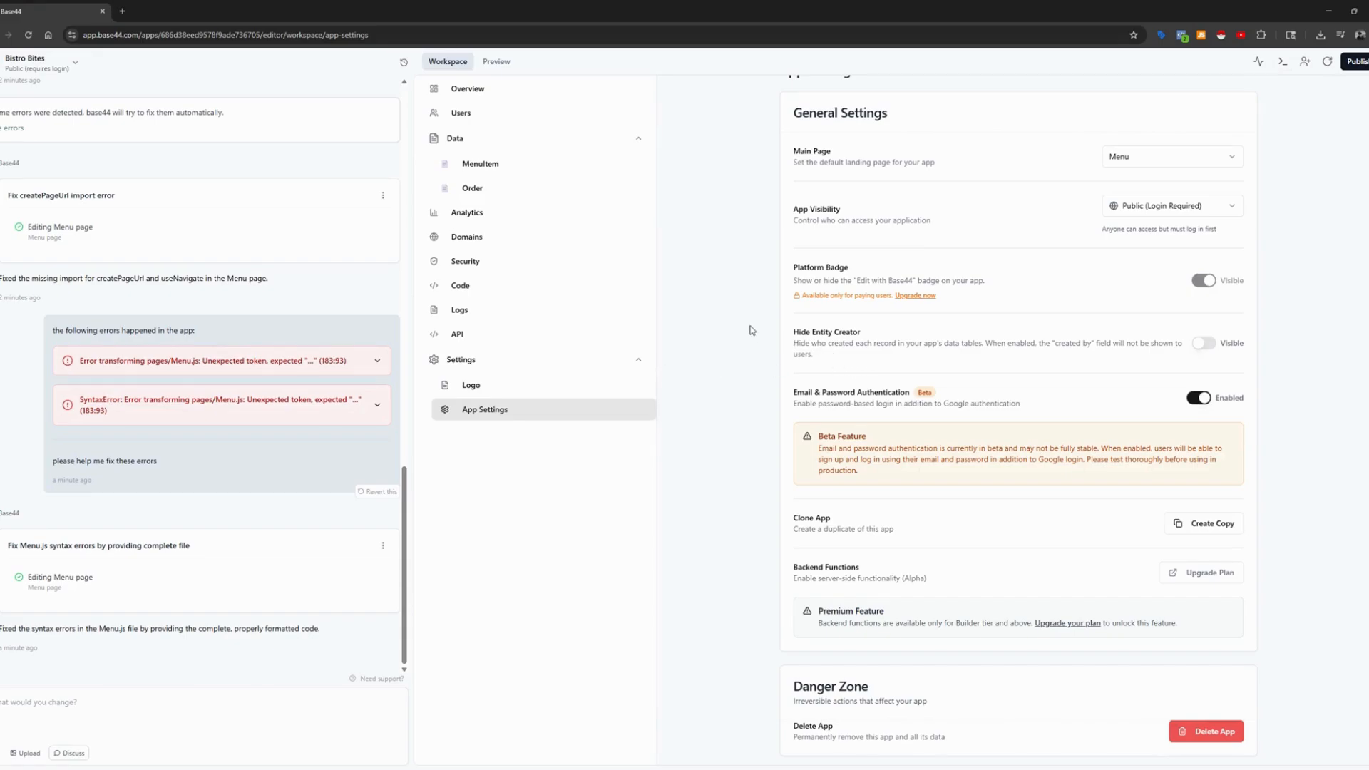
mouse_move(684, 325)
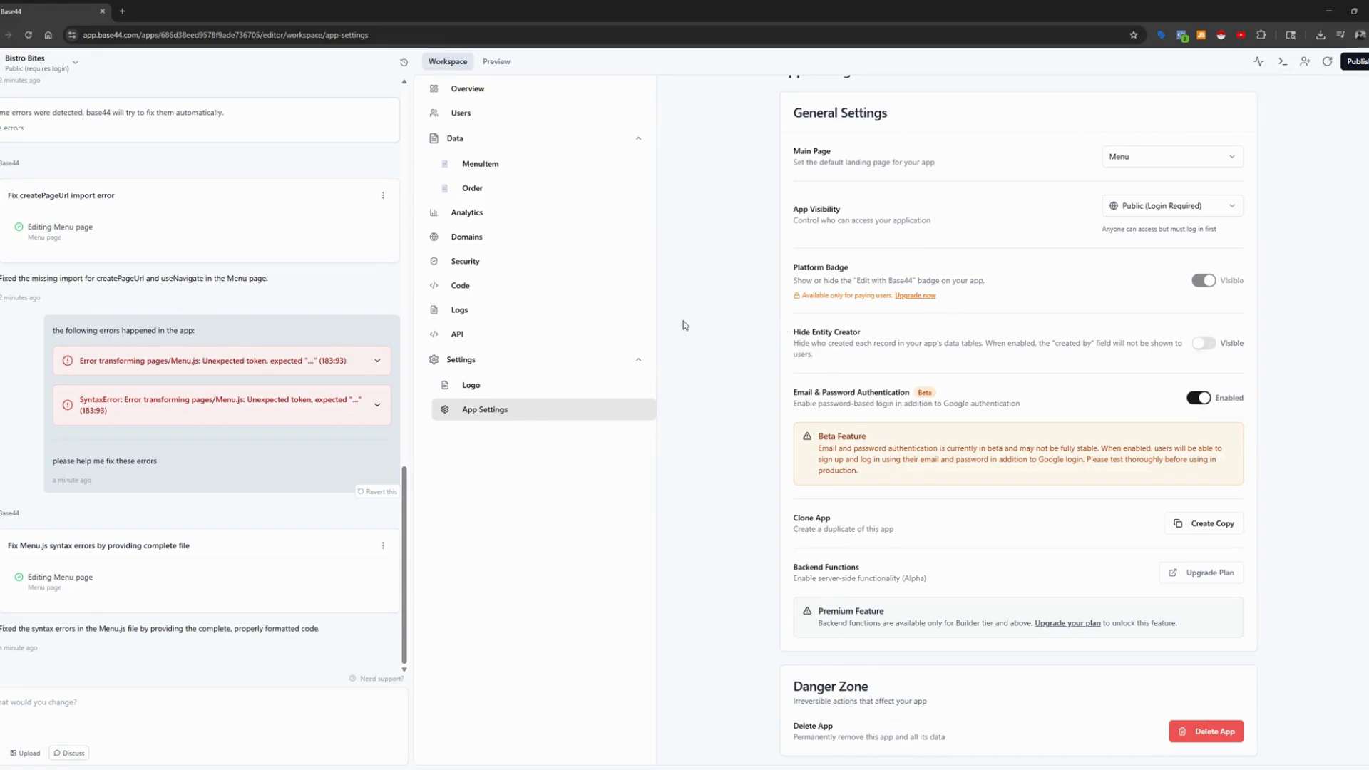
mouse_move(879, 325)
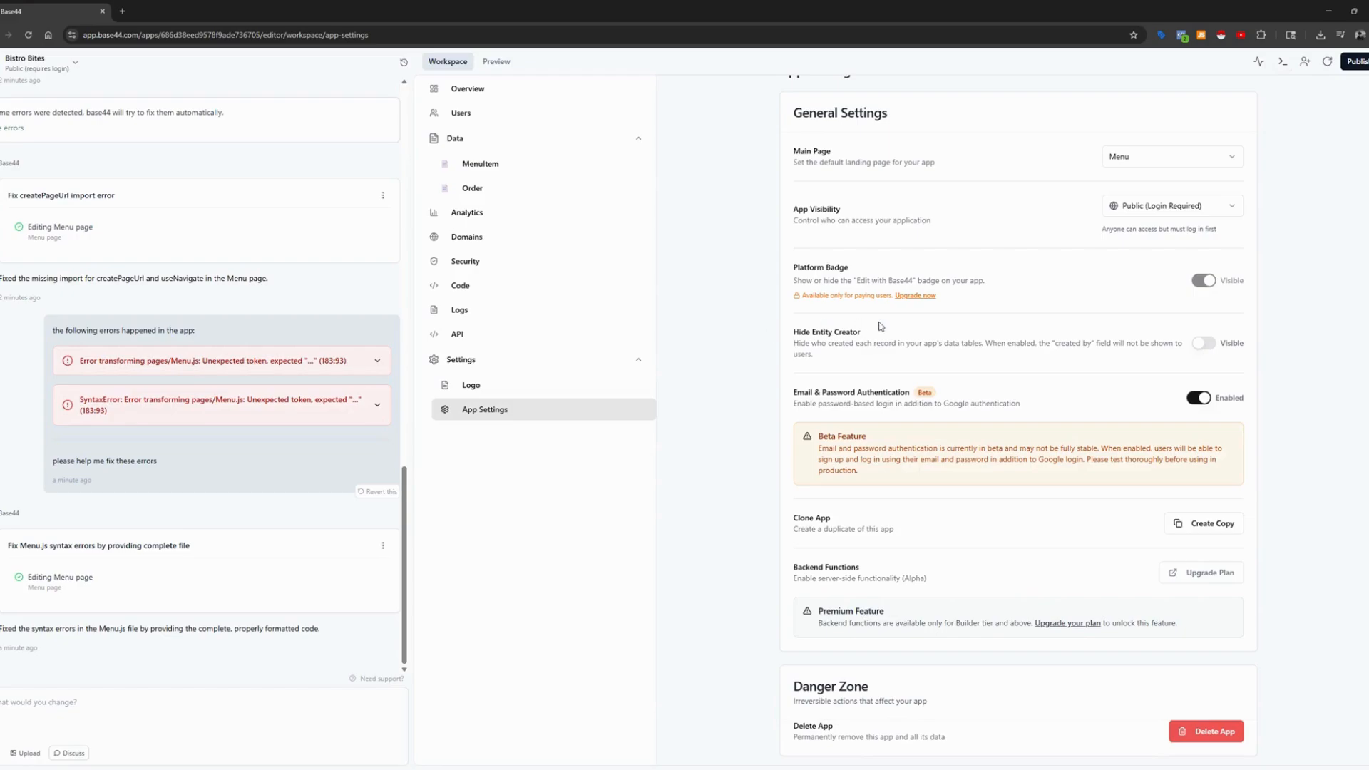
mouse_move(1010, 381)
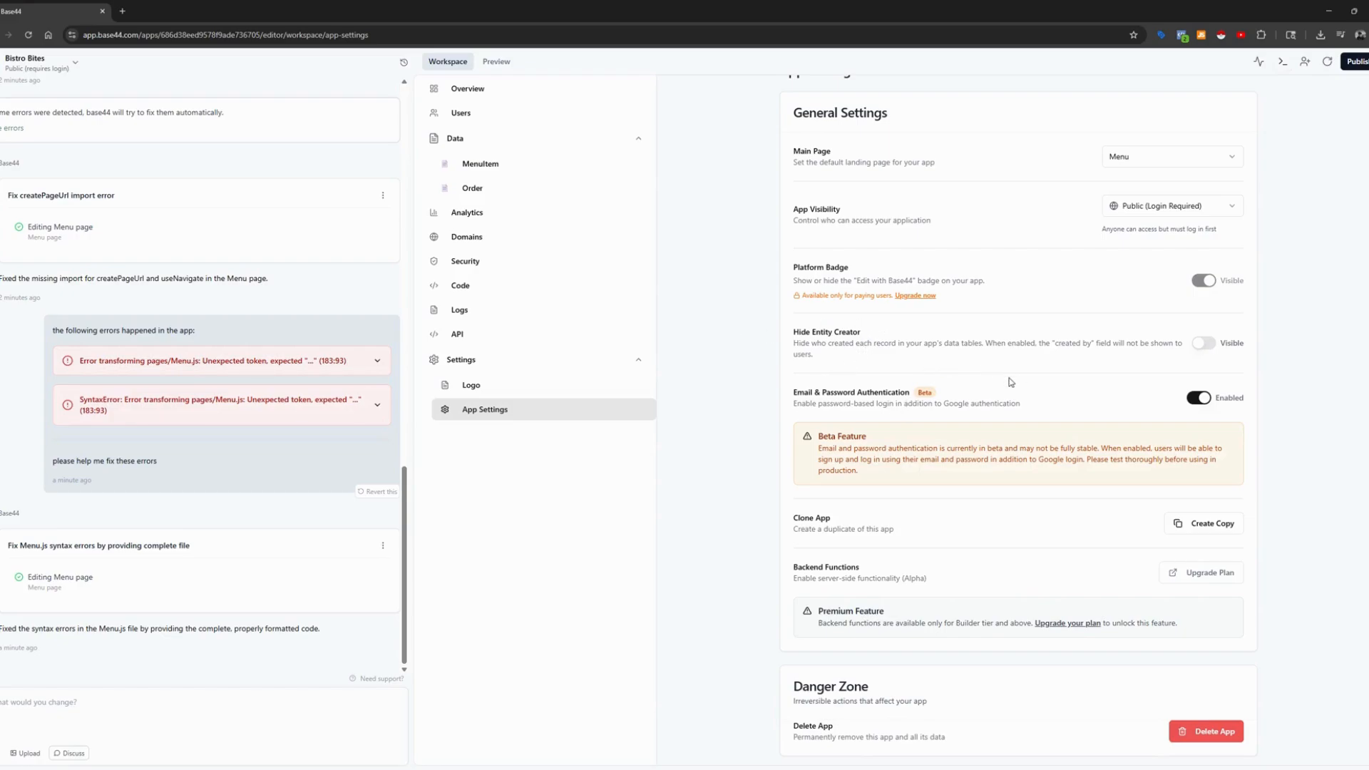
mouse_move(772, 568)
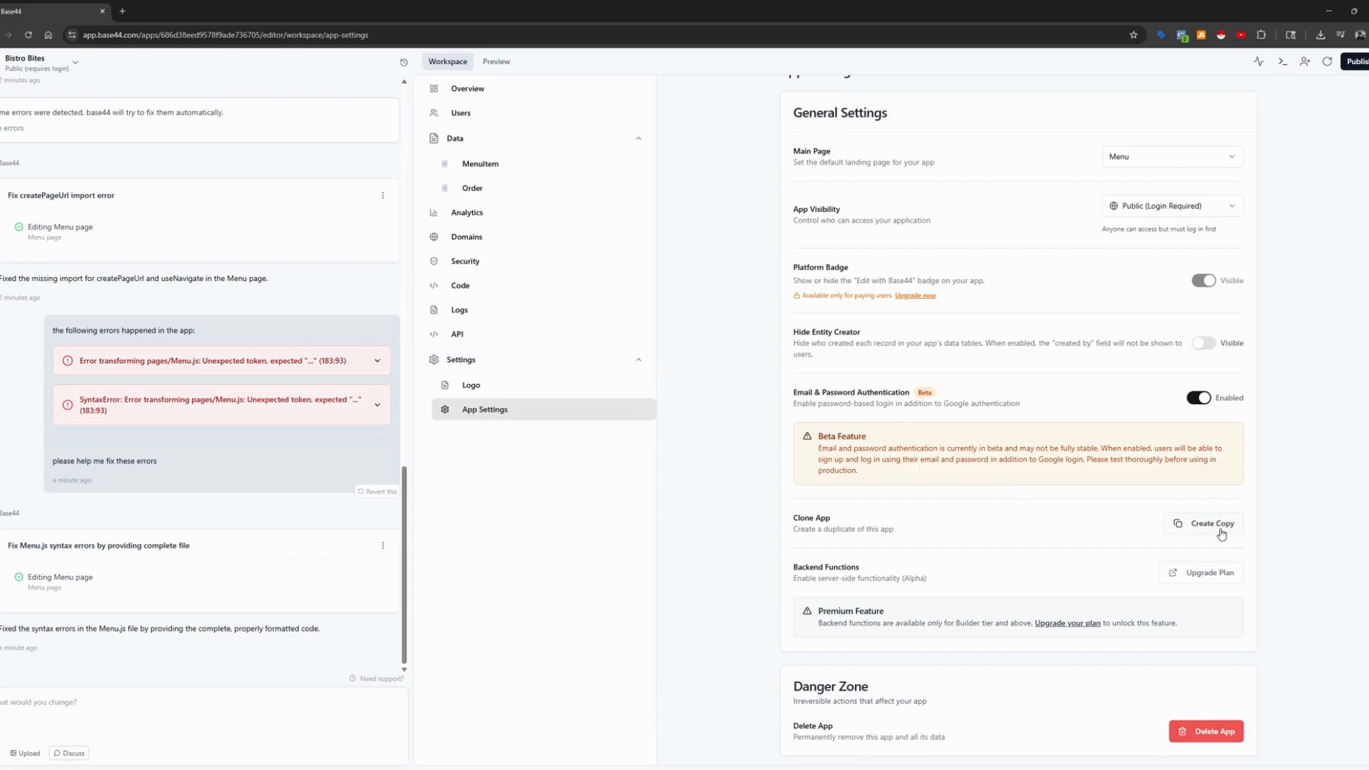
mouse_move(681, 319)
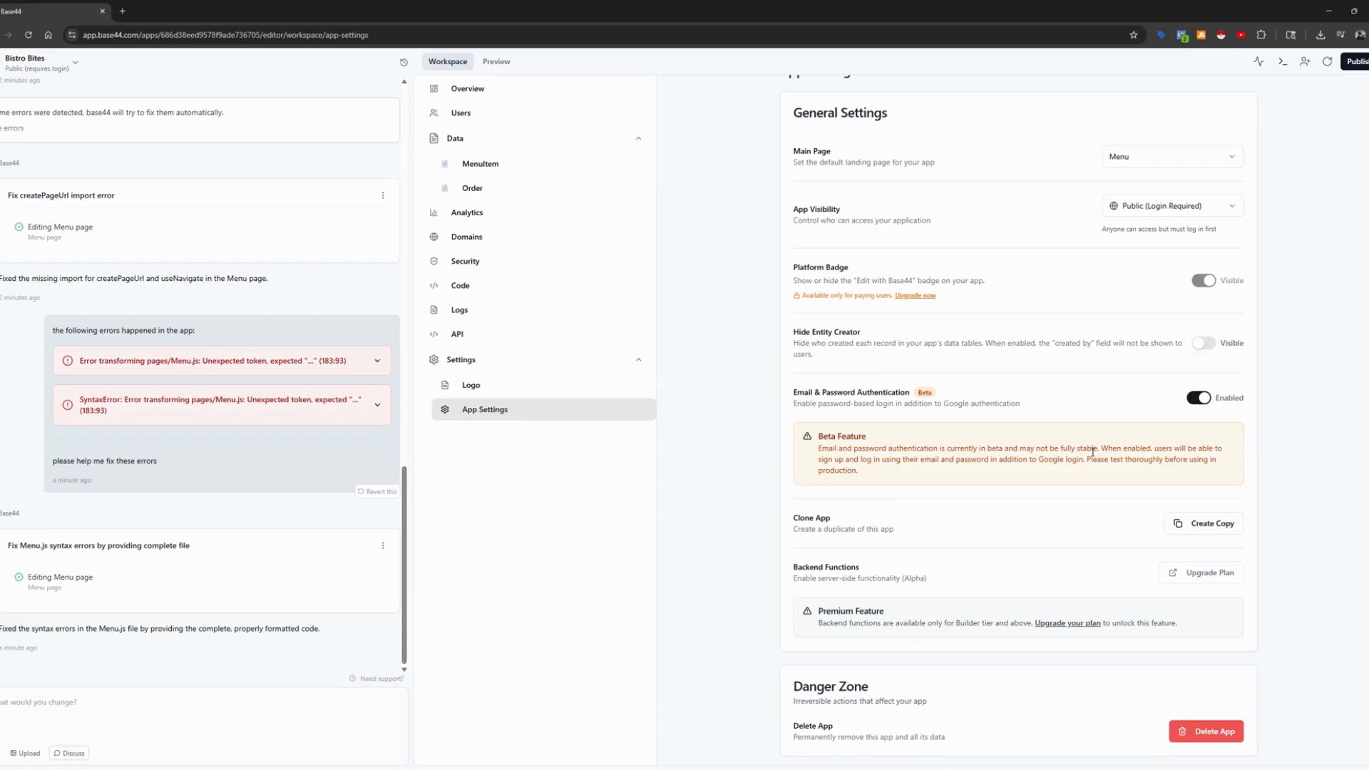
scroll(up, 3)
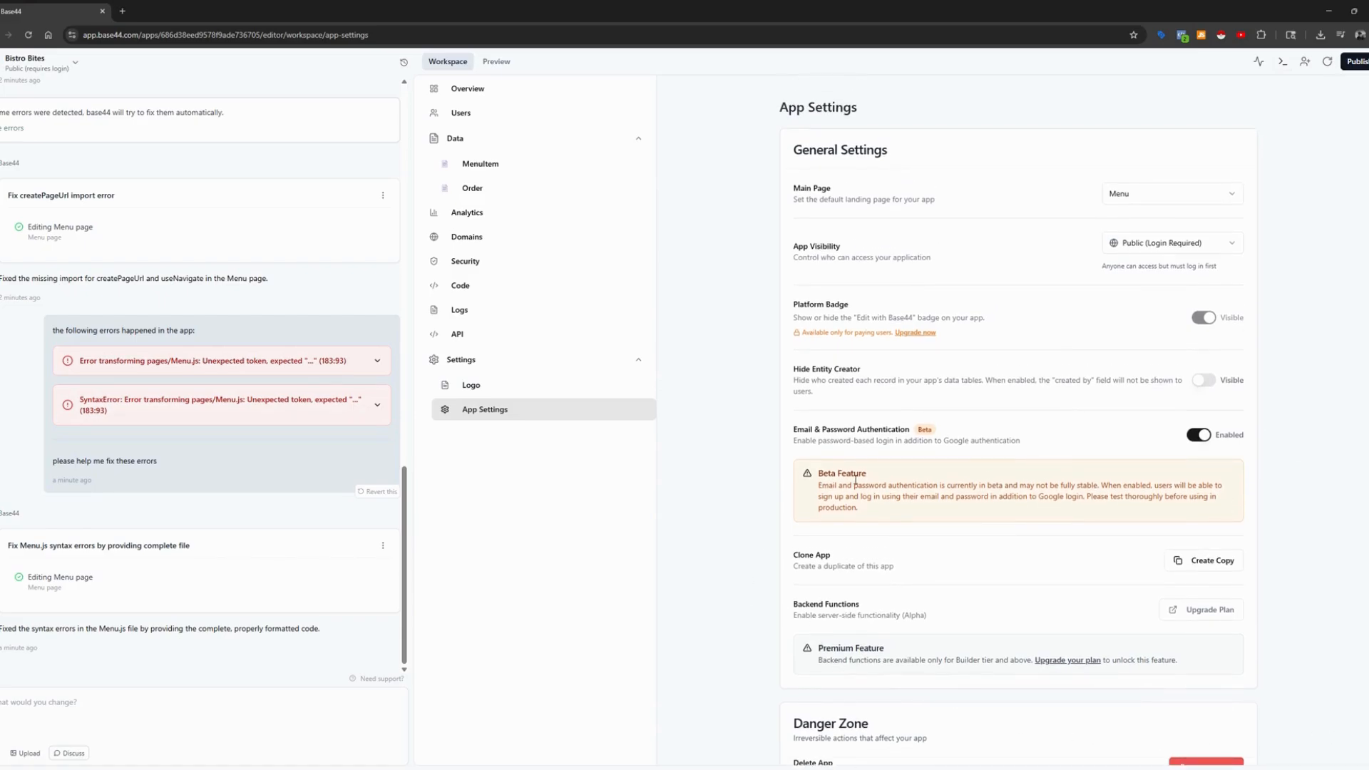
mouse_move(372, 129)
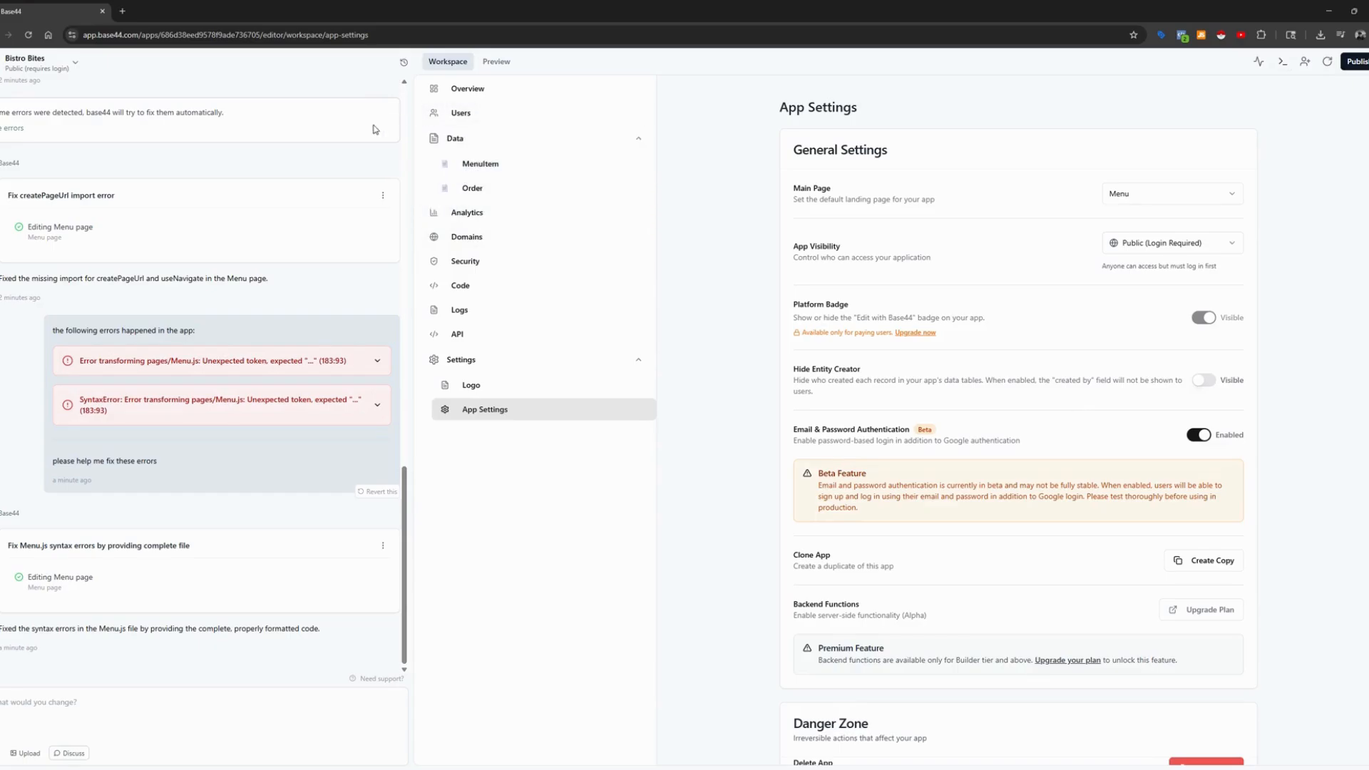
Choose Back to Home from the Bistro Bites app name dropdown
click(74, 69)
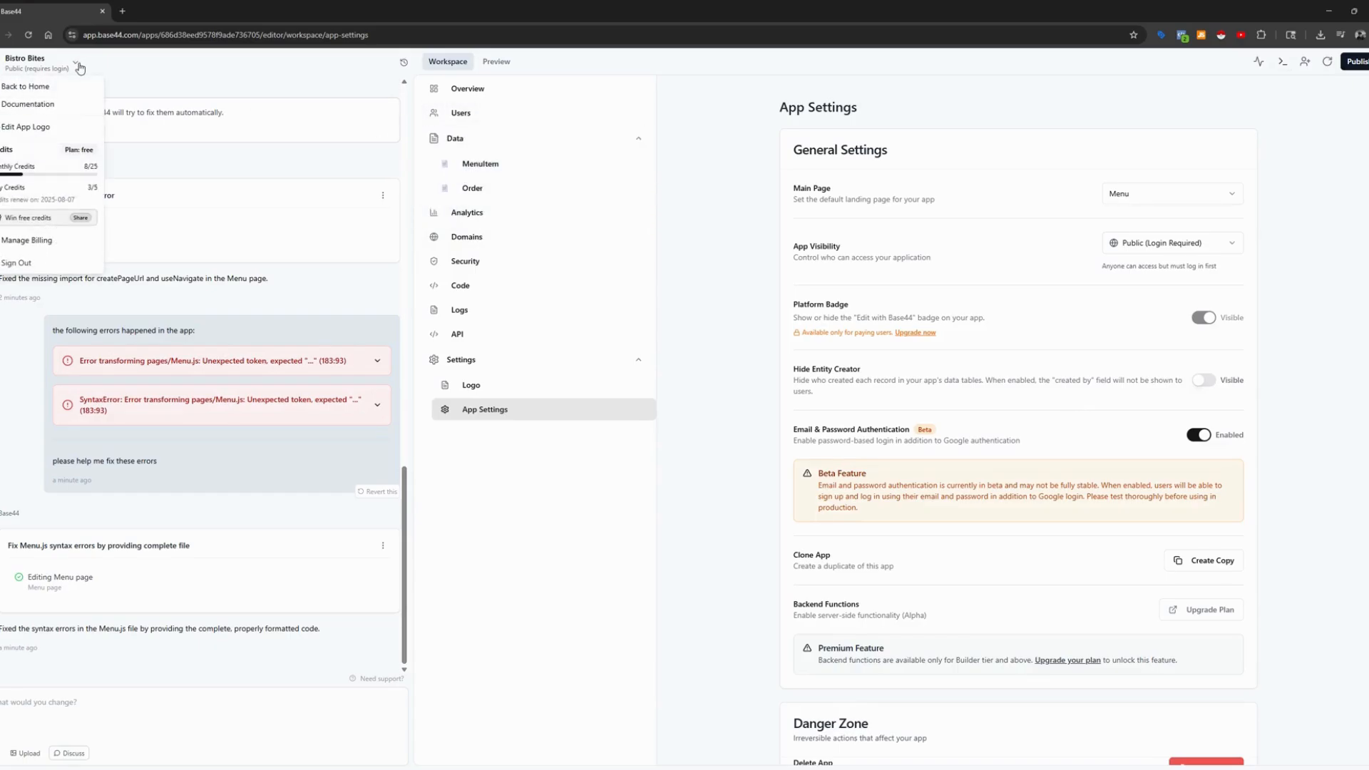
click(25, 85)
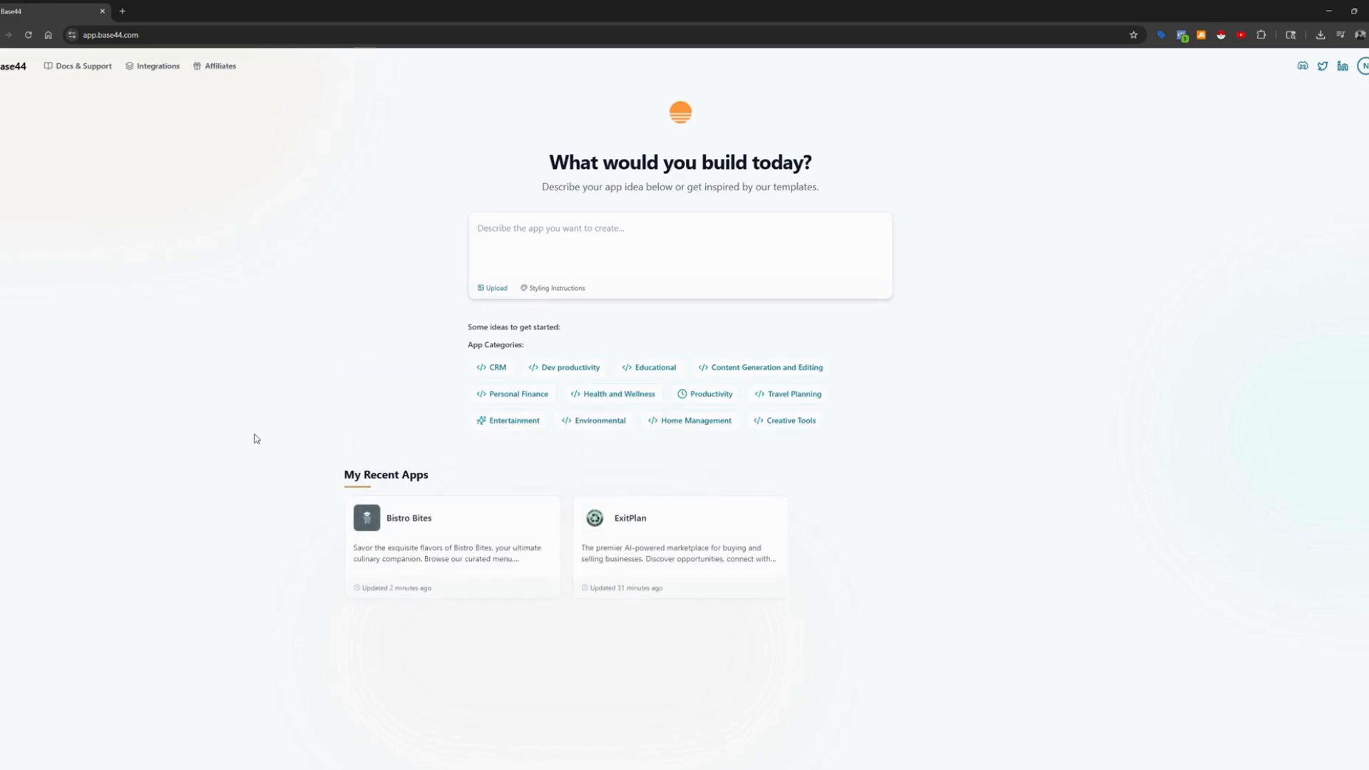
mouse_move(233, 338)
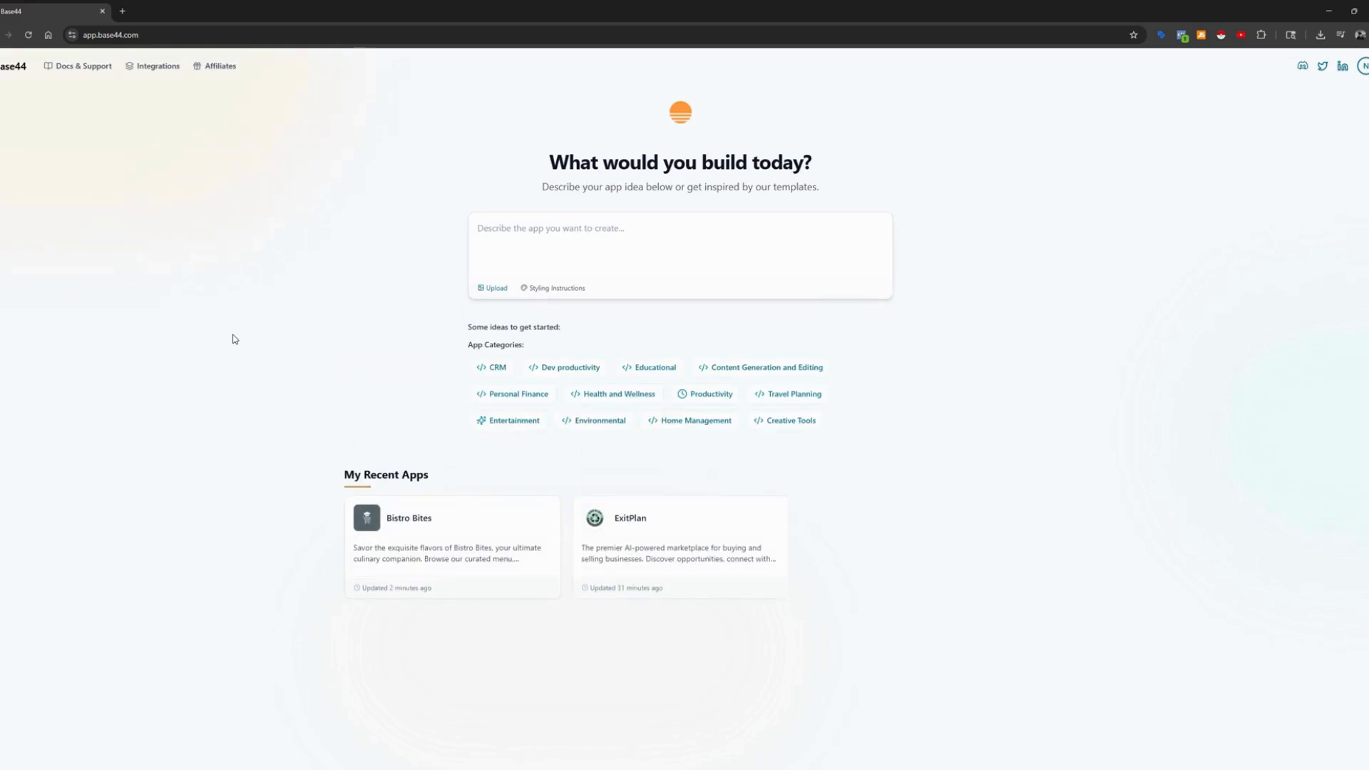